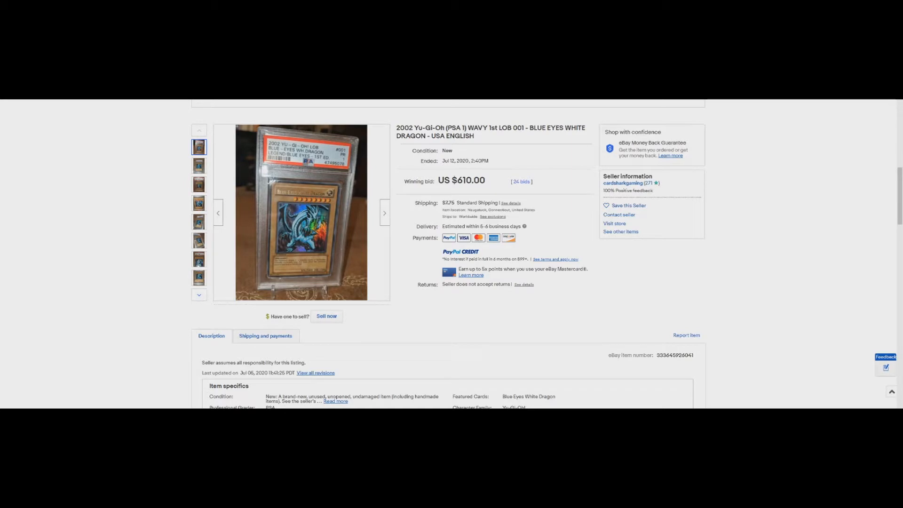
Highlight the US $610.00 winning bid on the ended Blue-Eyes White Dragon listing.
{"action": "scroll", "scroll_direction": "up", "scroll_amount": 3}
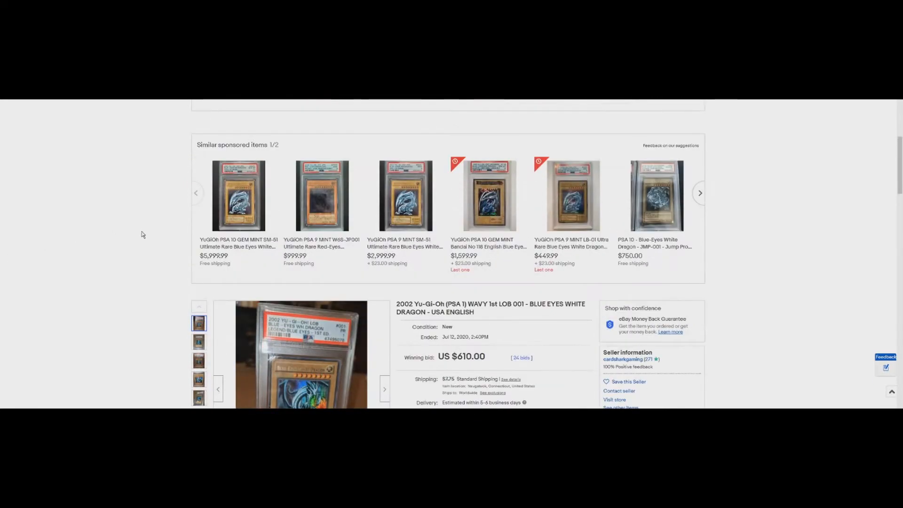
{"action": "scroll", "scroll_direction": "up", "scroll_amount": 3}
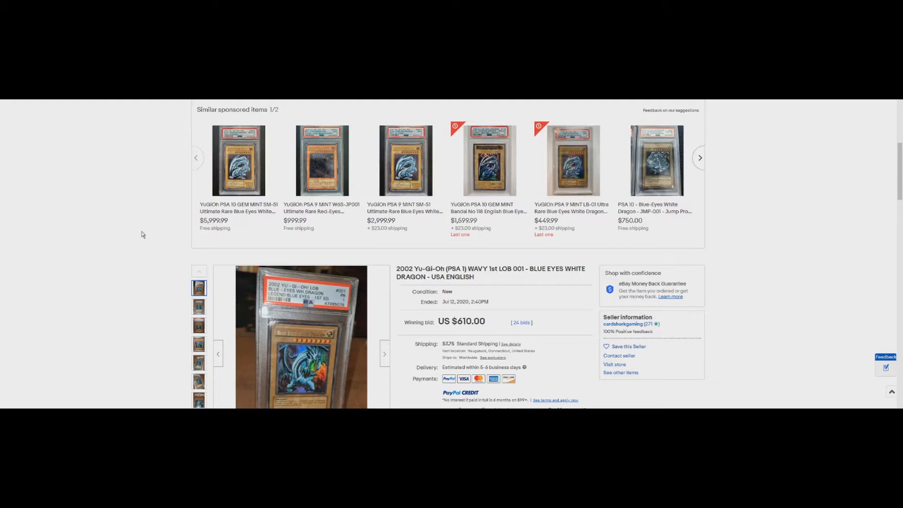
{"action": "scroll", "scroll_direction": "down", "scroll_amount": 3}
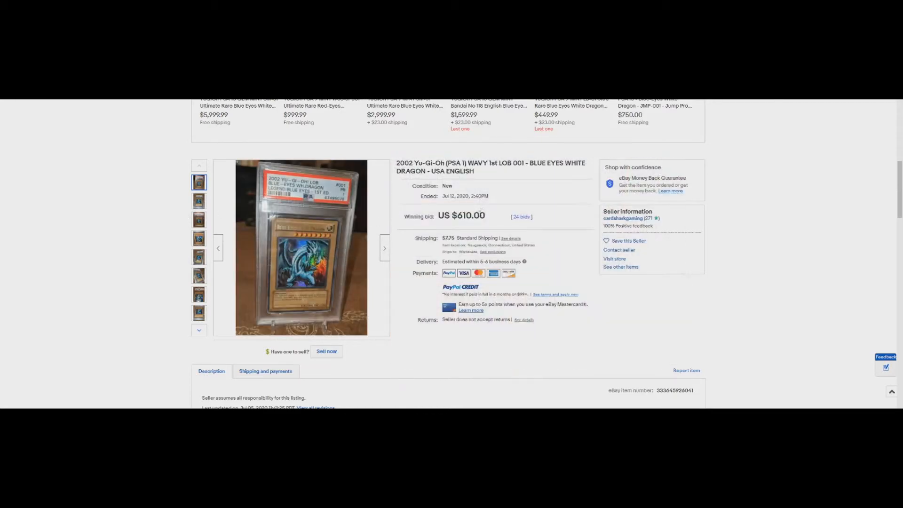
{"action": "double_click", "coordinate": [456, 162]}
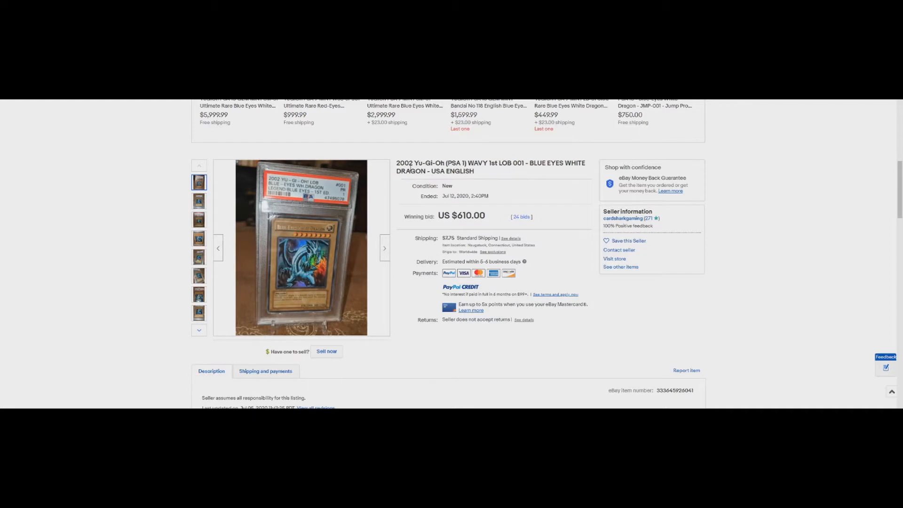
{"action": "double_click", "coordinate": [459, 215]}
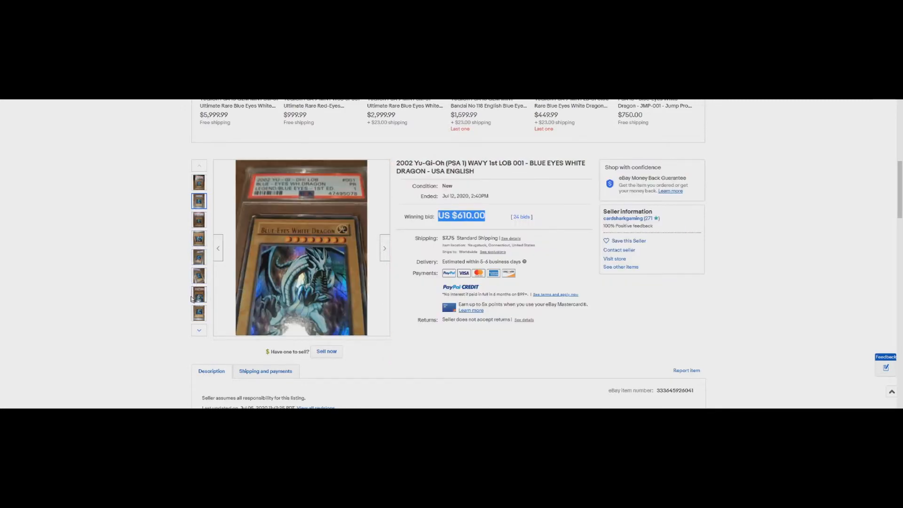
{"action": "left_click", "coordinate": [301, 248]}
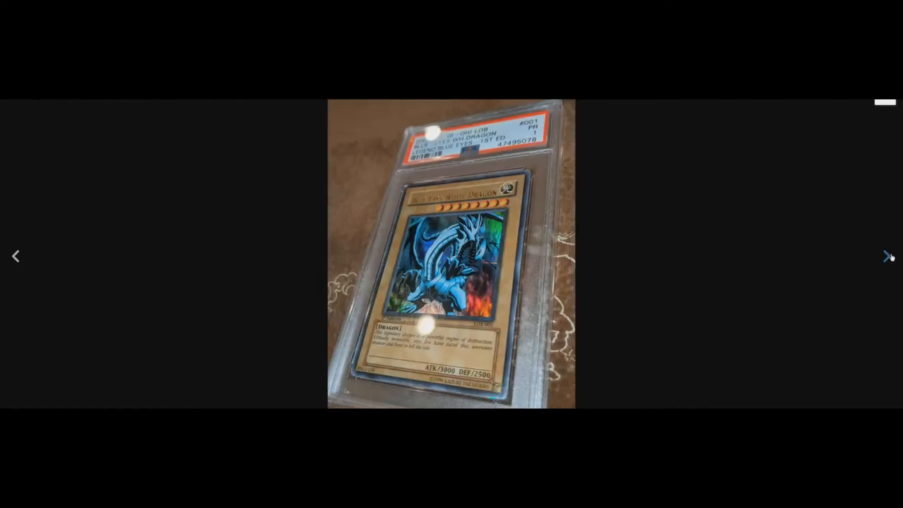
{"action": "left_click", "coordinate": [887, 256]}
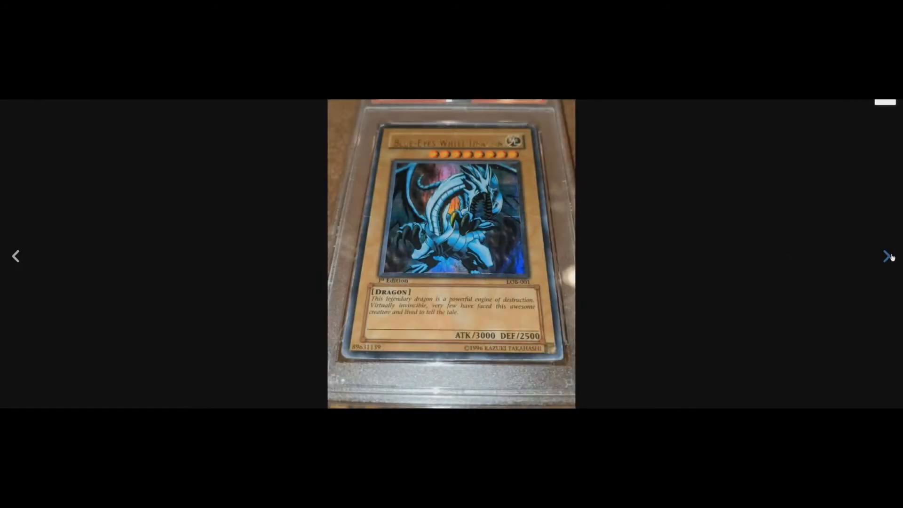
{"action": "left_click", "coordinate": [886, 256]}
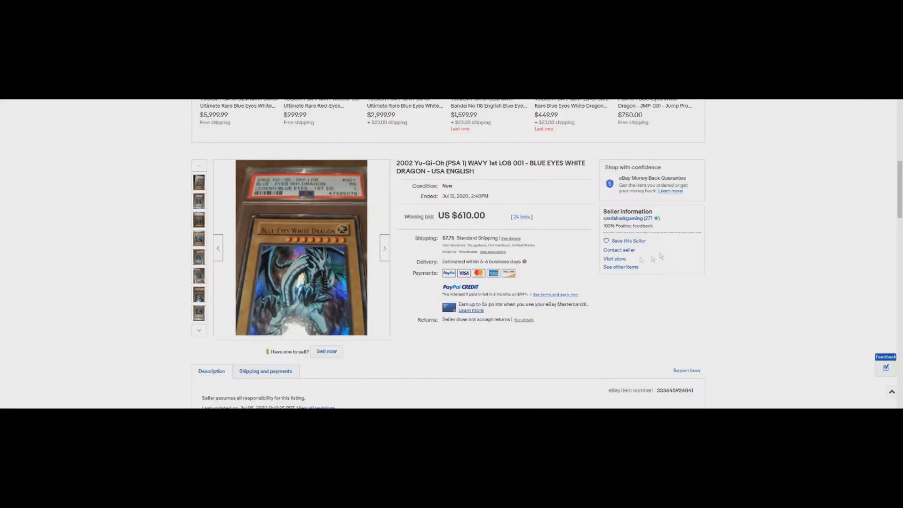
Browse the later gallery photos to show the back of the graded card.
{"action": "left_click", "coordinate": [199, 312]}
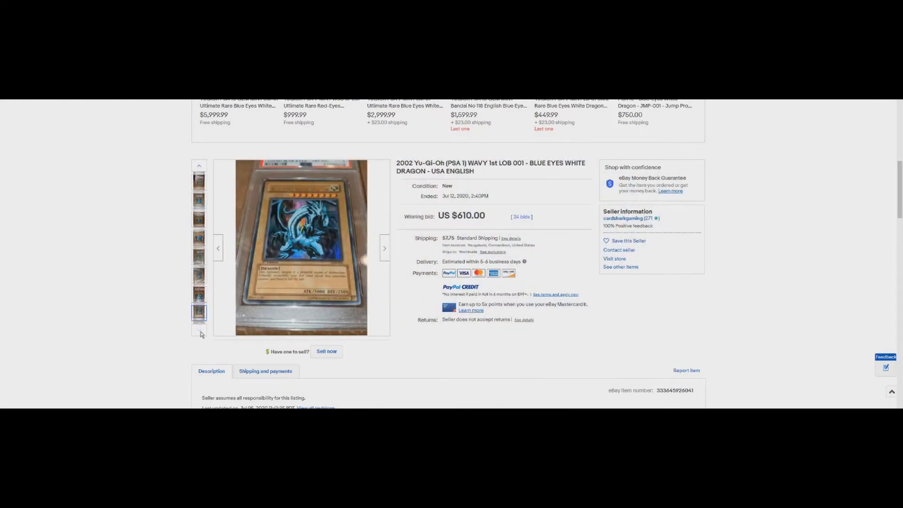
{"action": "left_click", "coordinate": [199, 312]}
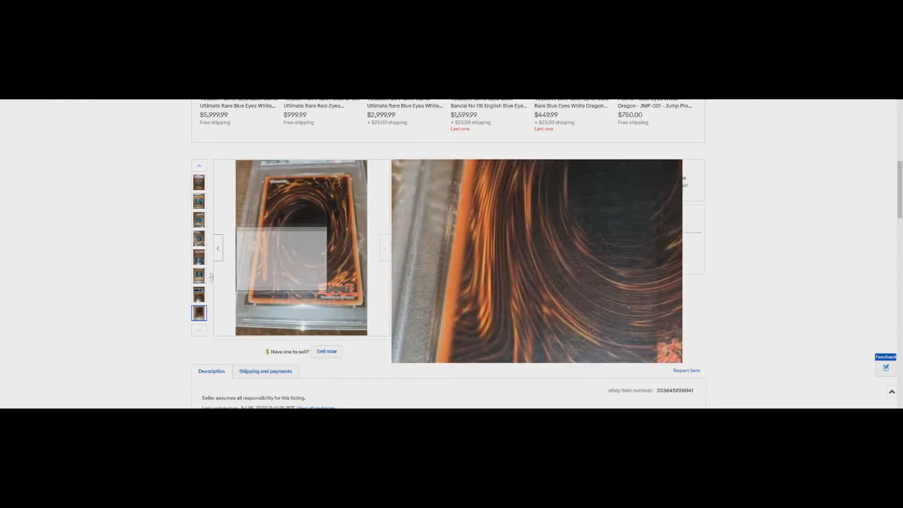
{"action": "mouse_move", "coordinate": [321, 288]}
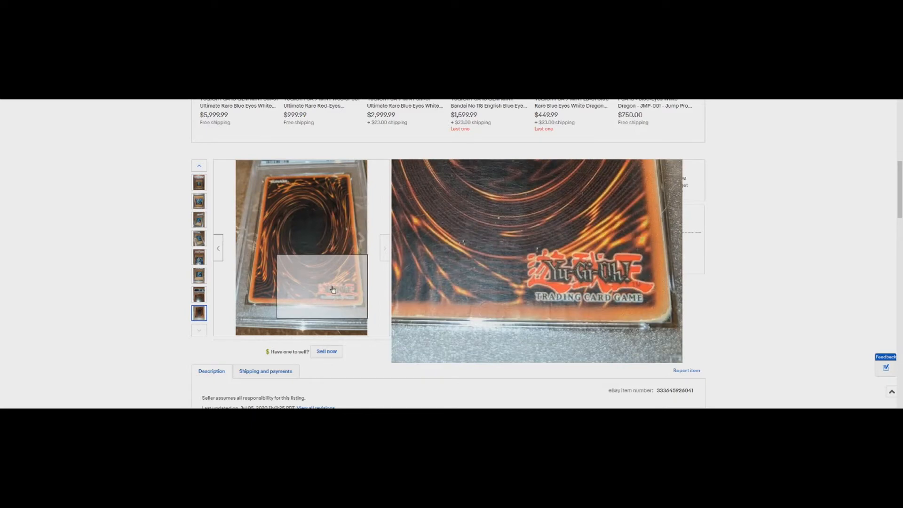
{"action": "mouse_move", "coordinate": [295, 280]}
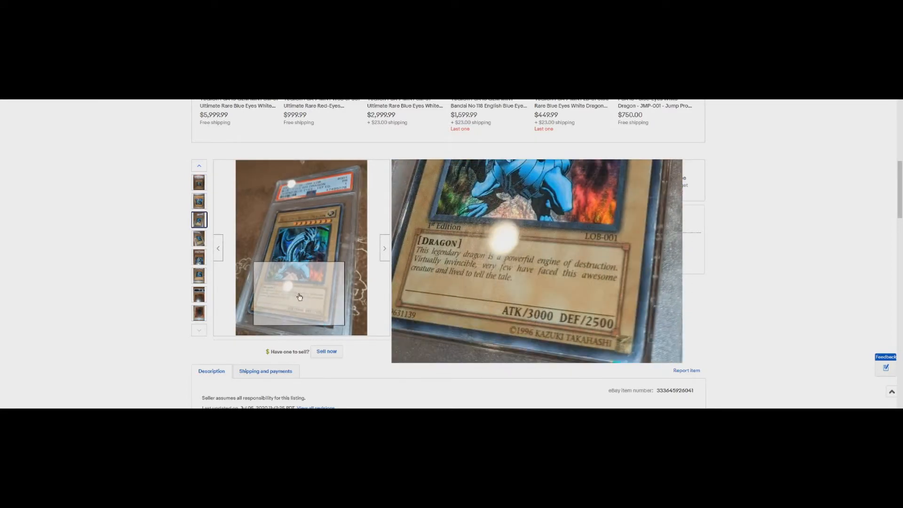
{"action": "mouse_move", "coordinate": [295, 251]}
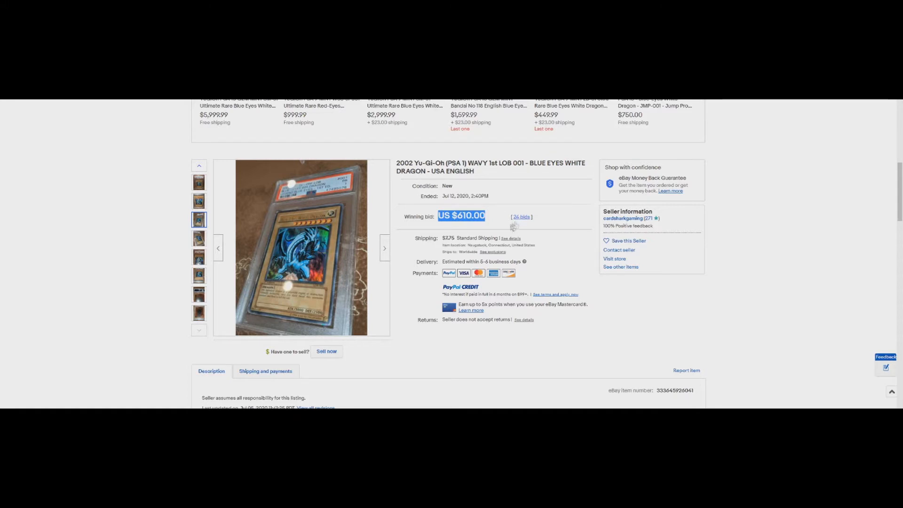
View the auction's bid history via the '24 bids' link: 6 bidders, top bid $610.00.
{"action": "left_click", "coordinate": [520, 216]}
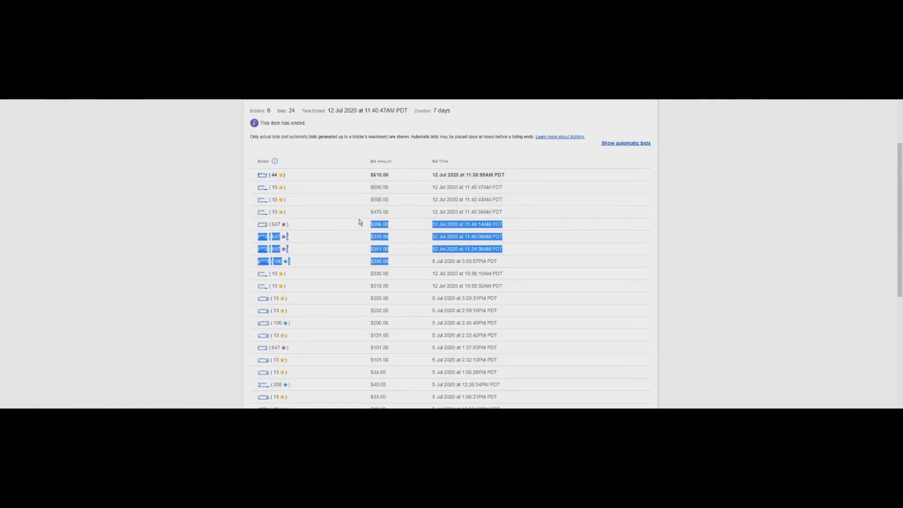
{"action": "scroll", "scroll_direction": "down", "scroll_amount": 3}
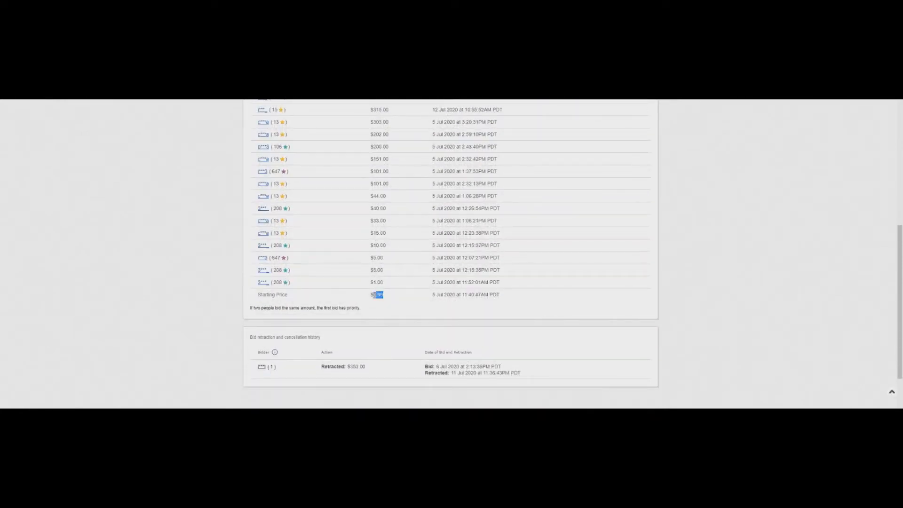
{"action": "scroll", "scroll_direction": "up", "scroll_amount": 3}
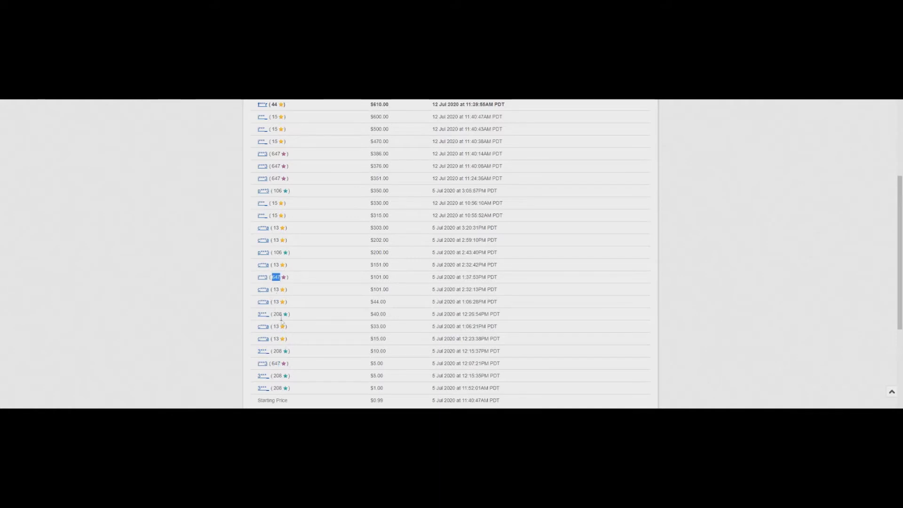
{"action": "scroll", "scroll_direction": "up", "scroll_amount": 3}
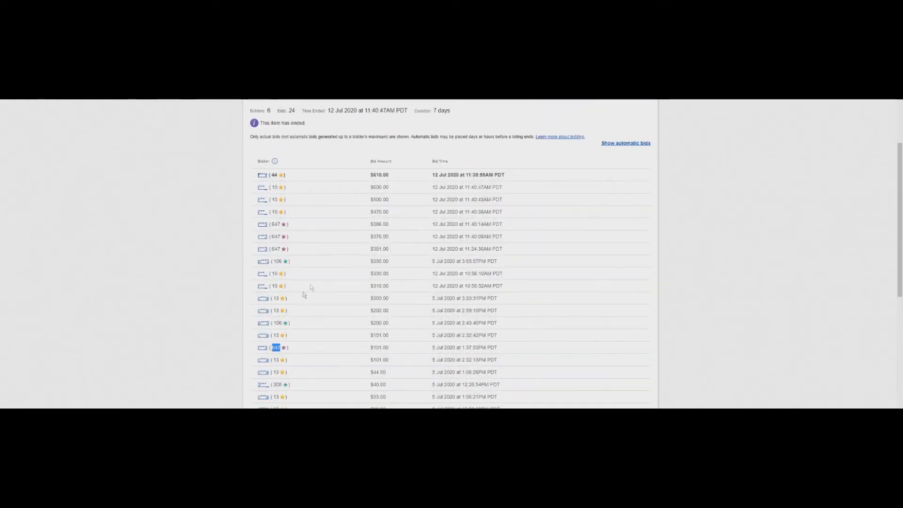
{"action": "mouse_move", "coordinate": [278, 177]}
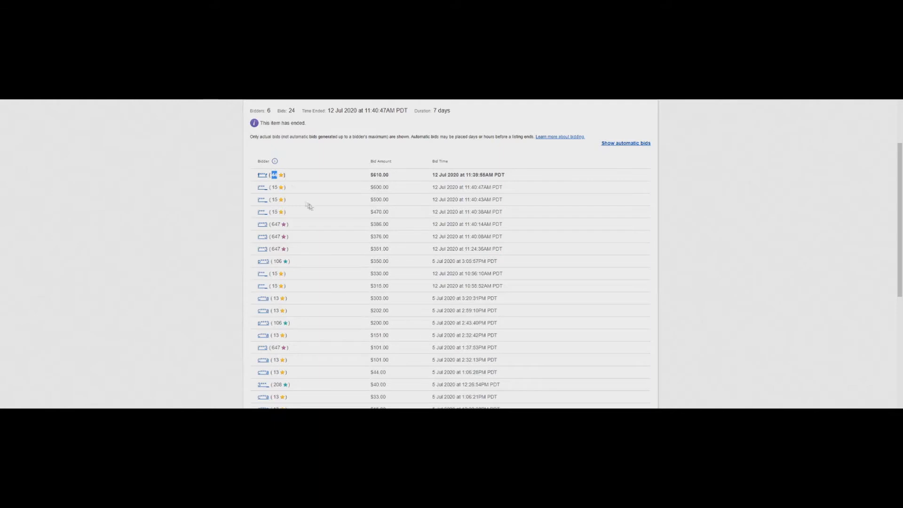
Highlight and clear the $470.00, $500 and $600 bid amounts in the bid list.
{"action": "double_click", "coordinate": [378, 186]}
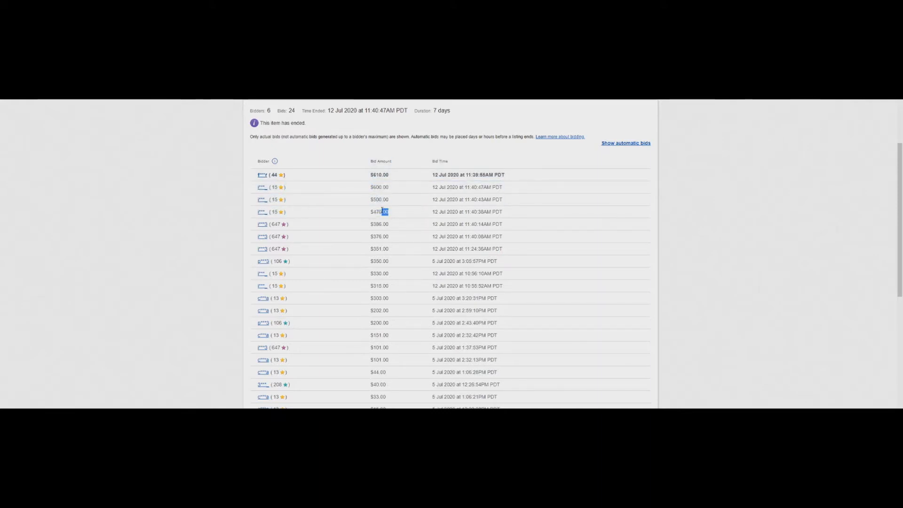
{"action": "double_click", "coordinate": [379, 211]}
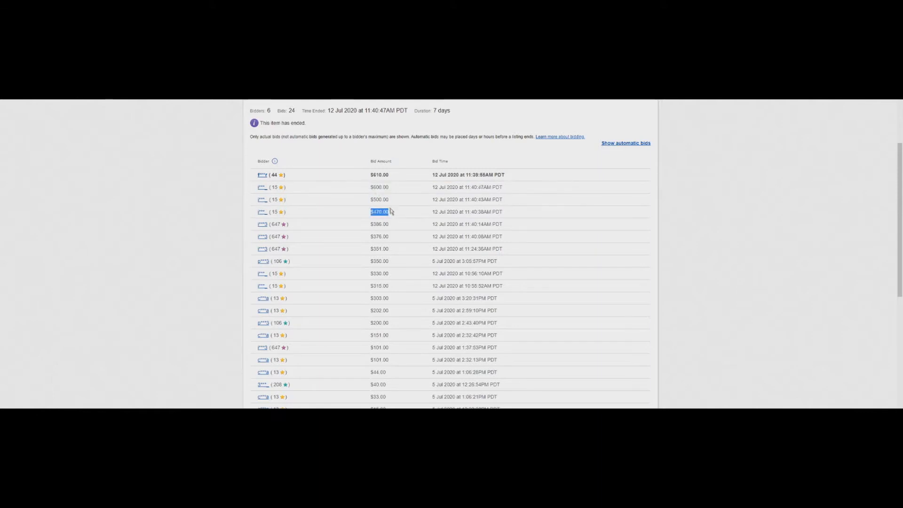
{"action": "left_click", "coordinate": [379, 212]}
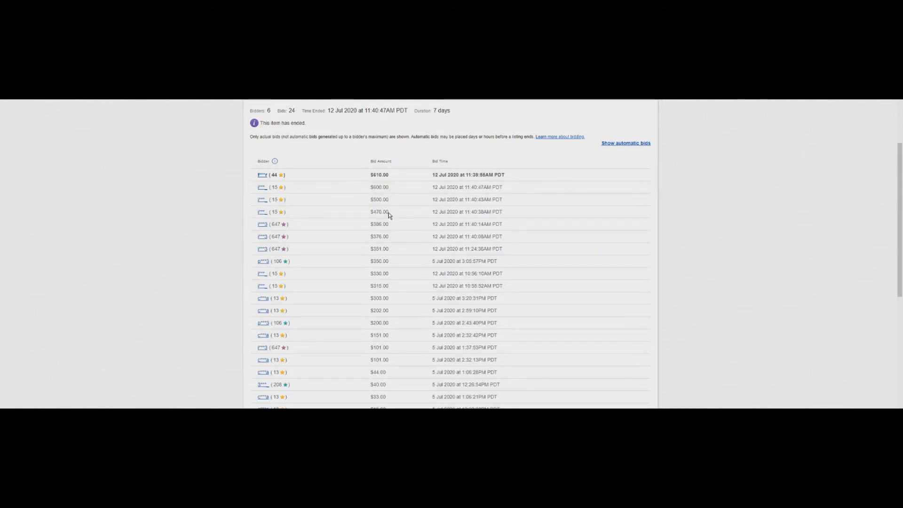
{"action": "mouse_move", "coordinate": [391, 215]}
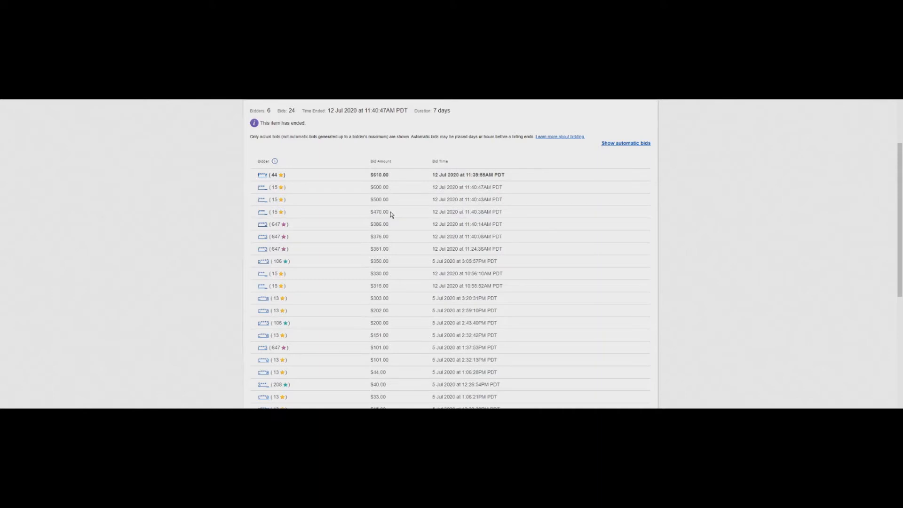
{"action": "mouse_move", "coordinate": [377, 185]}
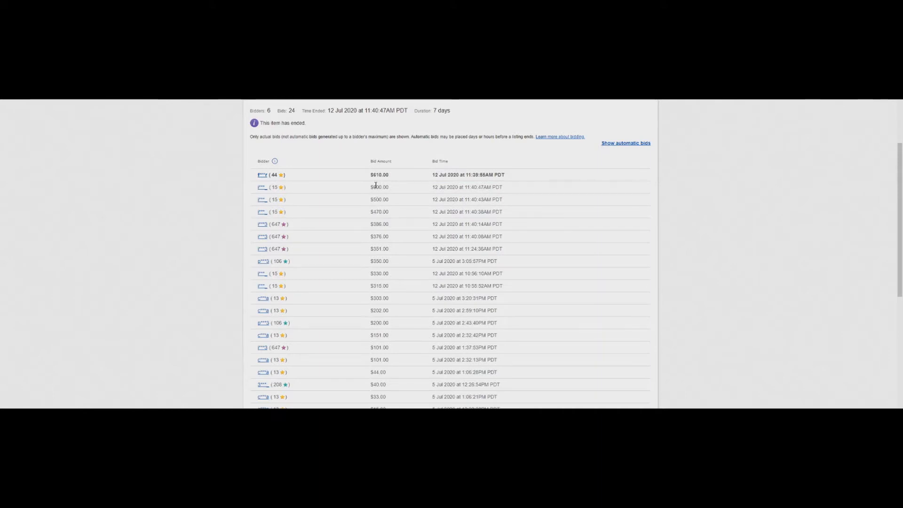
{"action": "mouse_move", "coordinate": [399, 206]}
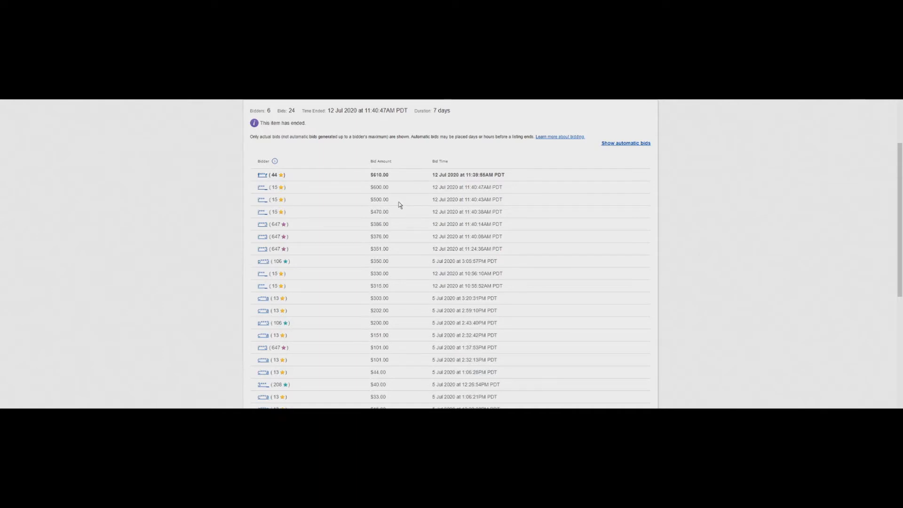
{"action": "mouse_move", "coordinate": [395, 205]}
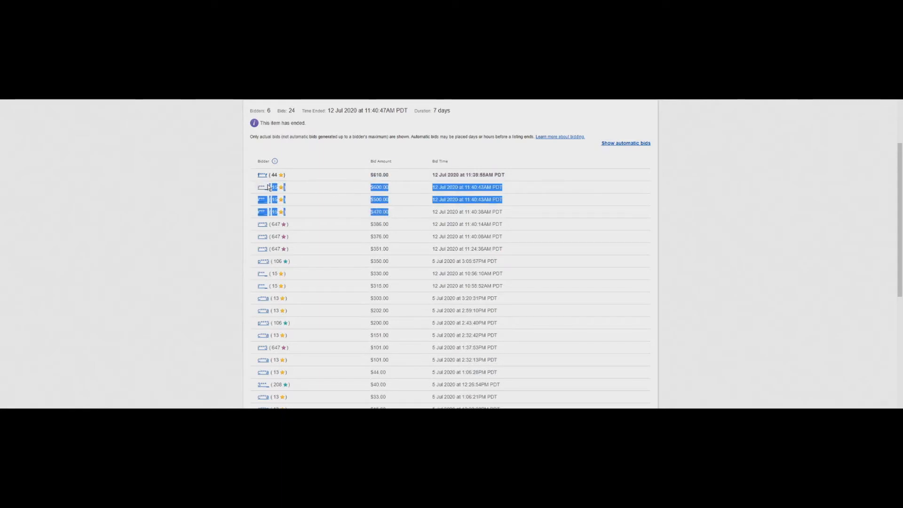
{"action": "left_click", "coordinate": [379, 193]}
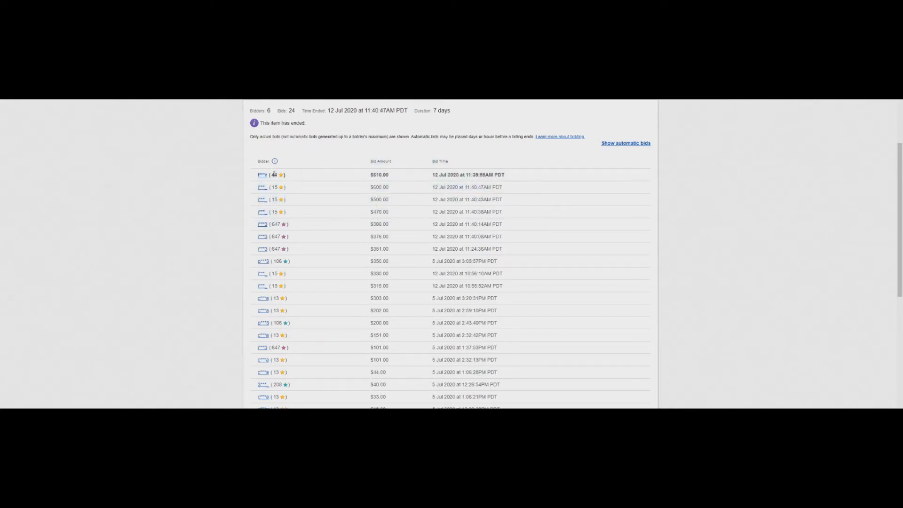
Mark the winning $610.00 bid amount and the $600.00 bid's timestamp.
{"action": "double_click", "coordinate": [379, 175]}
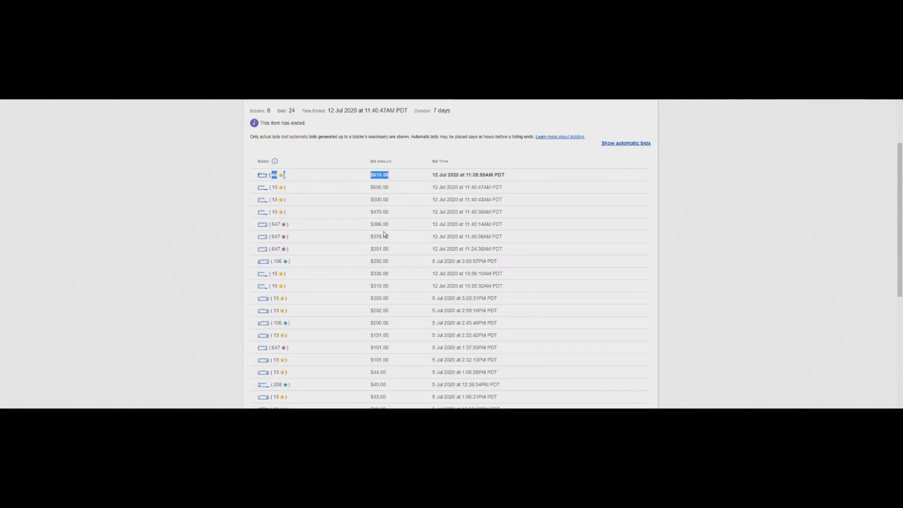
{"action": "mouse_move", "coordinate": [433, 175]}
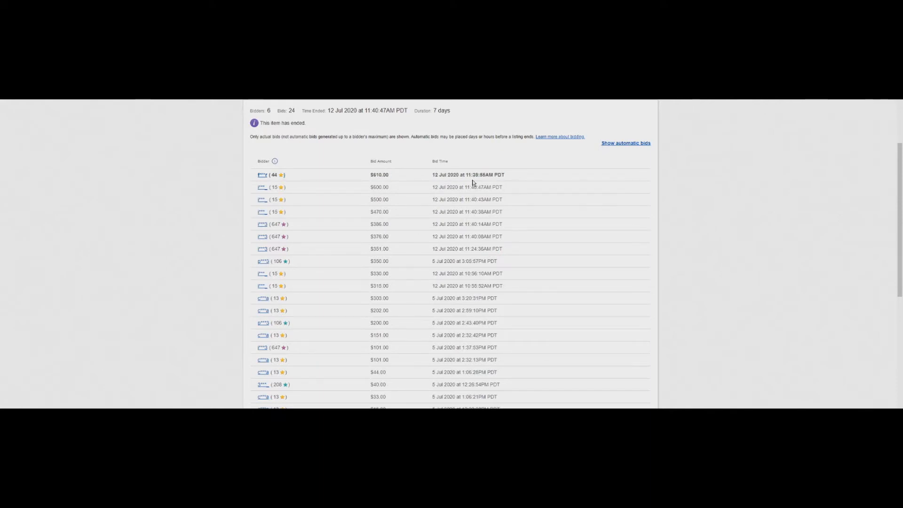
{"action": "mouse_move", "coordinate": [288, 187]}
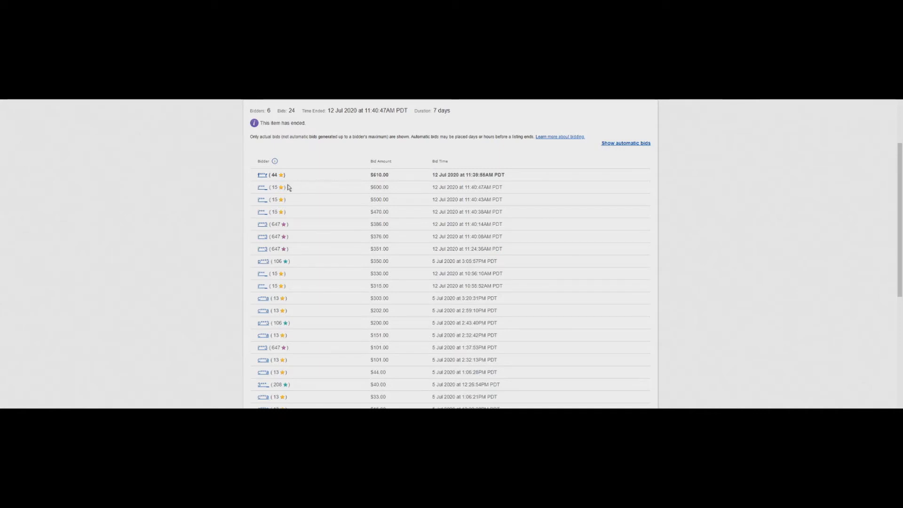
{"action": "double_click", "coordinate": [378, 187]}
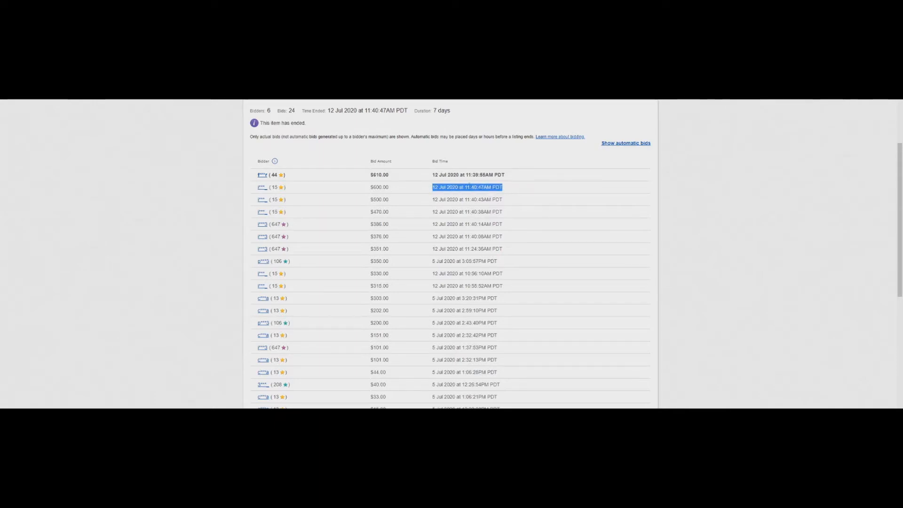
{"action": "left_click", "coordinate": [379, 175]}
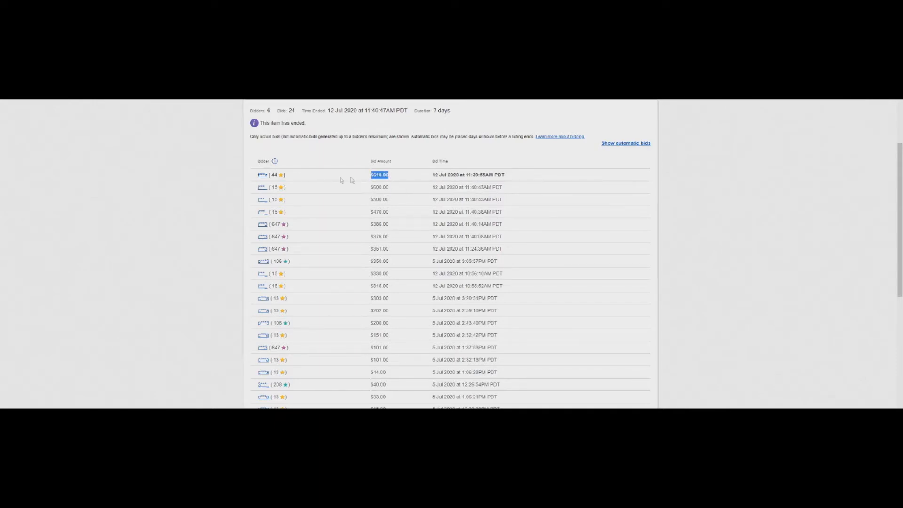
{"action": "mouse_move", "coordinate": [317, 178]}
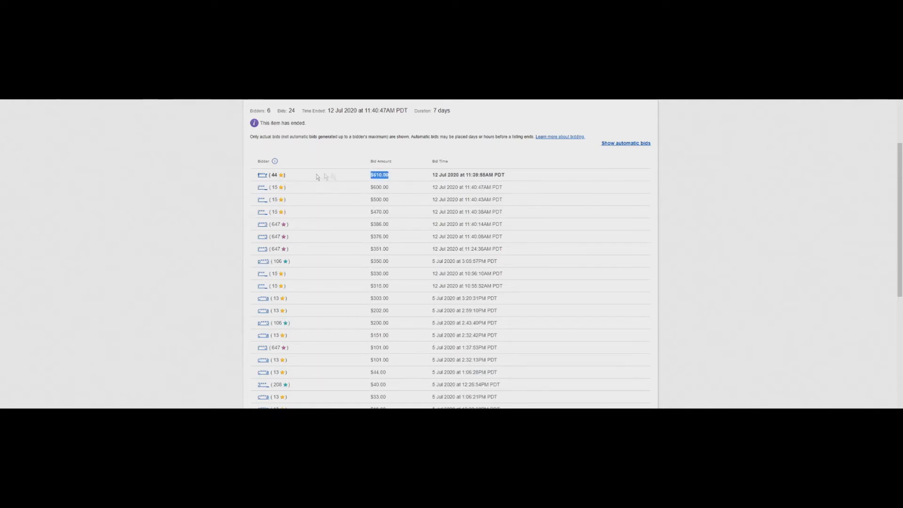
{"action": "scroll", "scroll_direction": "up", "scroll_amount": 3}
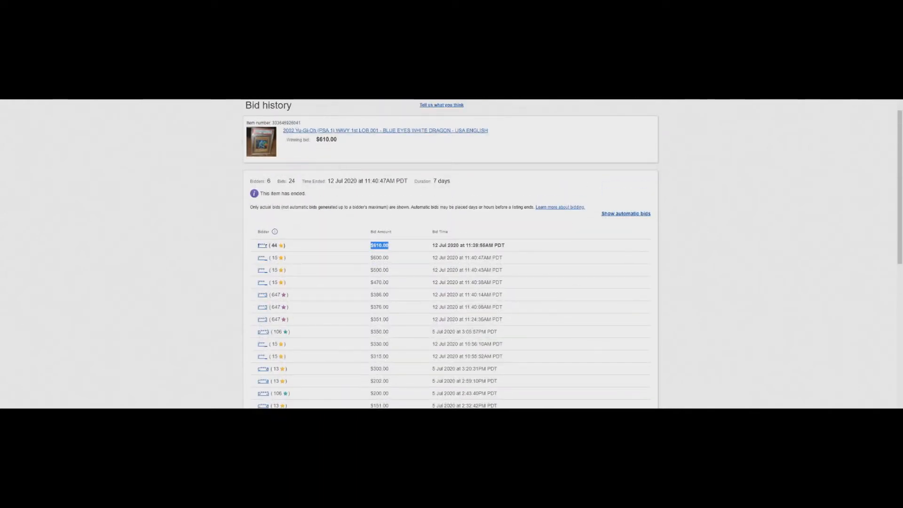
{"action": "mouse_move", "coordinate": [195, 132]}
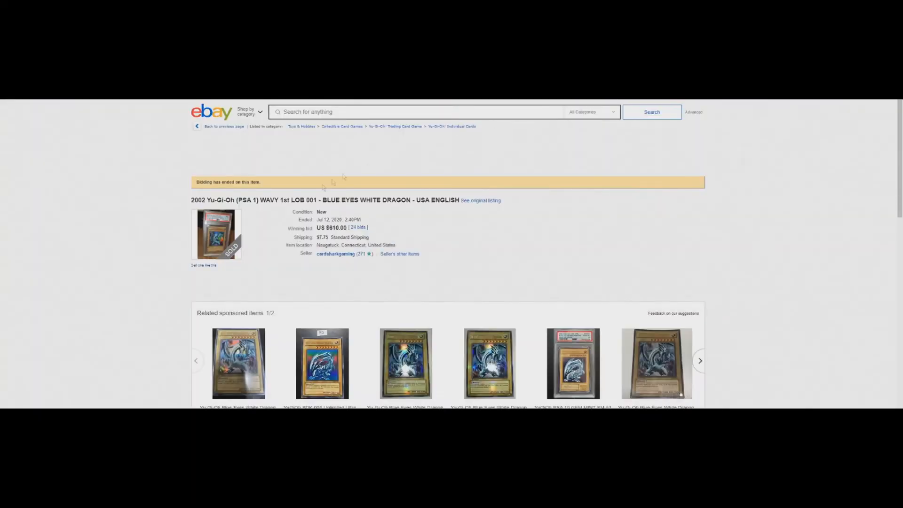
Scroll down the ended listing page past the item summary.
{"action": "scroll", "scroll_direction": "down", "scroll_amount": 3}
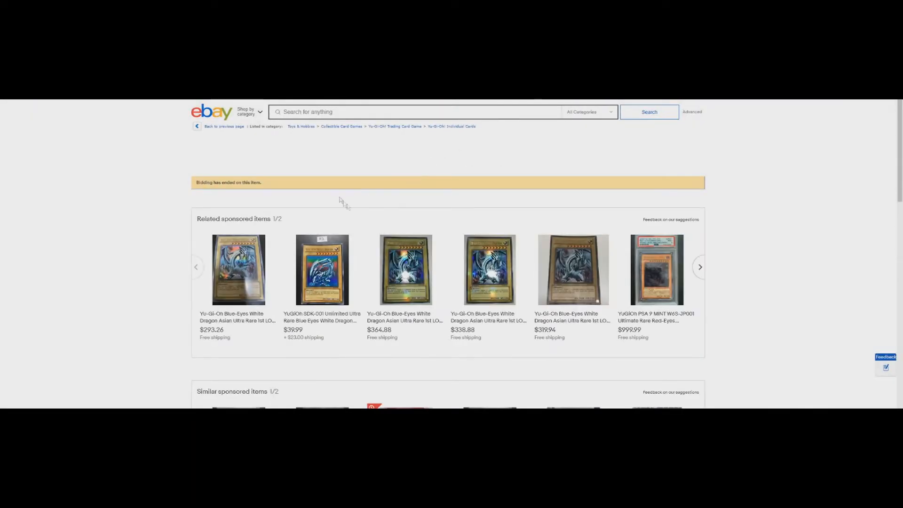
{"action": "scroll", "scroll_direction": "down", "scroll_amount": 3}
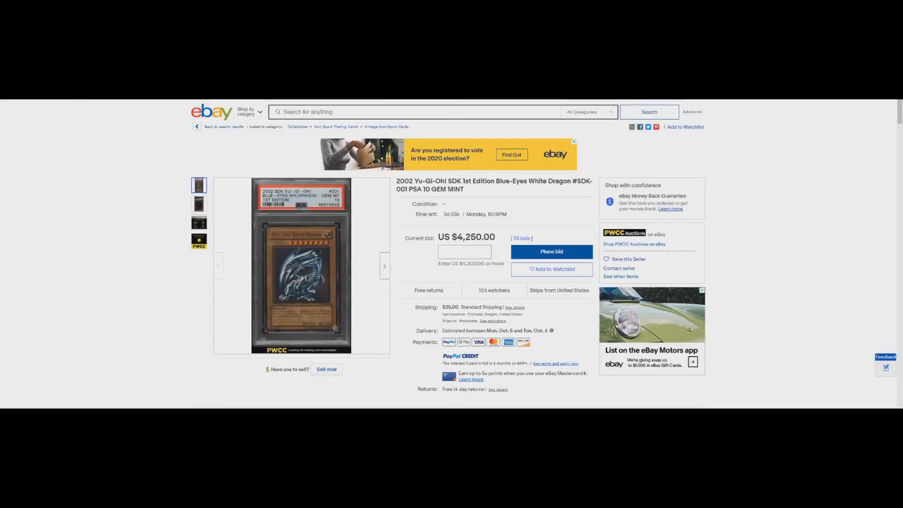
{"action": "mouse_move", "coordinate": [434, 250]}
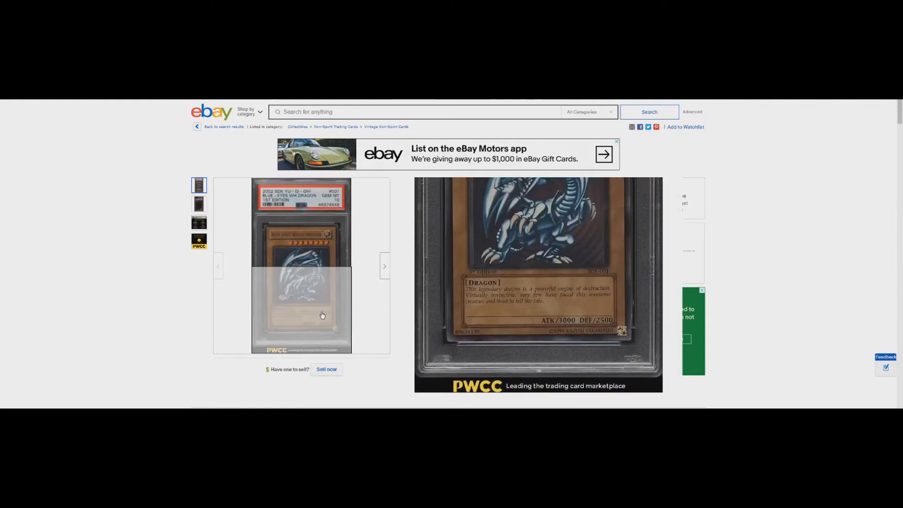
{"action": "mouse_move", "coordinate": [323, 315]}
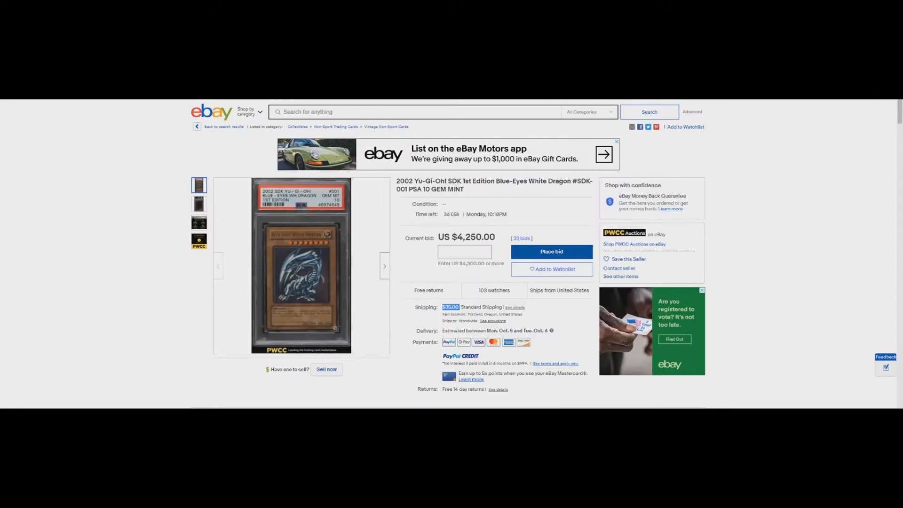
Start an eBay search for the PSA 1 WAVY Blue-Eyes White Dragon title.
{"action": "left_click", "coordinate": [648, 112]}
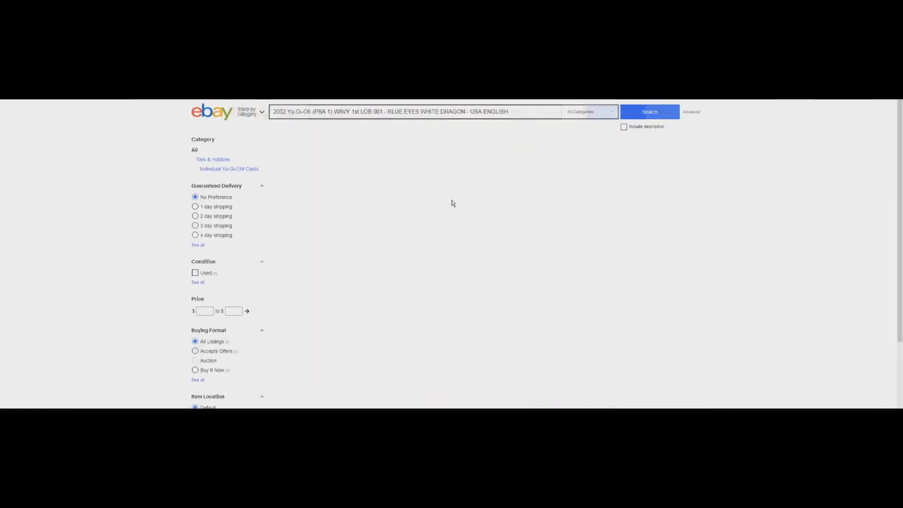
Search the card's exact title and open the single $5,000.00 result, browsing its photos.
{"action": "left_click", "coordinate": [649, 111]}
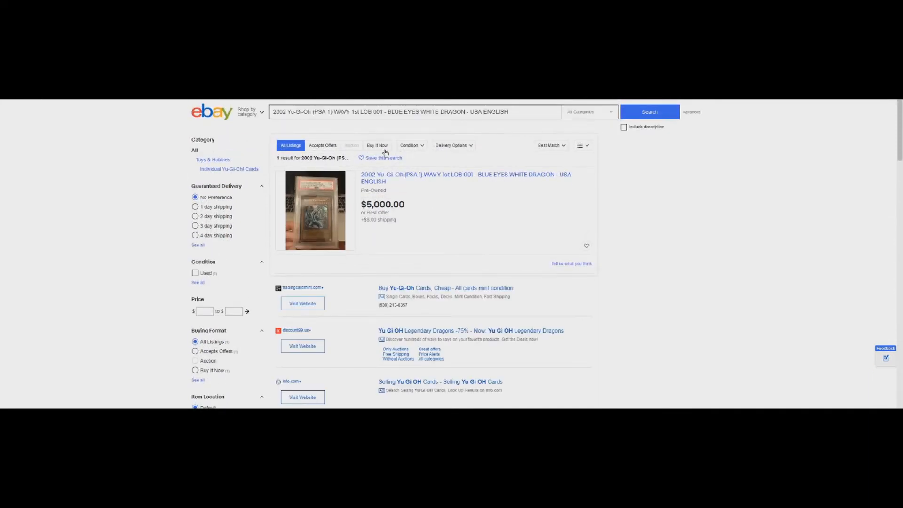
{"action": "left_click", "coordinate": [466, 178]}
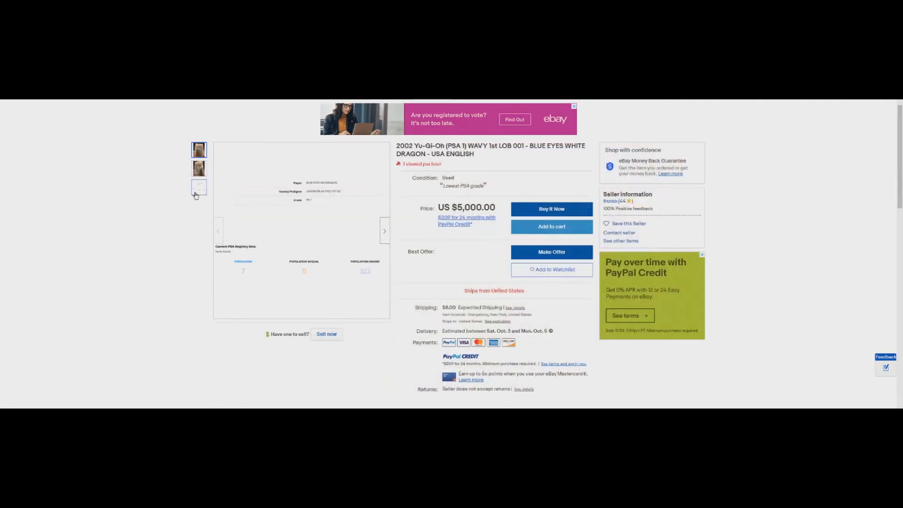
{"action": "left_click", "coordinate": [199, 168]}
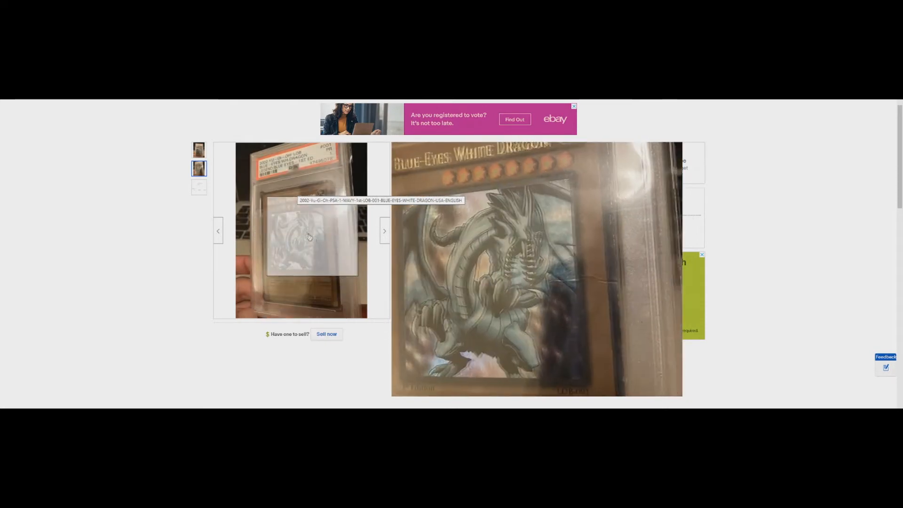
{"action": "left_click", "coordinate": [198, 186]}
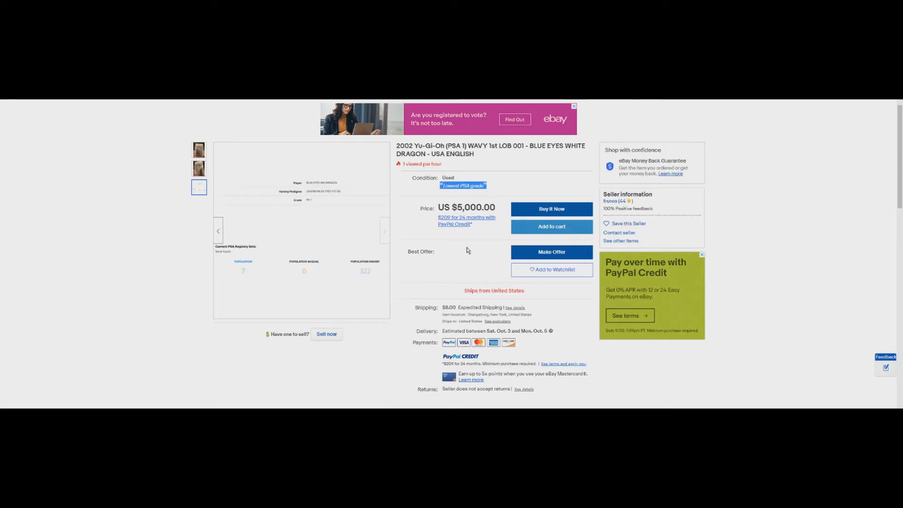
{"action": "mouse_move", "coordinate": [468, 224]}
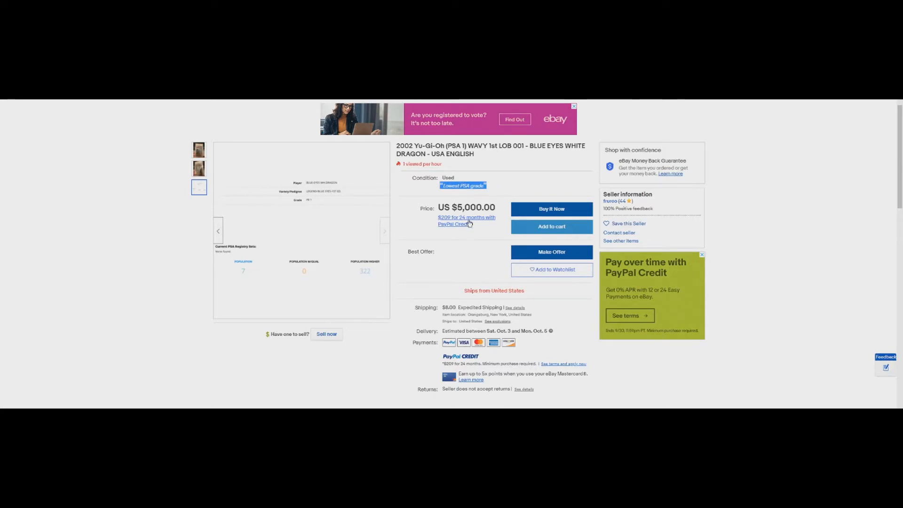
Highlight the whole US $5,000.00 Buy It Now price.
{"action": "double_click", "coordinate": [467, 207]}
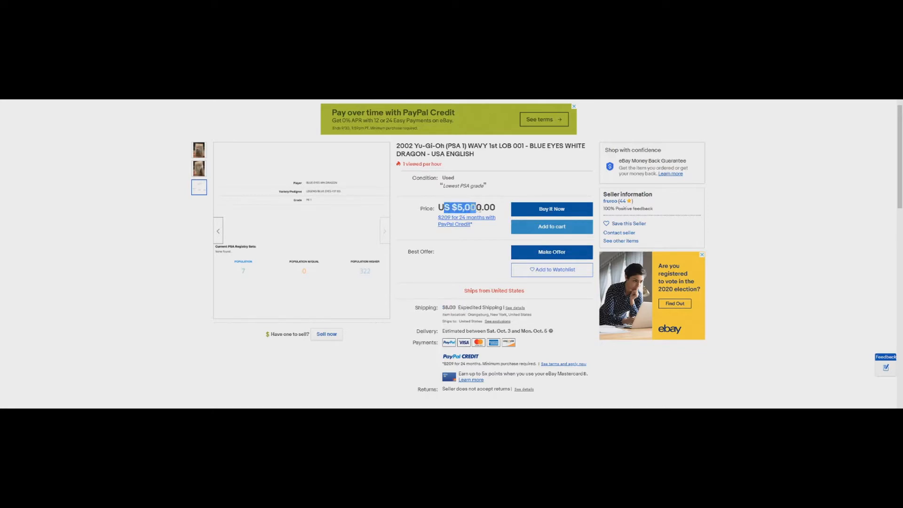
{"action": "triple_click", "coordinate": [466, 207]}
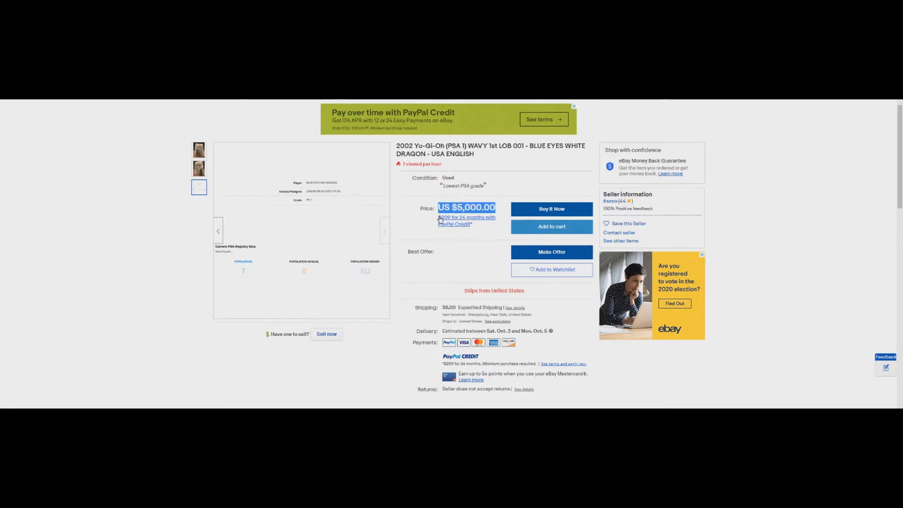
Mark the description's claim that only 7 exist and few are wavy, then return to the top.
{"action": "scroll", "scroll_direction": "down", "scroll_amount": 3}
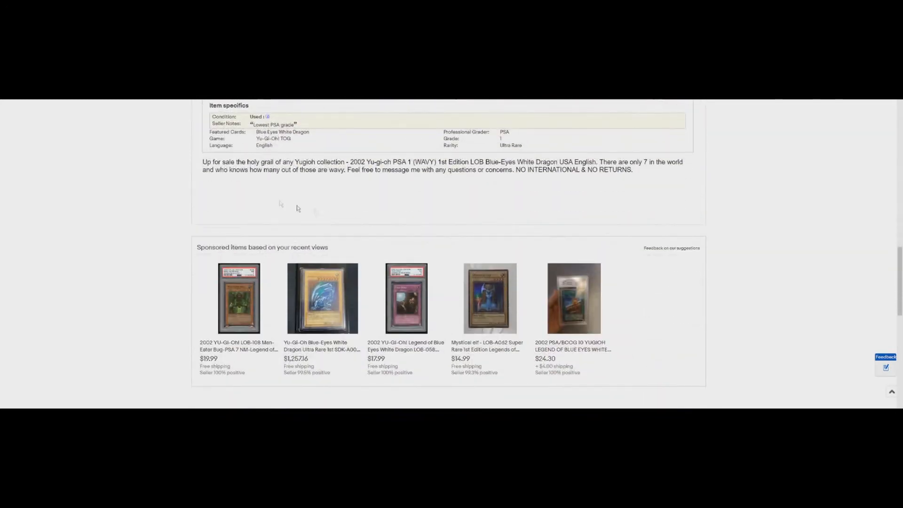
{"action": "left_click_drag", "start_coordinate": [251, 162], "coordinate": [332, 162]}
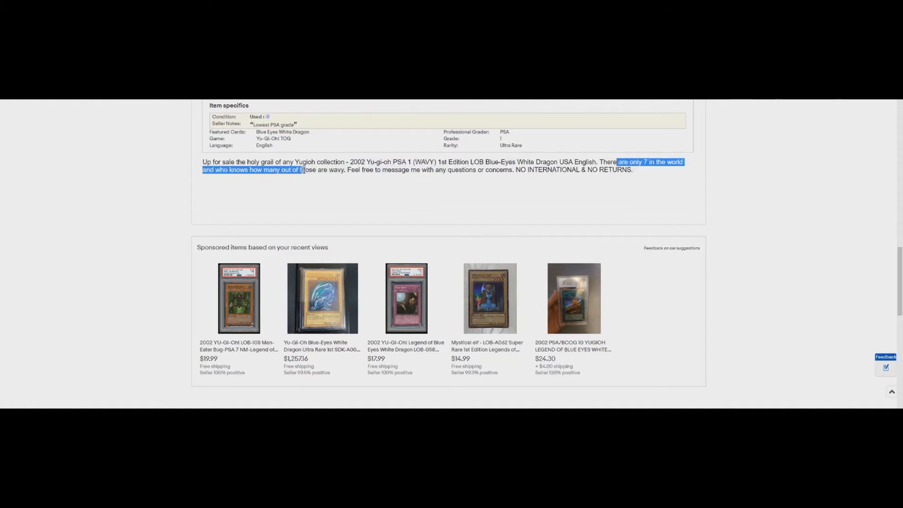
{"action": "left_click_drag", "start_coordinate": [302, 170], "coordinate": [345, 170]}
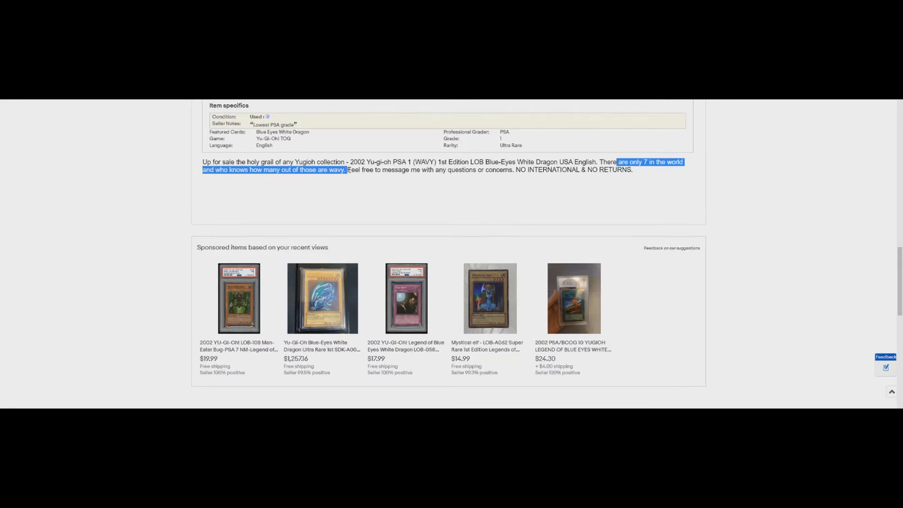
{"action": "scroll", "scroll_direction": "down", "scroll_amount": 3}
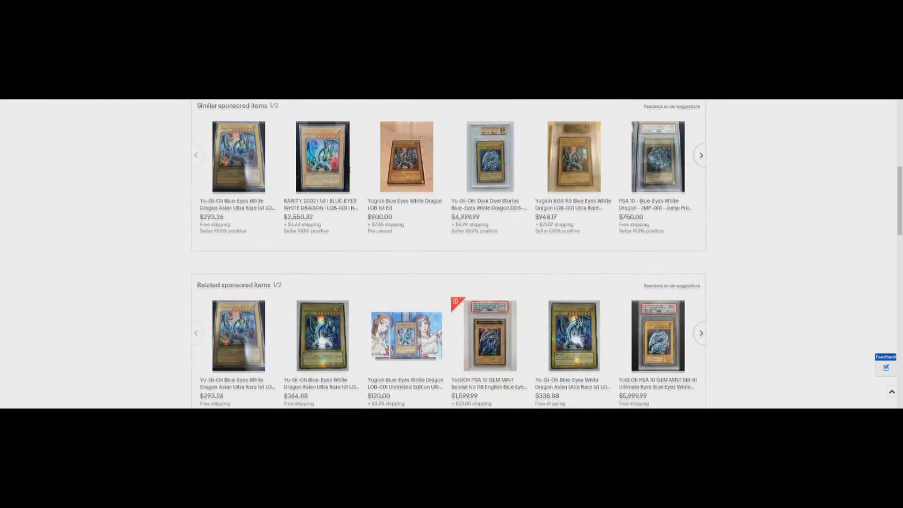
{"action": "scroll", "scroll_direction": "up", "scroll_amount": 3}
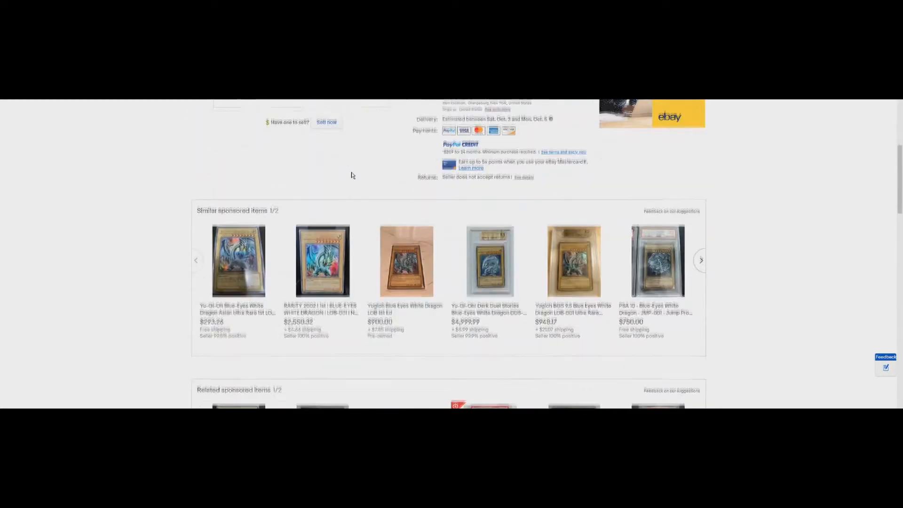
{"action": "scroll", "scroll_direction": "down", "scroll_amount": 3}
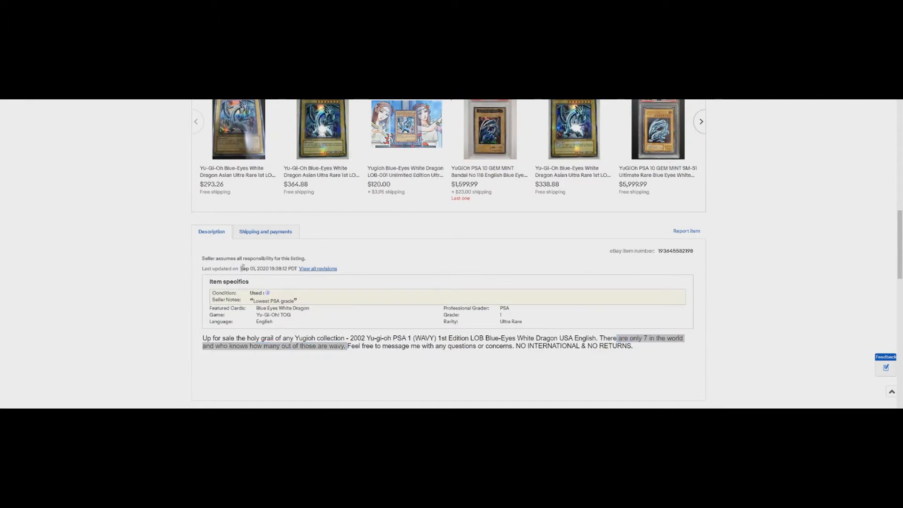
{"action": "scroll", "scroll_direction": "up", "scroll_amount": 3}
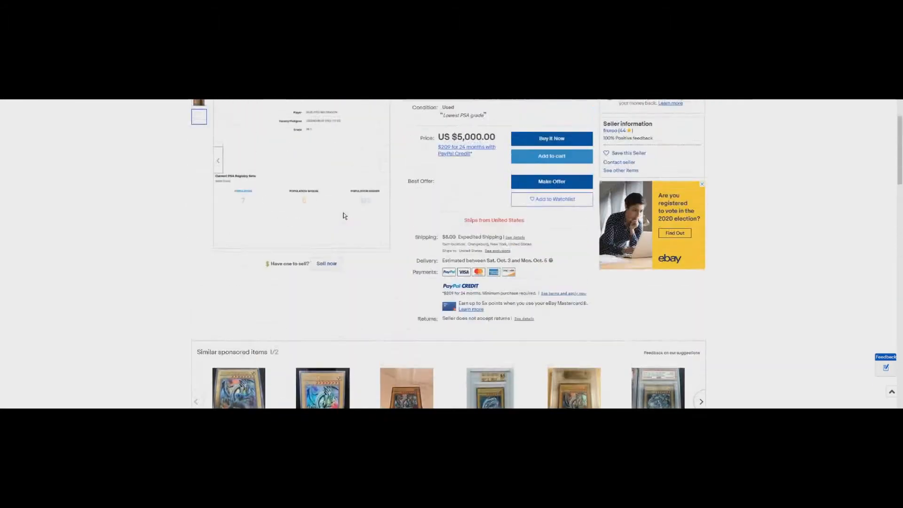
{"action": "scroll", "scroll_direction": "up", "scroll_amount": 3}
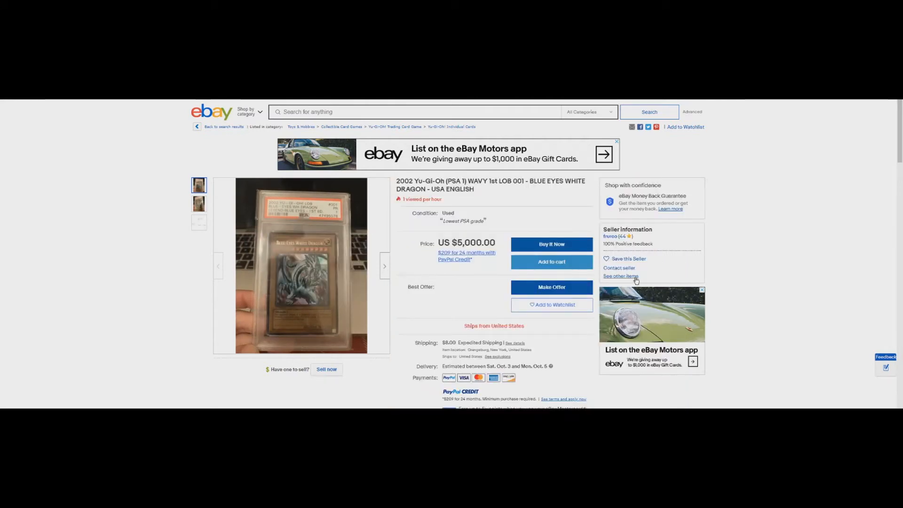
Highlight the US $5,000.00 asking price and go to the seller's other items for sale.
{"action": "left_click", "coordinate": [621, 276]}
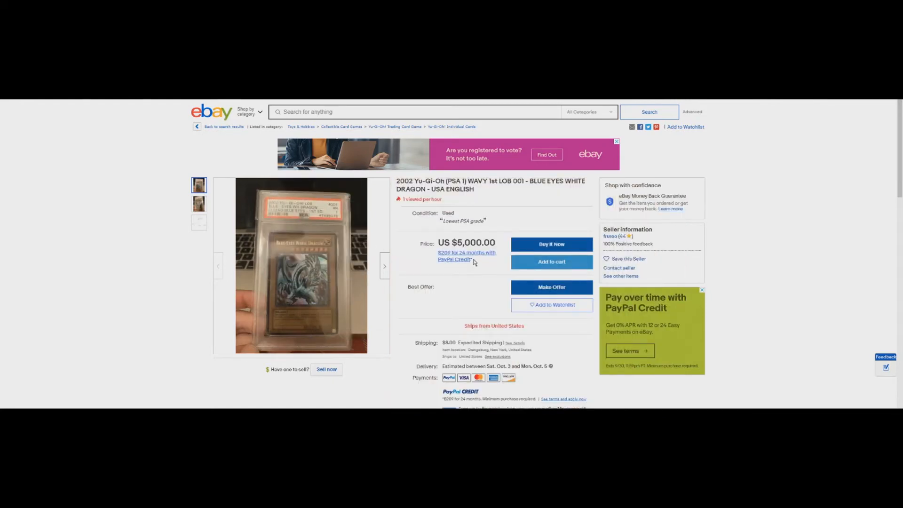
{"action": "mouse_move", "coordinate": [475, 258]}
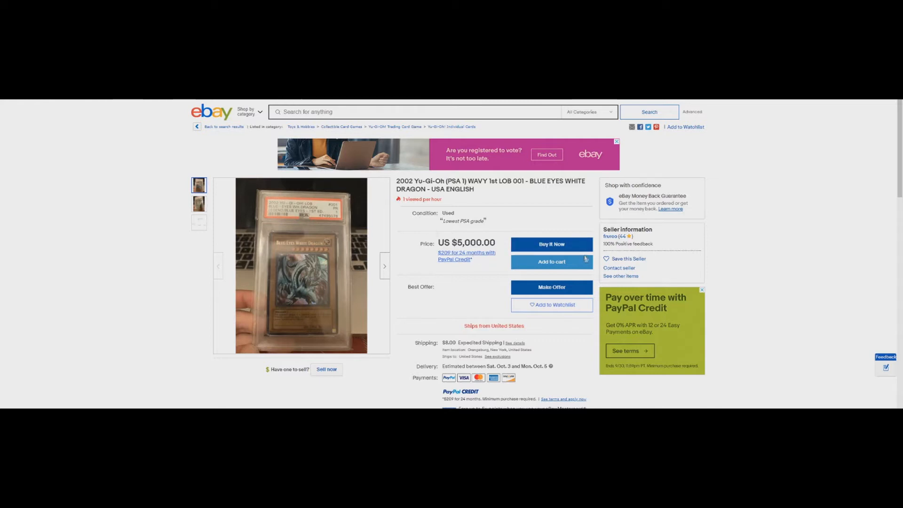
{"action": "mouse_move", "coordinate": [450, 235]}
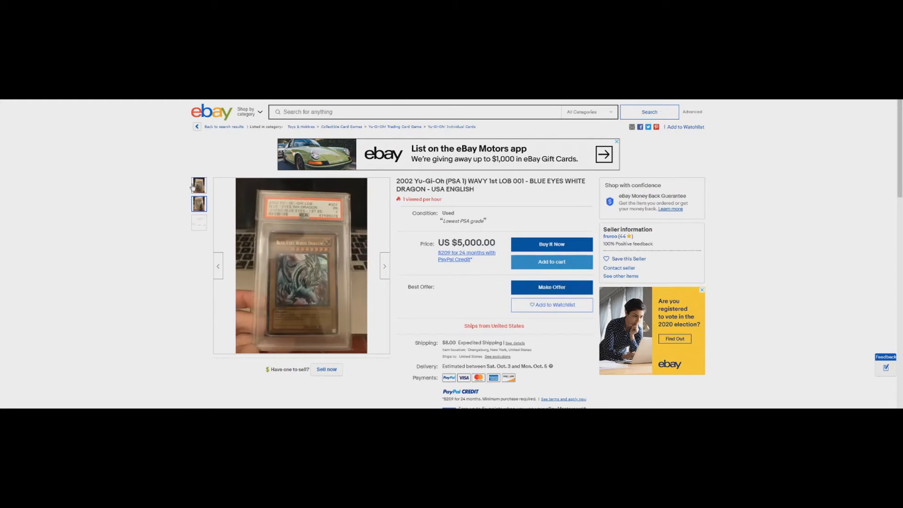
{"action": "left_click", "coordinate": [198, 186]}
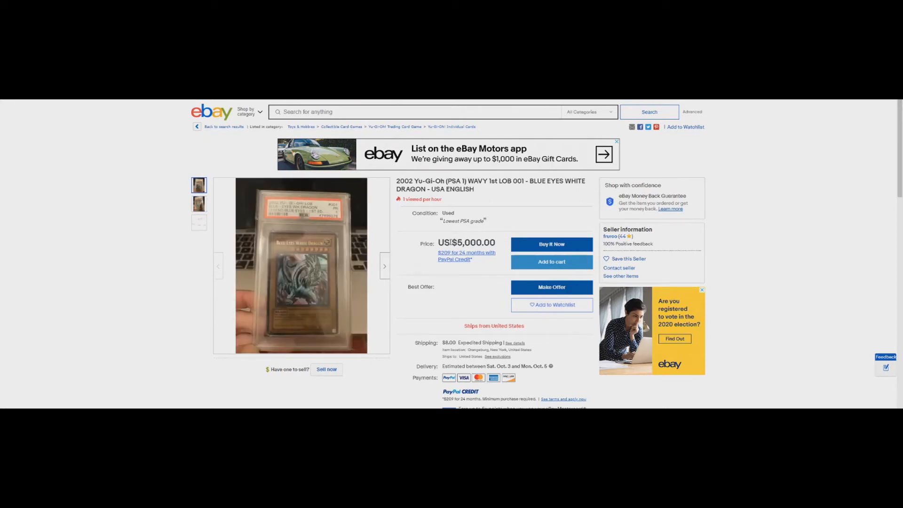
{"action": "double_click", "coordinate": [472, 242]}
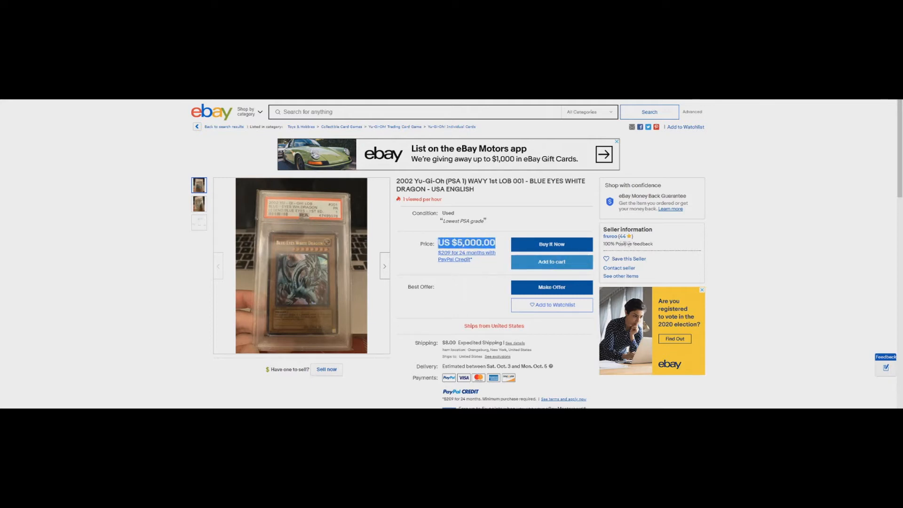
{"action": "mouse_move", "coordinate": [301, 265]}
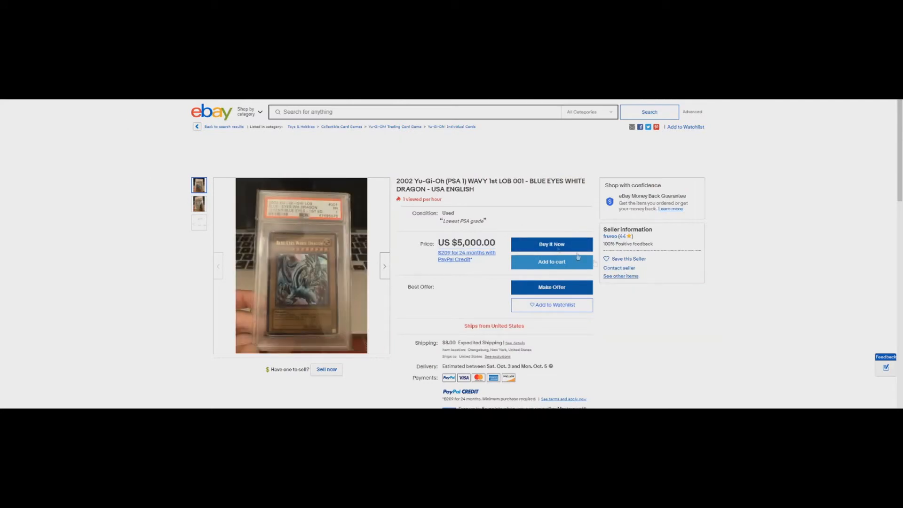
{"action": "left_click", "coordinate": [622, 275]}
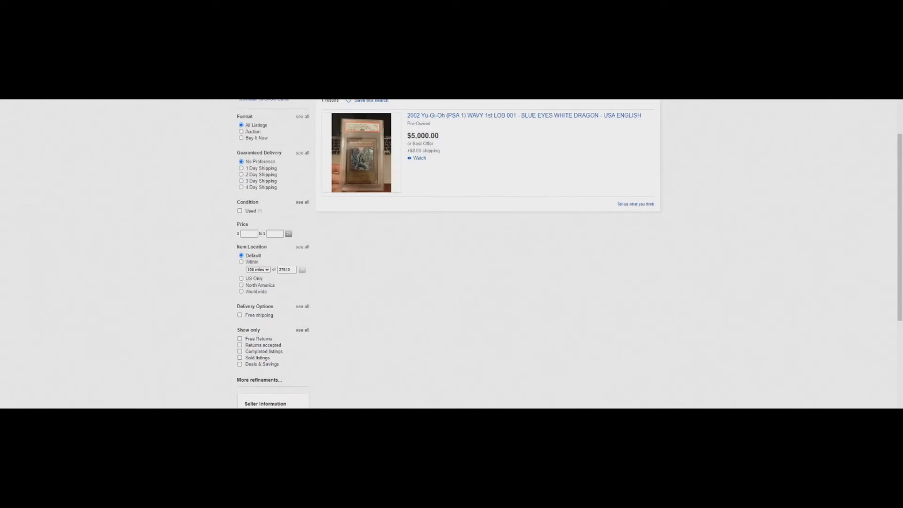
{"action": "mouse_move", "coordinate": [168, 107]}
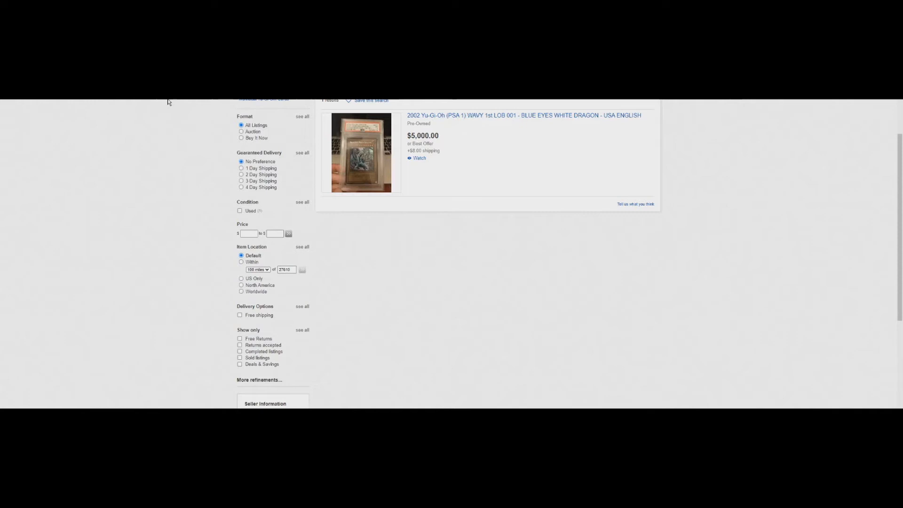
Scroll to the top of the seller's items-for-sale page showing its single $5,000 listing.
{"action": "scroll", "scroll_direction": "up", "scroll_amount": 3}
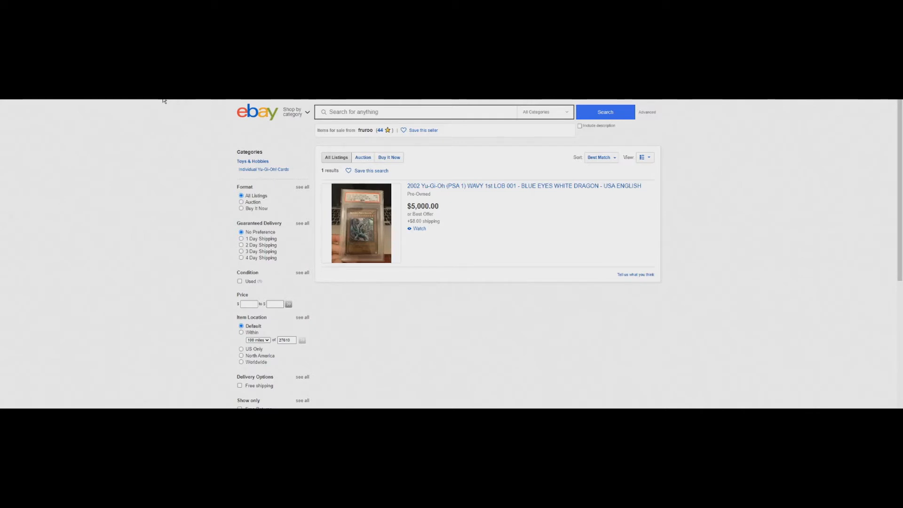
{"action": "mouse_move", "coordinate": [147, 130]}
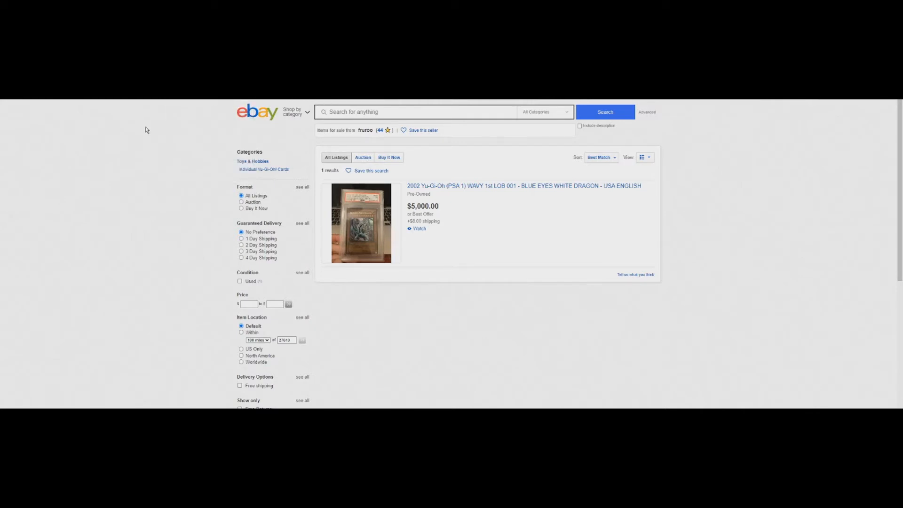
{"action": "mouse_move", "coordinate": [143, 128]}
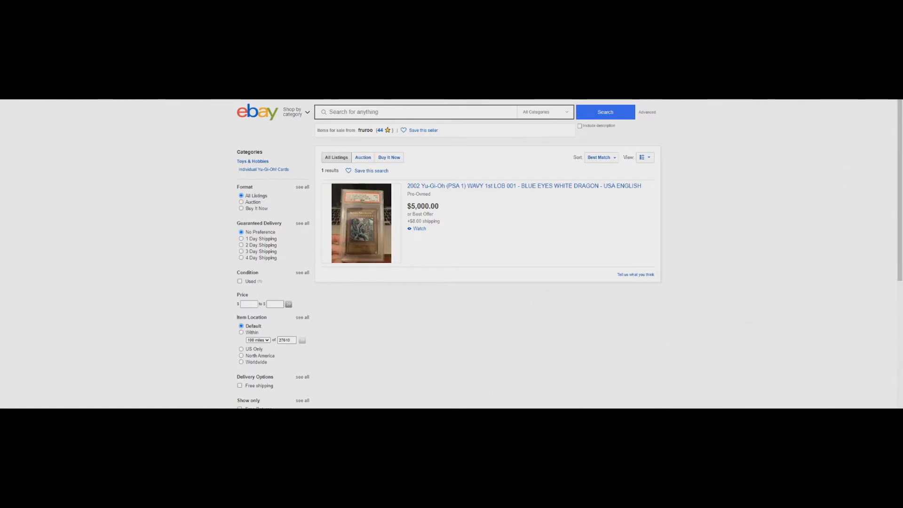
View the sold Mystical Elf LoB 1st BGS 9.5 listing, highlighting its end date and US $340.00 winning bid.
{"action": "left_click", "coordinate": [524, 186]}
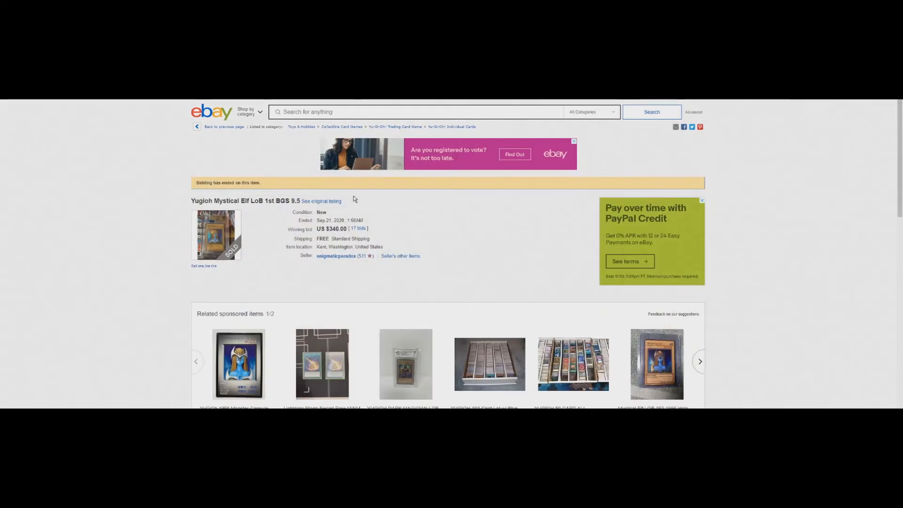
{"action": "mouse_move", "coordinate": [317, 223]}
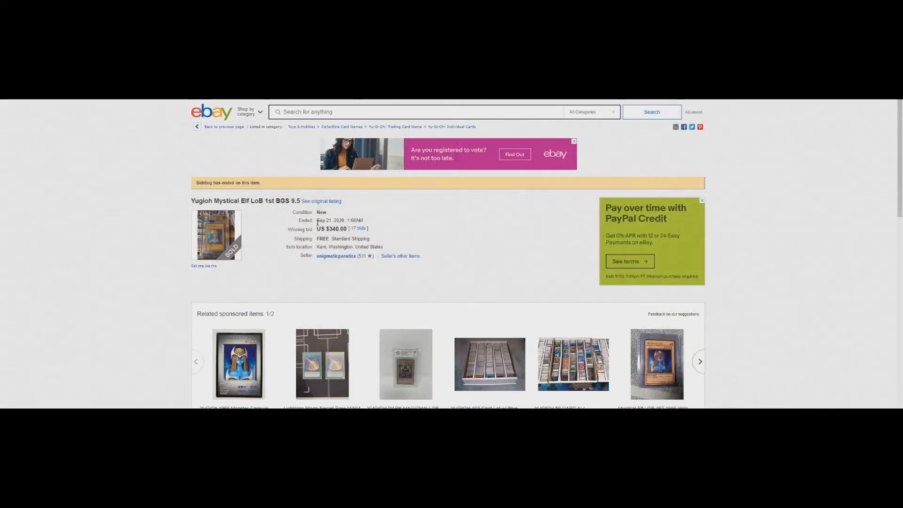
{"action": "double_click", "coordinate": [329, 220]}
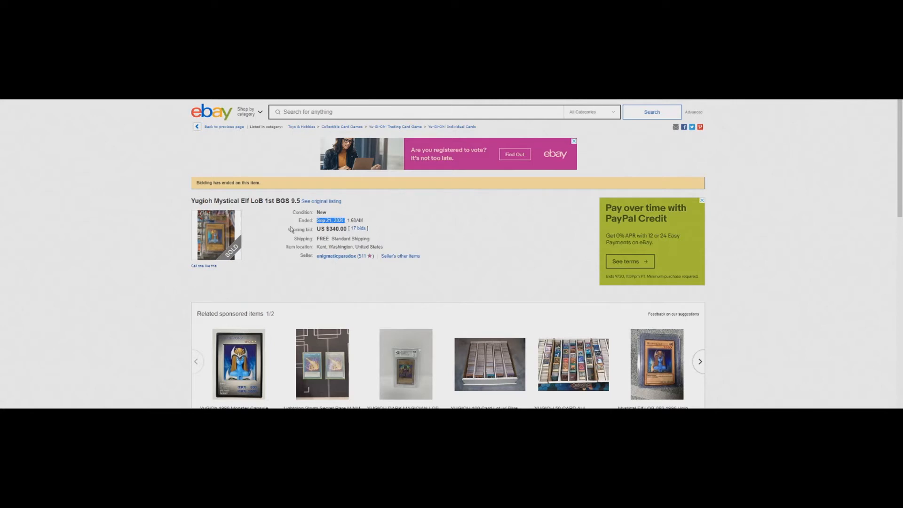
{"action": "mouse_move", "coordinate": [353, 224]}
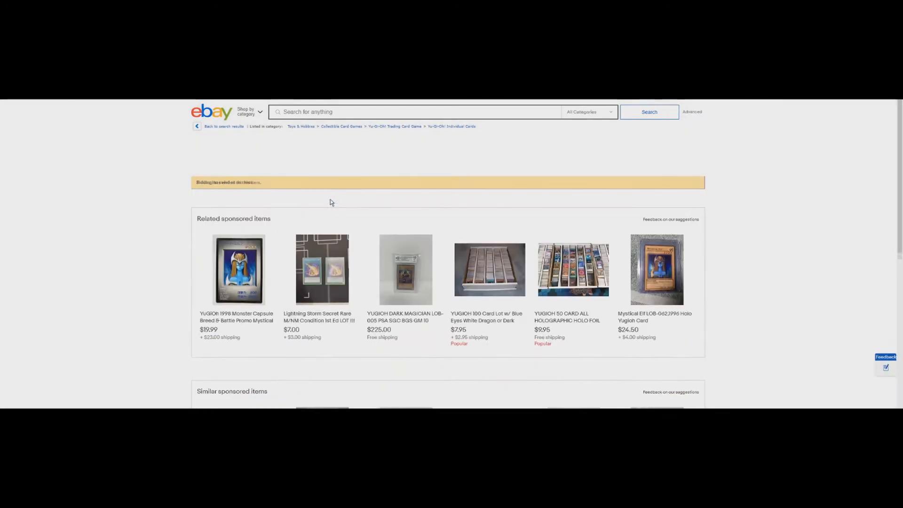
{"action": "scroll", "scroll_direction": "down", "scroll_amount": 3}
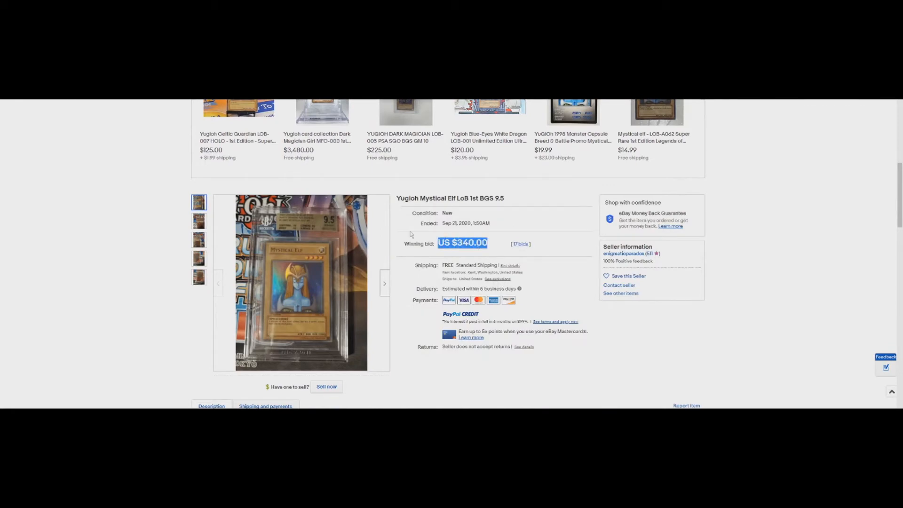
Review the Mystical Elf auction's bid history of 17 bids from 5 bidders, marking a bidder's feedback score.
{"action": "left_click", "coordinate": [520, 244]}
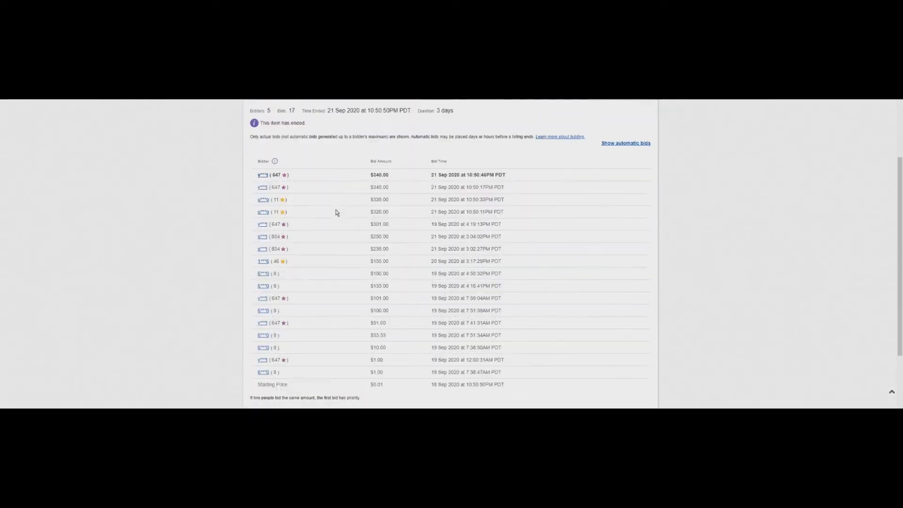
{"action": "scroll", "scroll_direction": "up", "scroll_amount": 3}
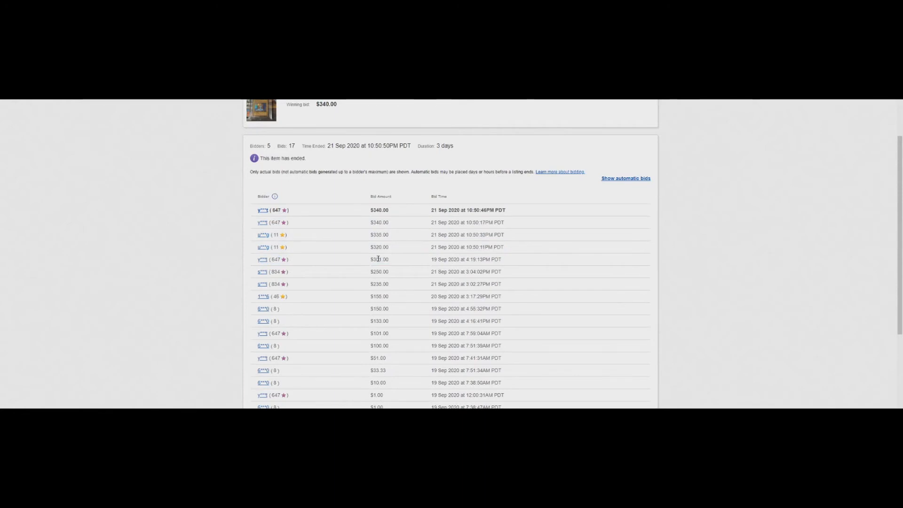
{"action": "double_click", "coordinate": [276, 260]}
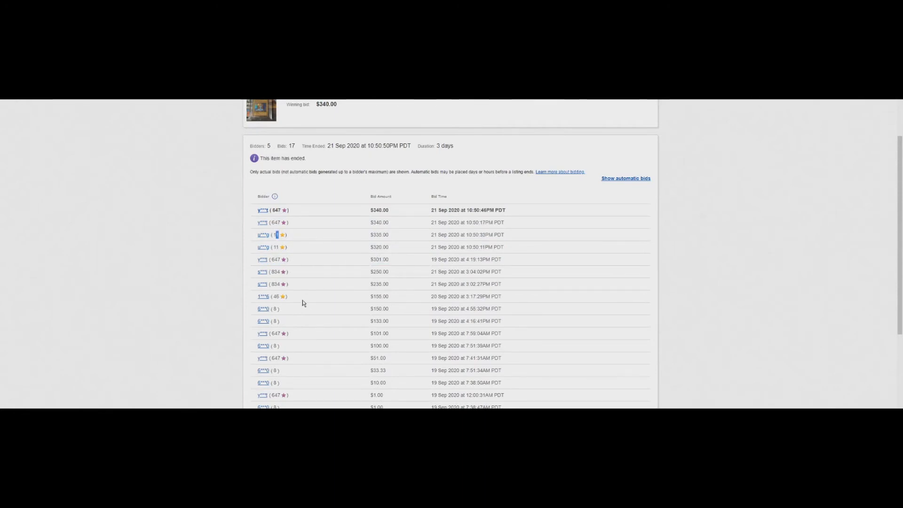
{"action": "mouse_move", "coordinate": [305, 304]}
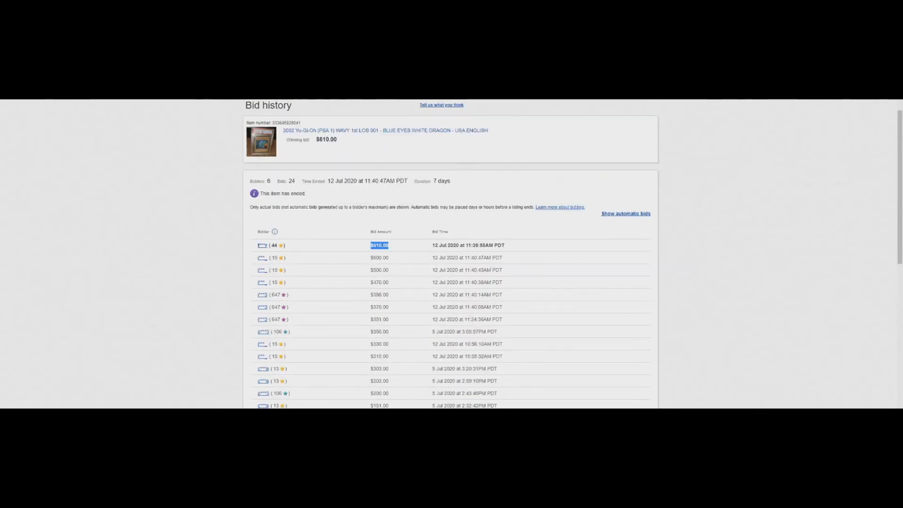
{"action": "scroll", "scroll_direction": "down", "scroll_amount": 3}
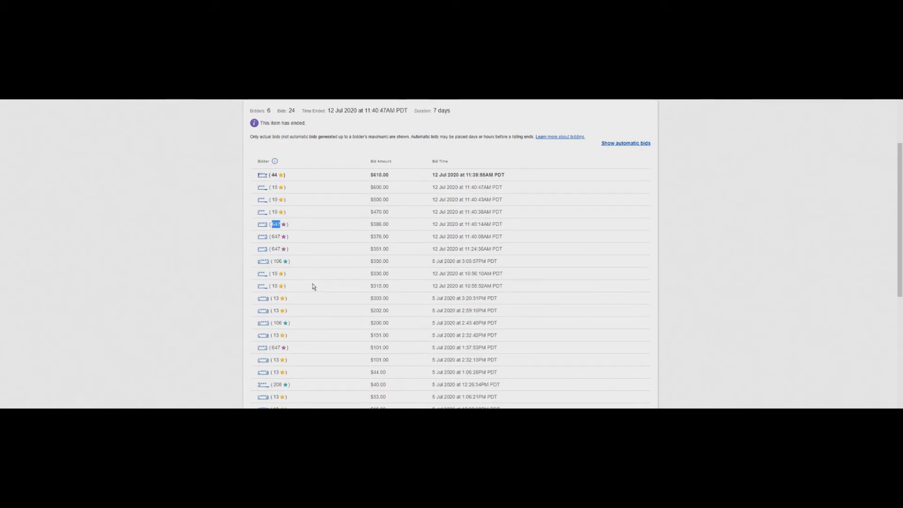
{"action": "scroll", "scroll_direction": "up", "scroll_amount": 3}
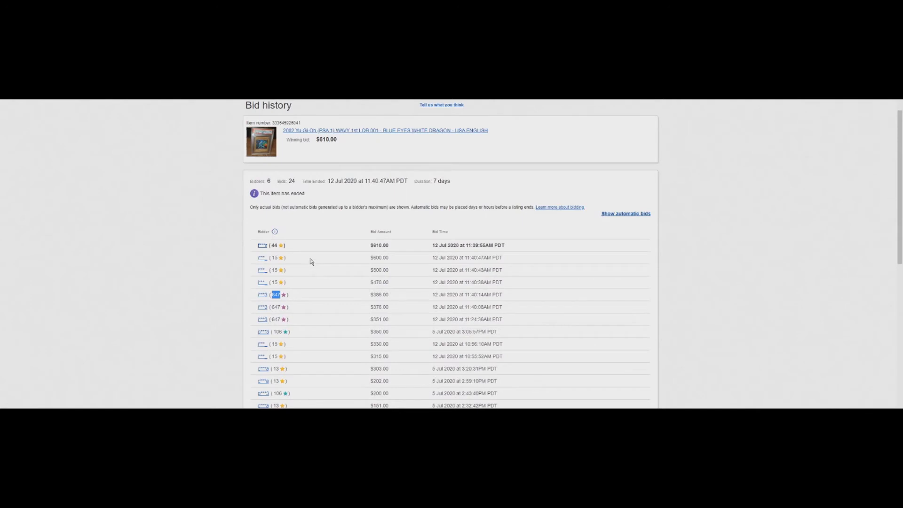
{"action": "mouse_move", "coordinate": [311, 263]}
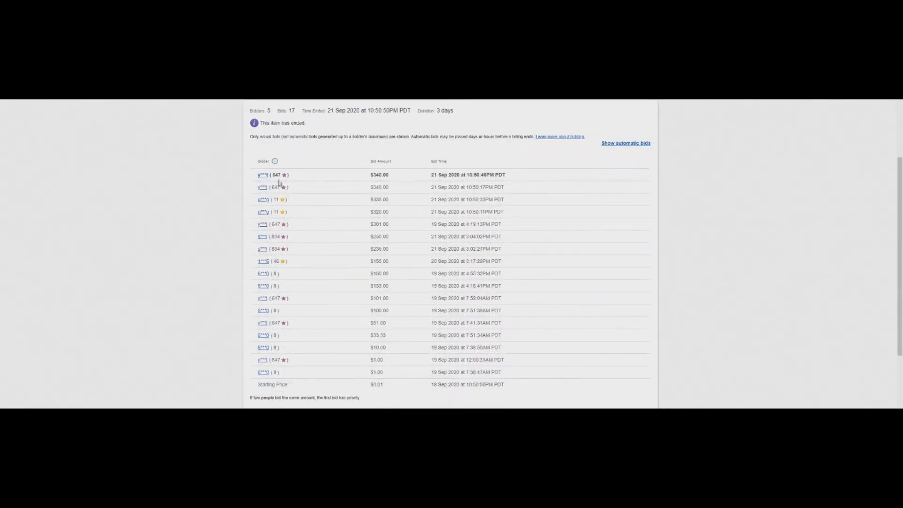
Highlight further bid rows in the history, including the $340.00 winning bid, then clear and re-mark them.
{"action": "double_click", "coordinate": [276, 175]}
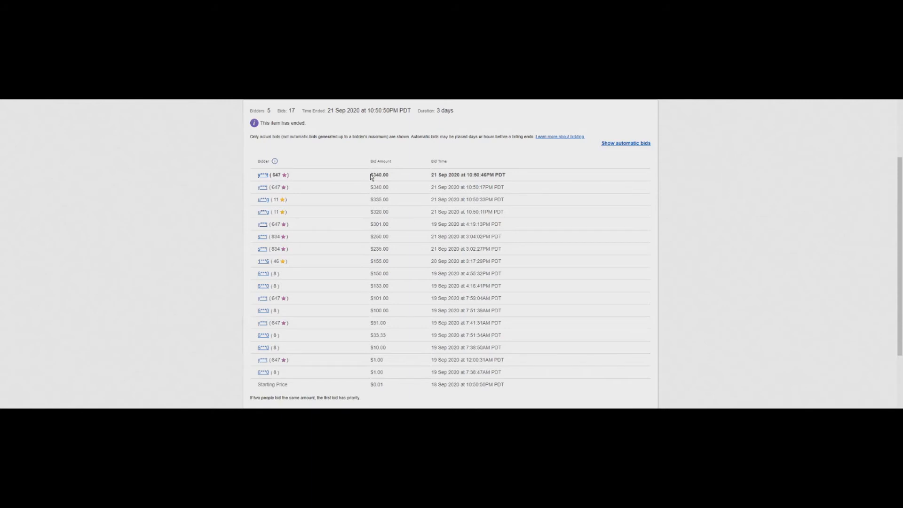
{"action": "mouse_move", "coordinate": [432, 187]}
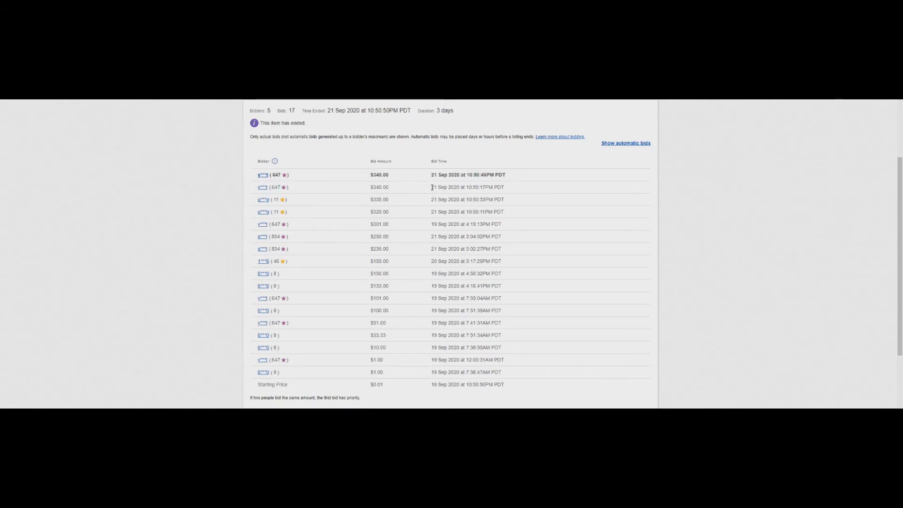
{"action": "mouse_move", "coordinate": [426, 191]}
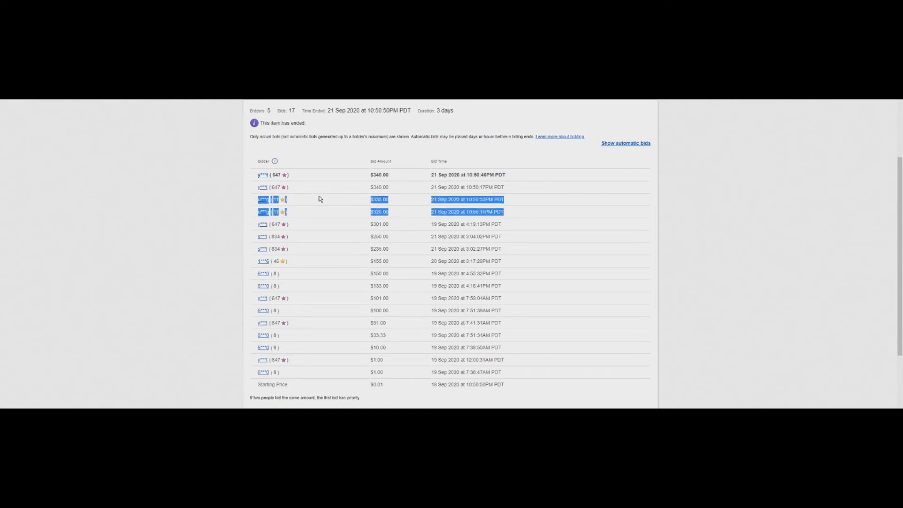
{"action": "left_click", "coordinate": [341, 334]}
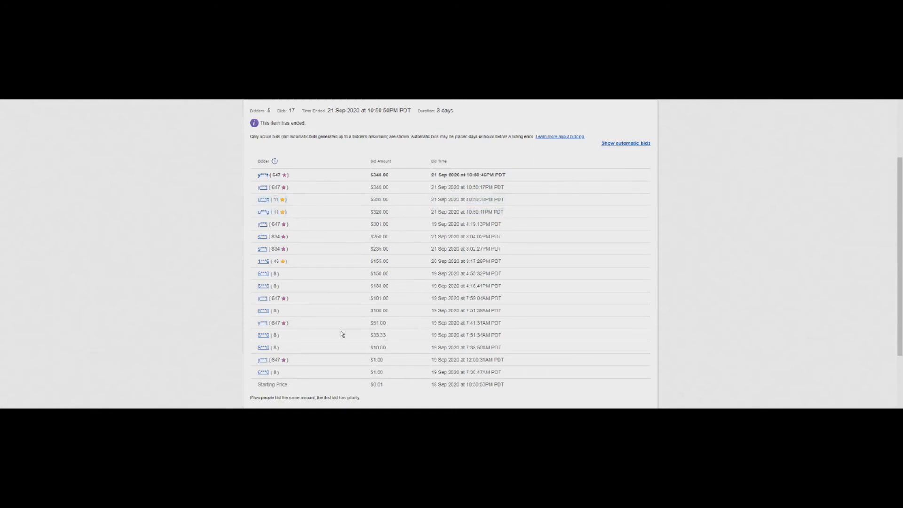
{"action": "mouse_move", "coordinate": [294, 377]}
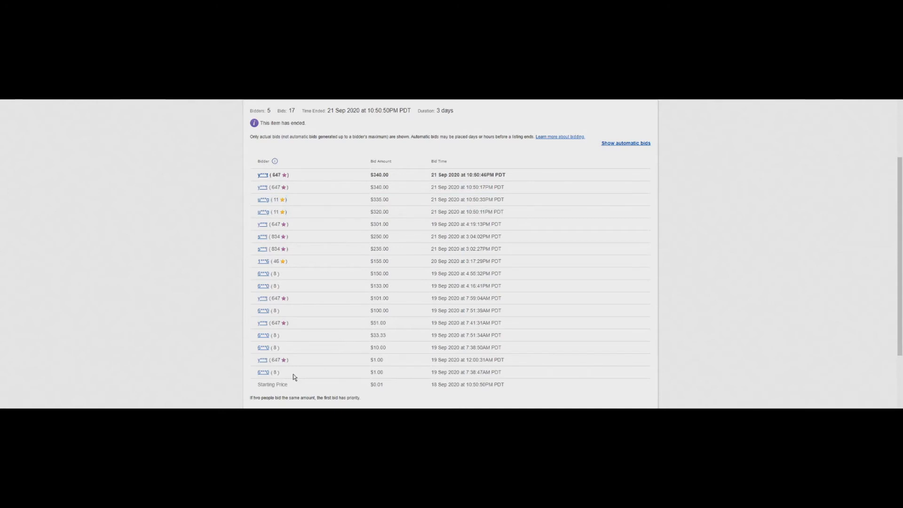
{"action": "double_click", "coordinate": [264, 373]}
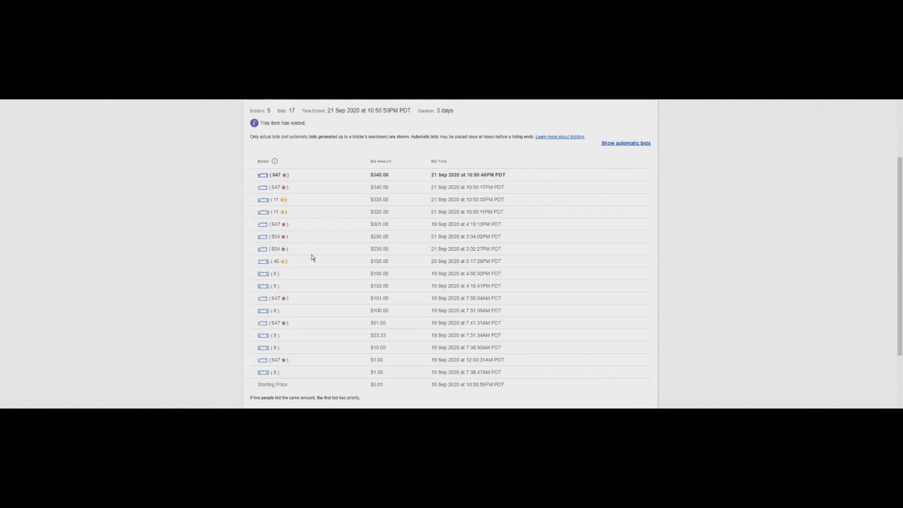
{"action": "double_click", "coordinate": [266, 261]}
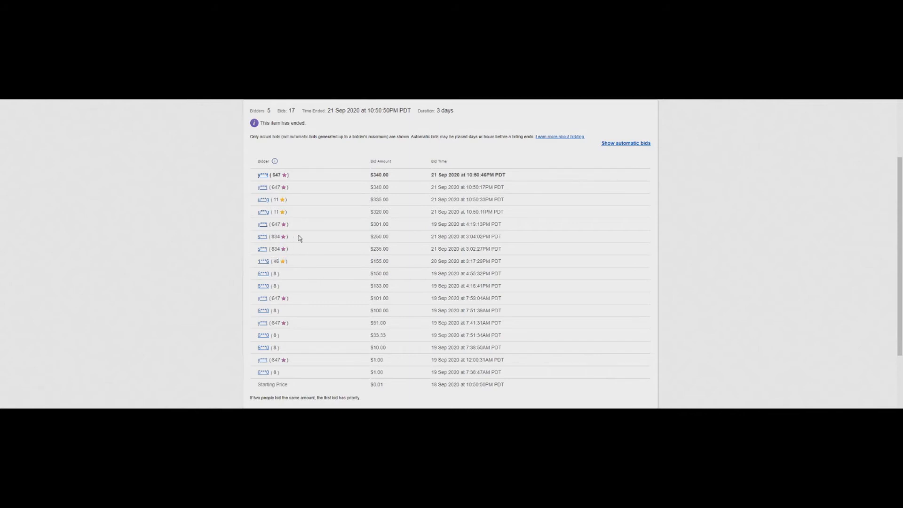
{"action": "mouse_move", "coordinate": [284, 209]}
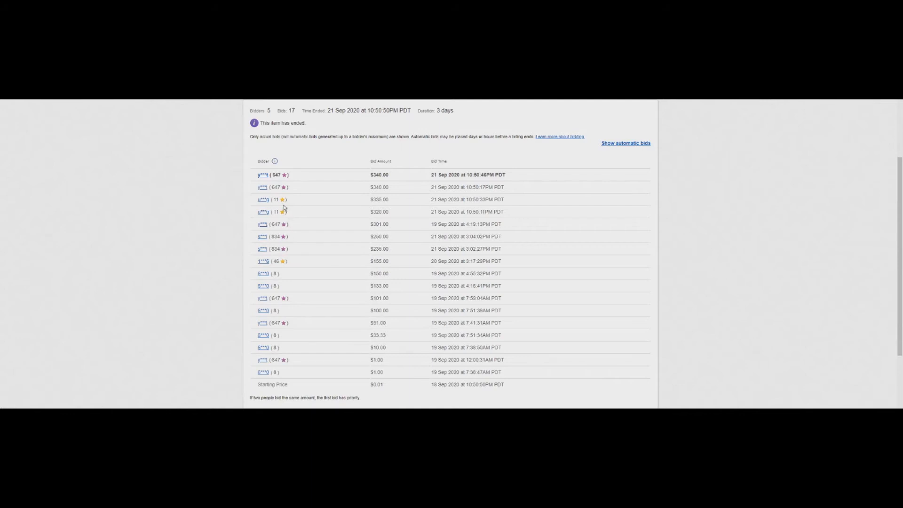
{"action": "mouse_move", "coordinate": [307, 223]}
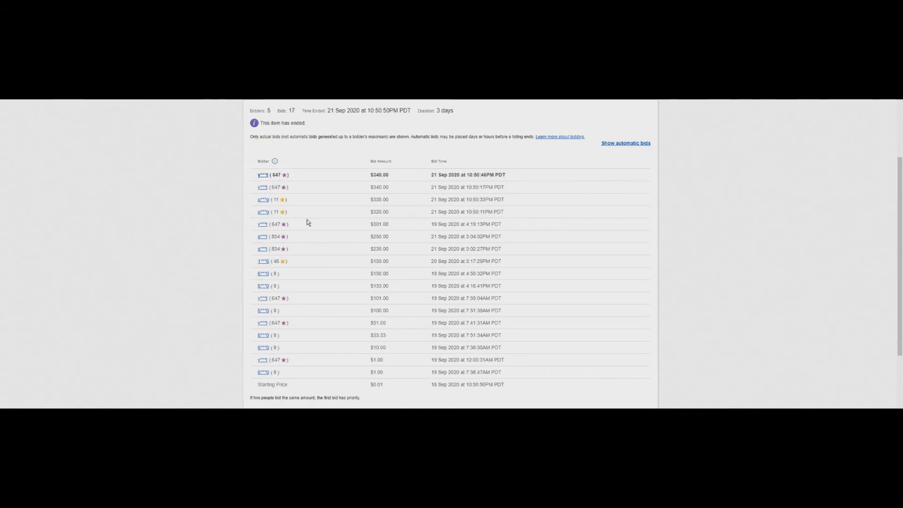
{"action": "mouse_move", "coordinate": [298, 236]}
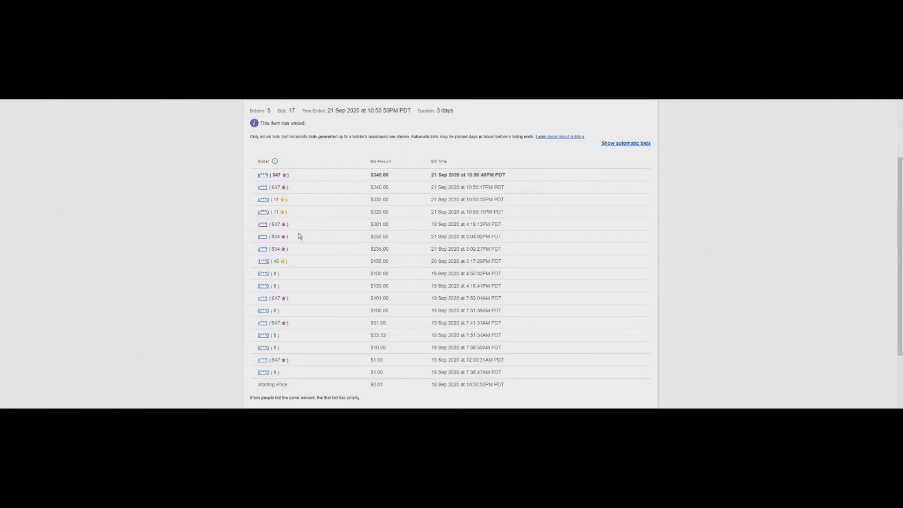
{"action": "mouse_move", "coordinate": [306, 238]}
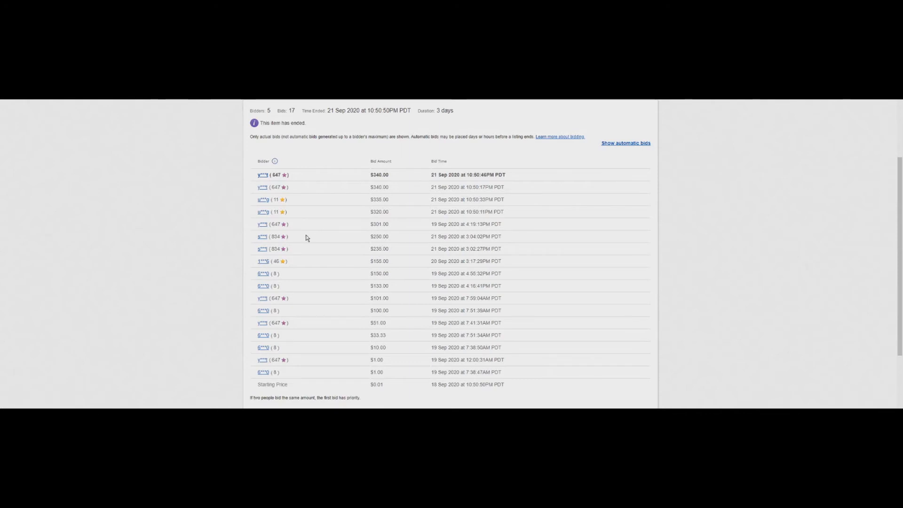
{"action": "scroll", "scroll_direction": "up", "scroll_amount": 3}
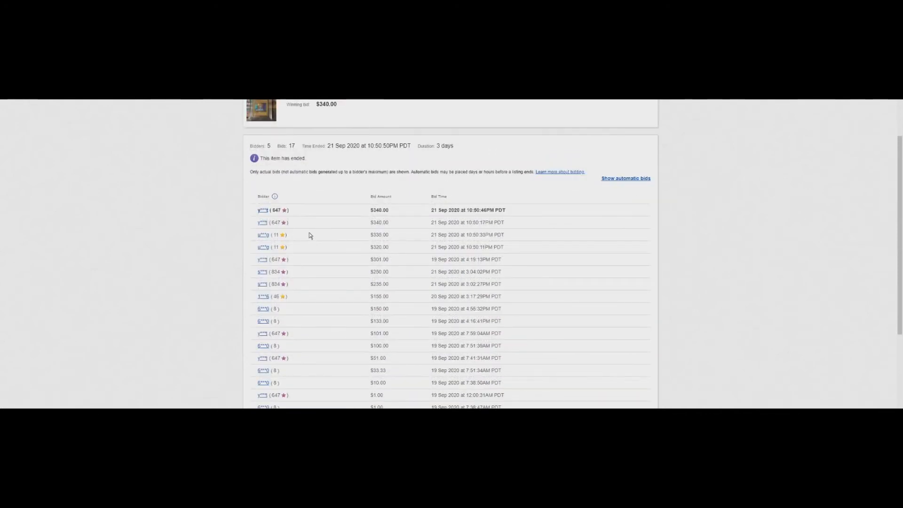
{"action": "scroll", "scroll_direction": "up", "scroll_amount": 3}
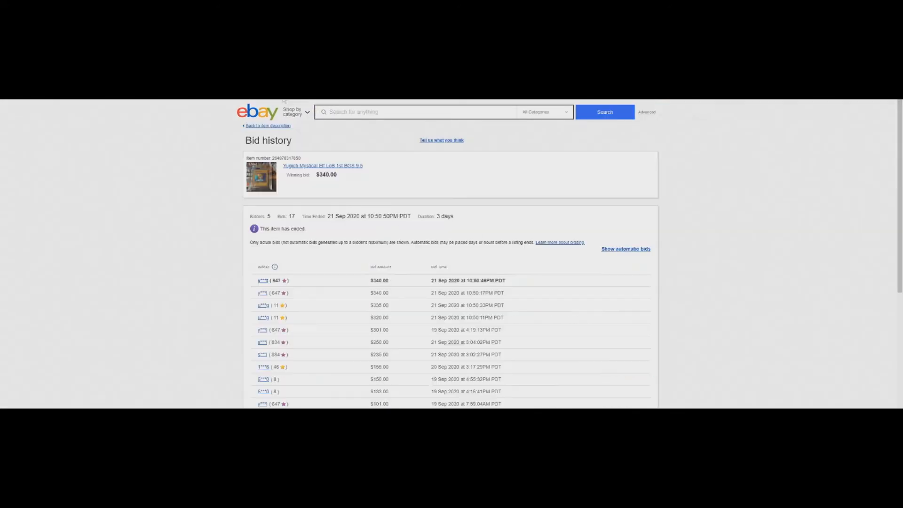
Return to the sold Mystical Elf listing and inspect its photos, grade close-up and US $340.00 price.
{"action": "left_click", "coordinate": [266, 125]}
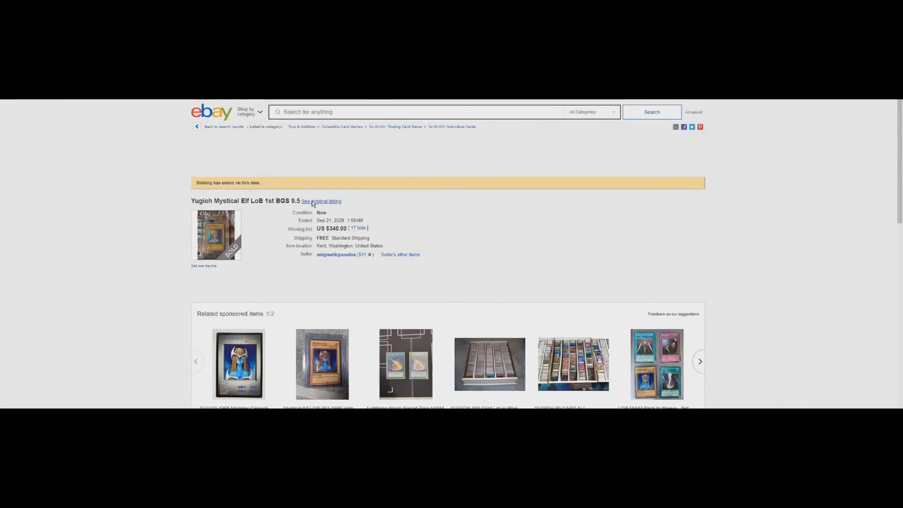
{"action": "scroll", "scroll_direction": "down", "scroll_amount": 3}
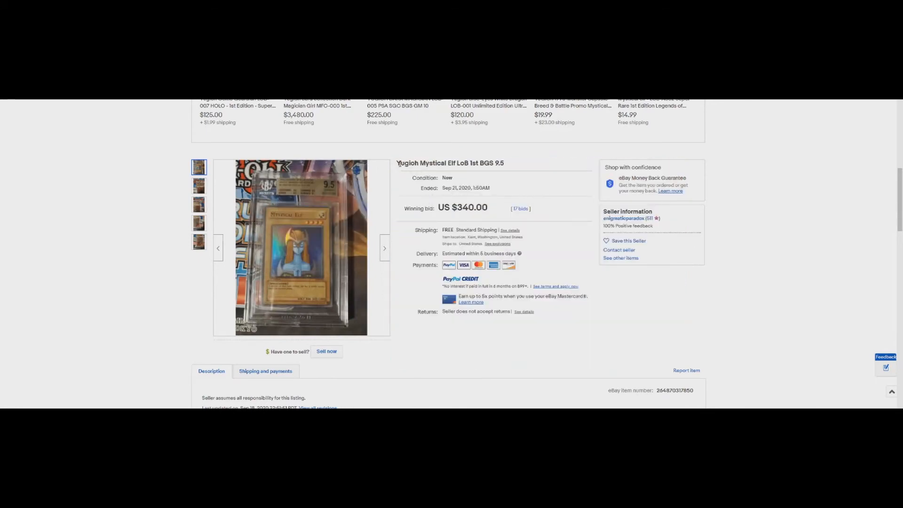
{"action": "double_click", "coordinate": [463, 208]}
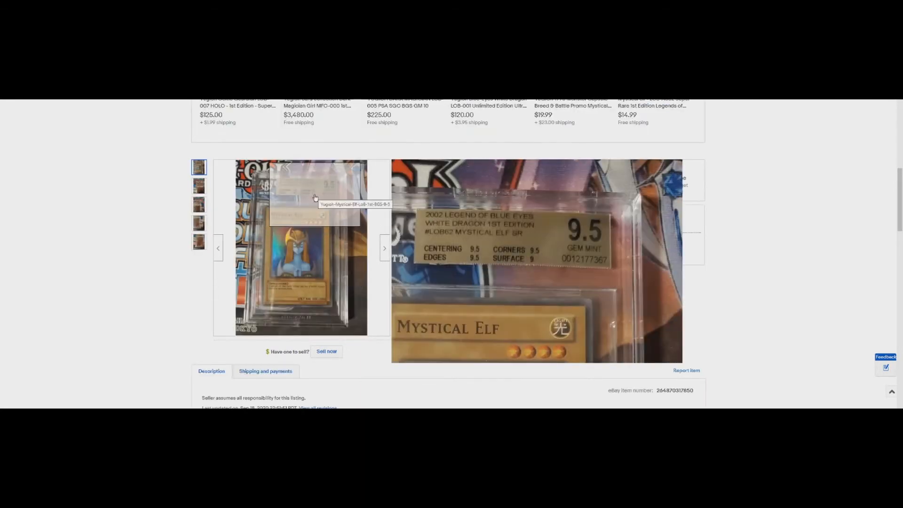
{"action": "scroll", "scroll_direction": "up", "scroll_amount": 3}
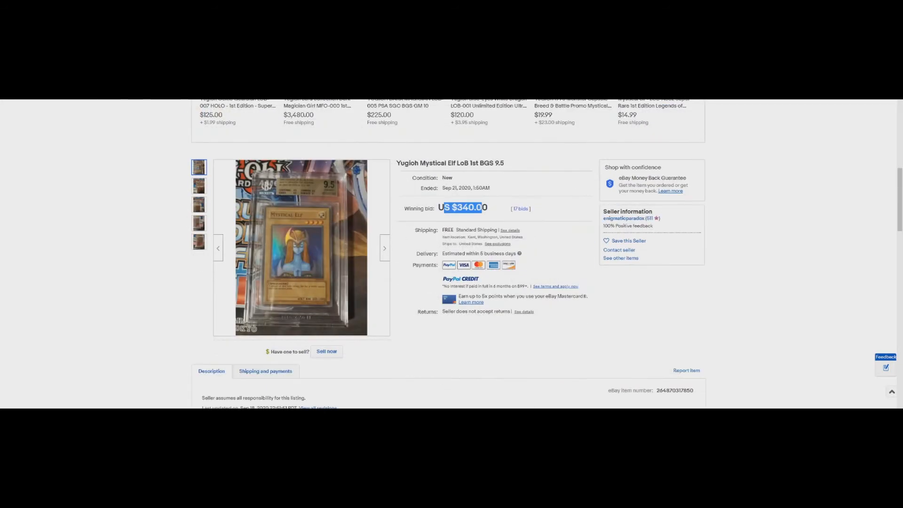
{"action": "mouse_move", "coordinate": [604, 224]}
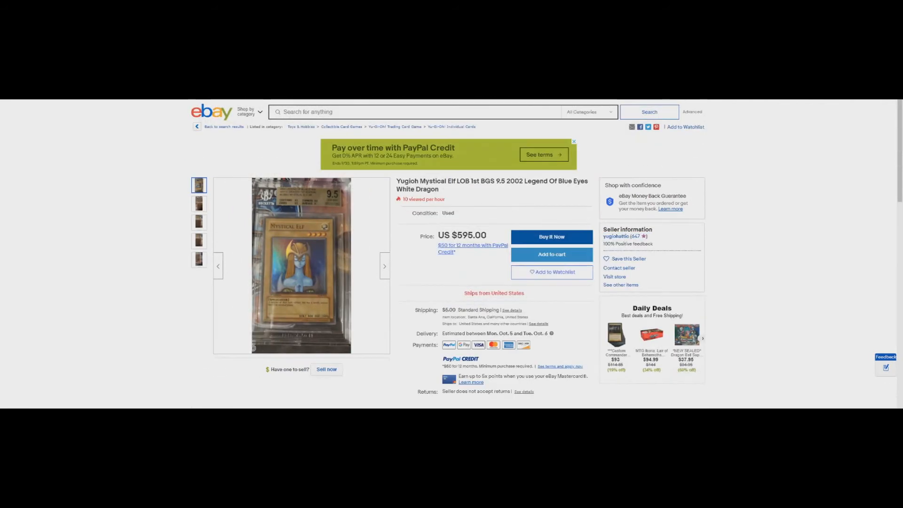
Highlight the US $595.00 asking price on the active Buy It Now listing and return to it.
{"action": "double_click", "coordinate": [462, 235]}
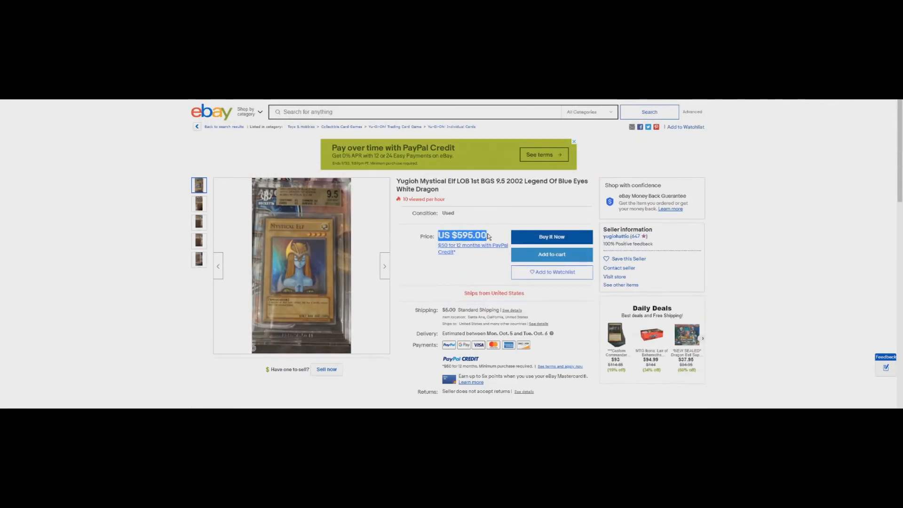
{"action": "mouse_move", "coordinate": [477, 304]}
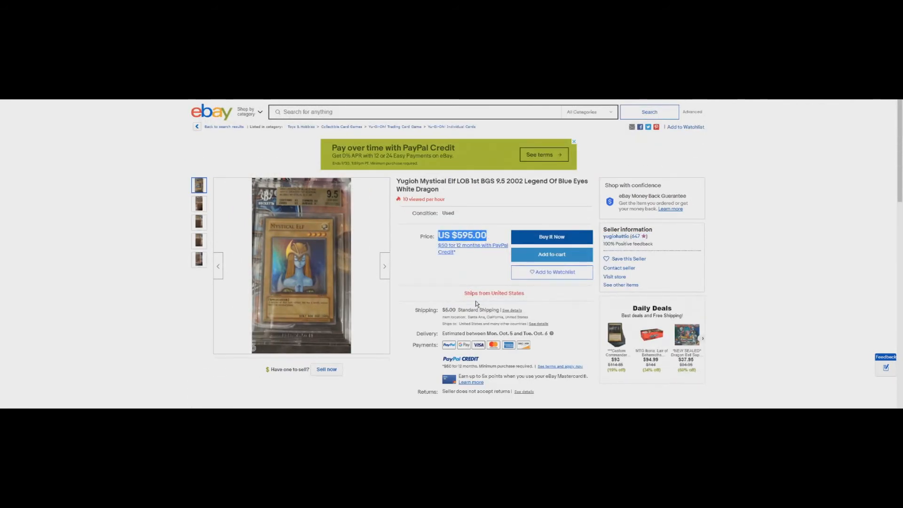
{"action": "mouse_move", "coordinate": [478, 302]}
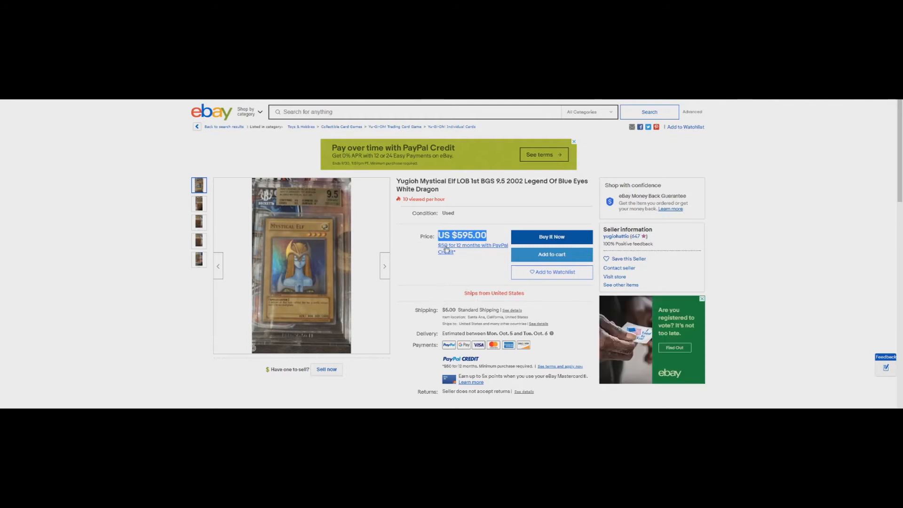
{"action": "mouse_move", "coordinate": [447, 310]}
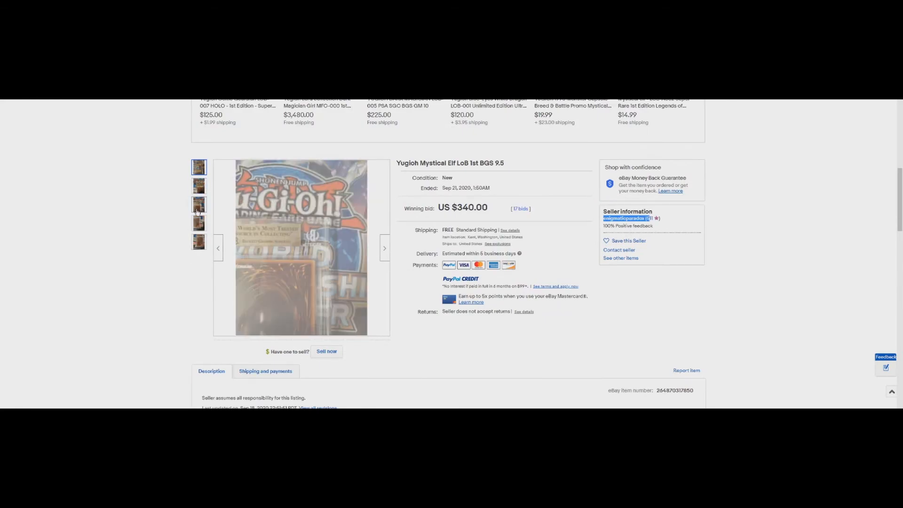
{"action": "left_click", "coordinate": [198, 205]}
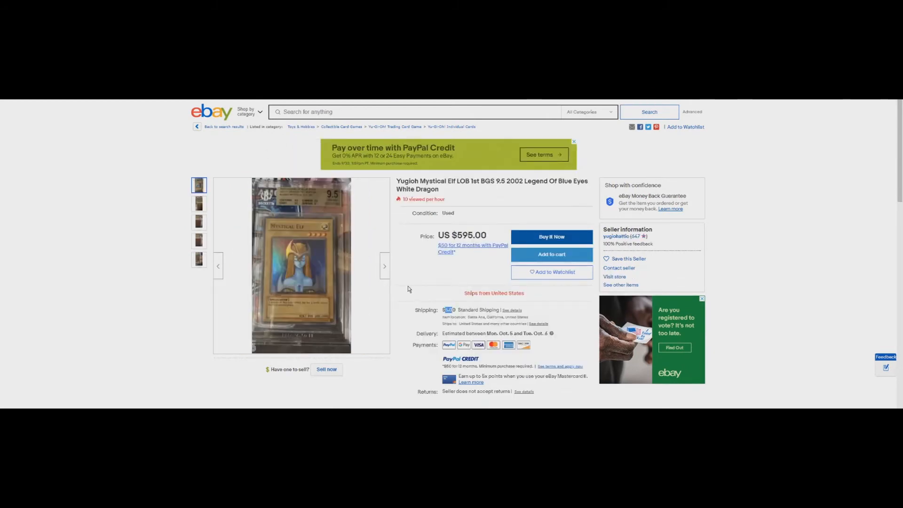
{"action": "mouse_move", "coordinate": [412, 285]}
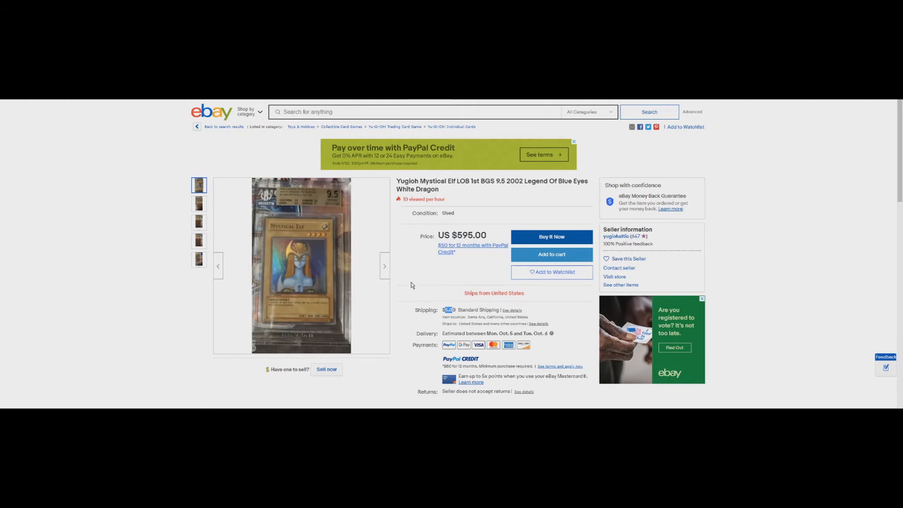
{"action": "mouse_move", "coordinate": [406, 270]}
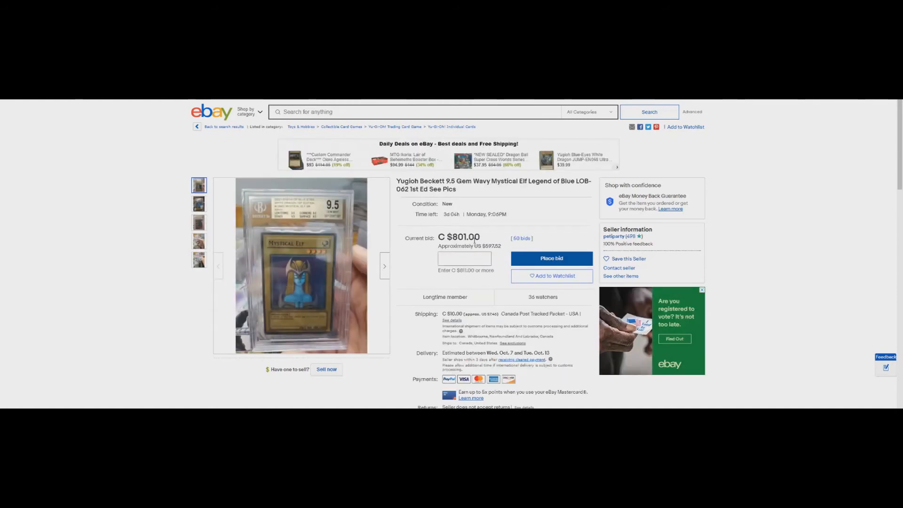
Review the Wavy Mystical Elf auction's 50 bids from 10 bidders, highlighting the C $601.00 bid.
{"action": "left_click", "coordinate": [520, 238]}
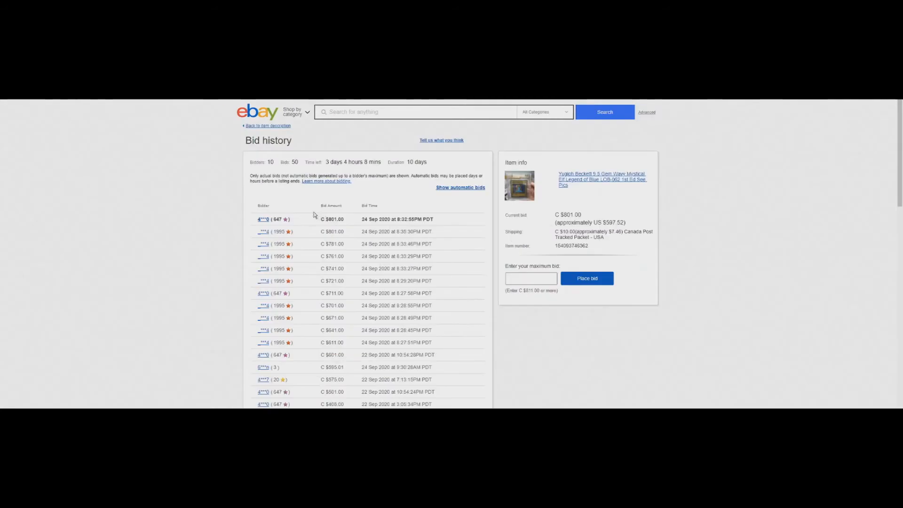
{"action": "scroll", "scroll_direction": "down", "scroll_amount": 3}
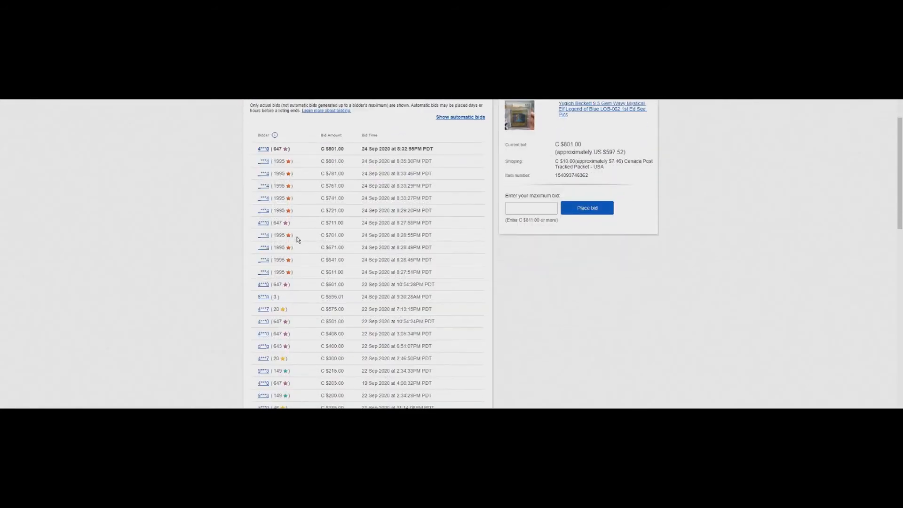
{"action": "scroll", "scroll_direction": "up", "scroll_amount": 3}
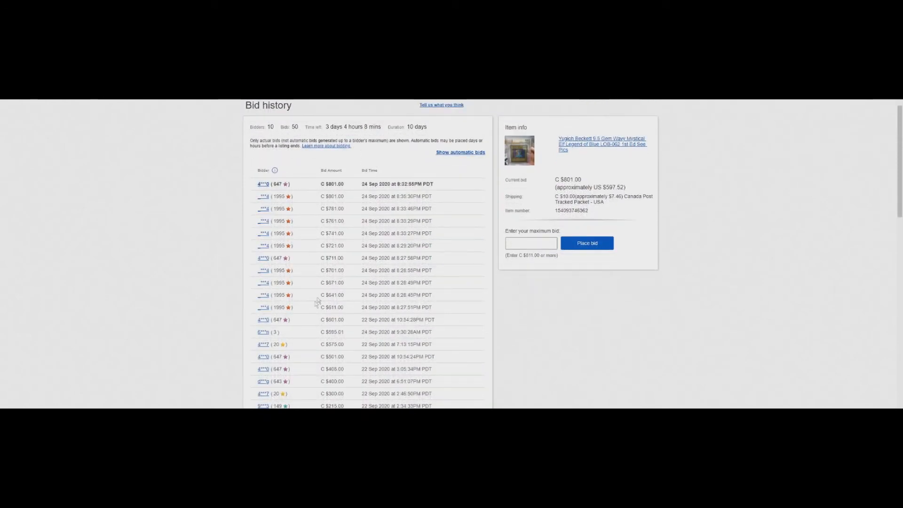
{"action": "double_click", "coordinate": [332, 320]}
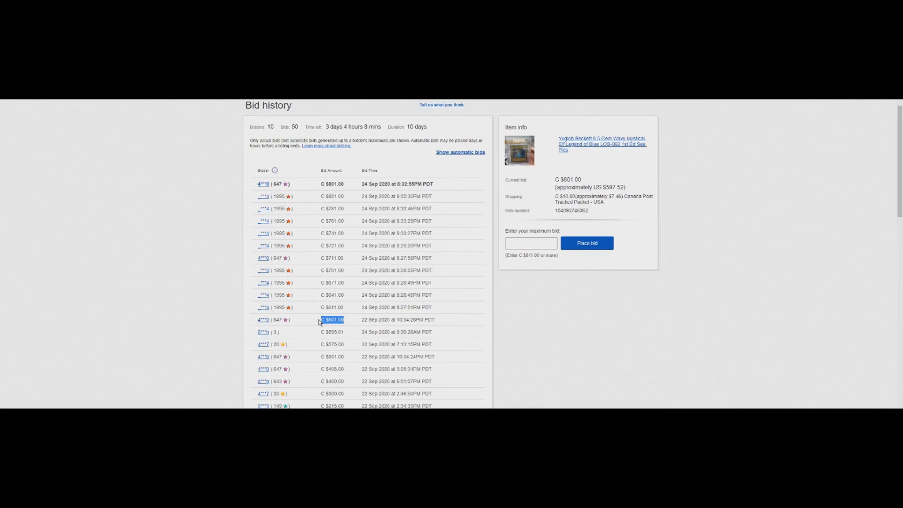
{"action": "mouse_move", "coordinate": [320, 305]}
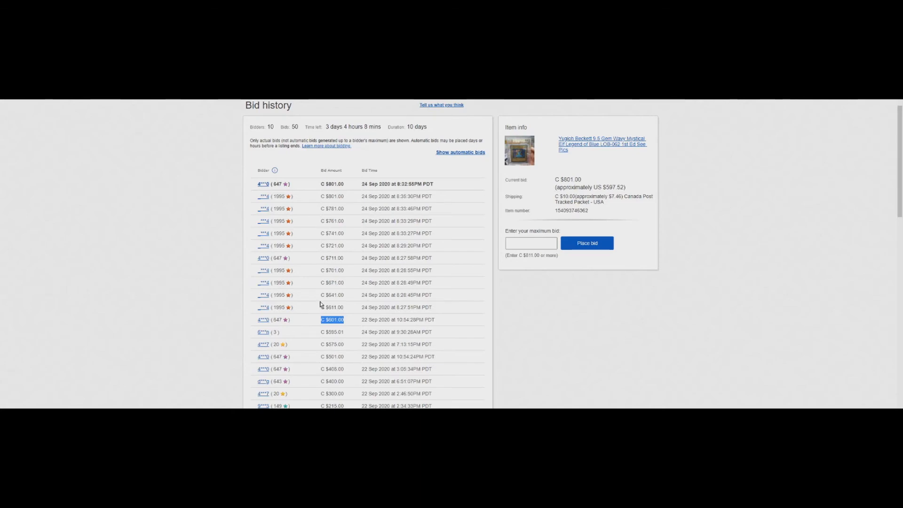
{"action": "scroll", "scroll_direction": "down", "scroll_amount": 3}
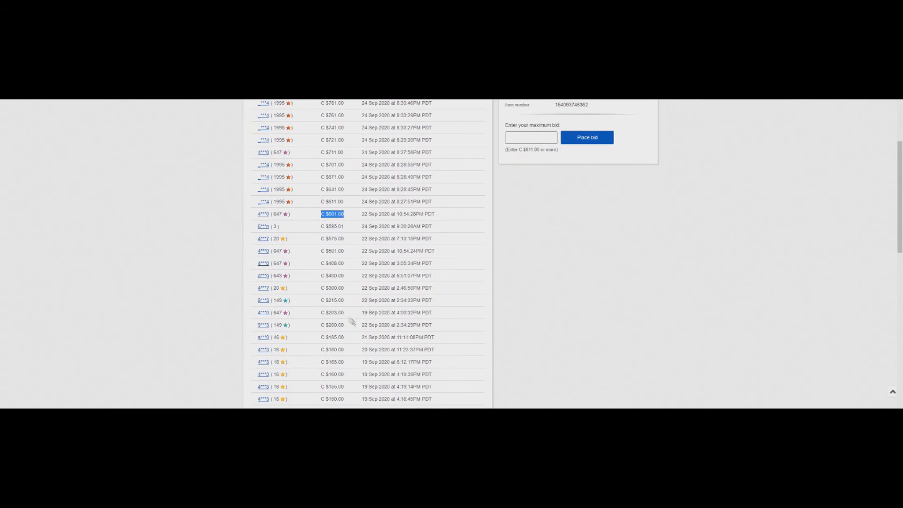
{"action": "mouse_move", "coordinate": [309, 285]}
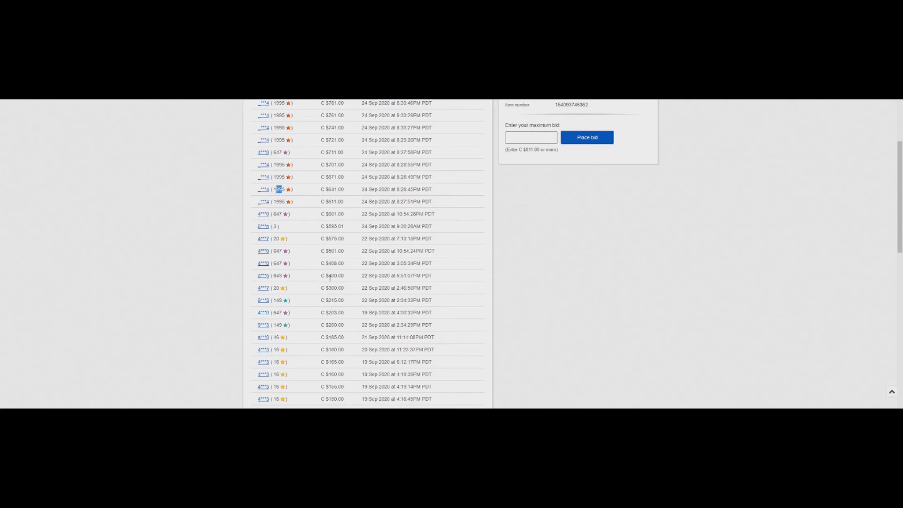
{"action": "scroll", "scroll_direction": "up", "scroll_amount": 3}
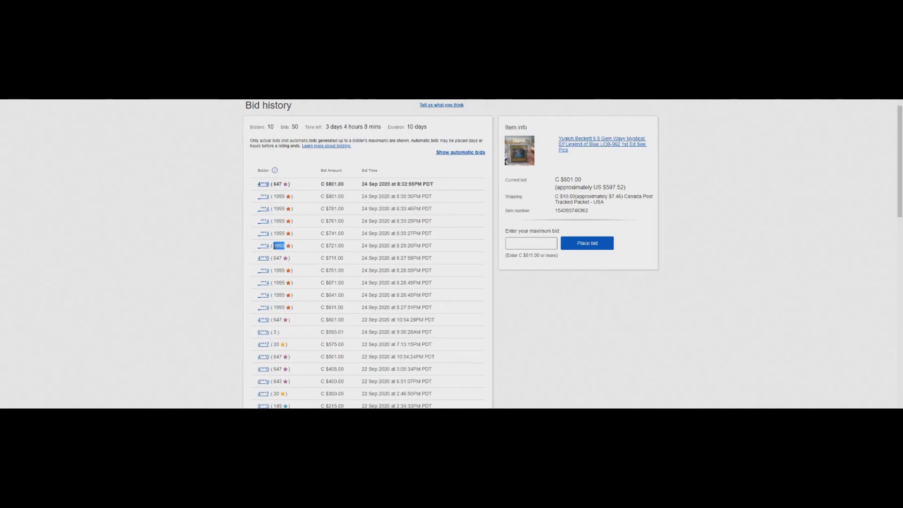
{"action": "mouse_move", "coordinate": [299, 245]}
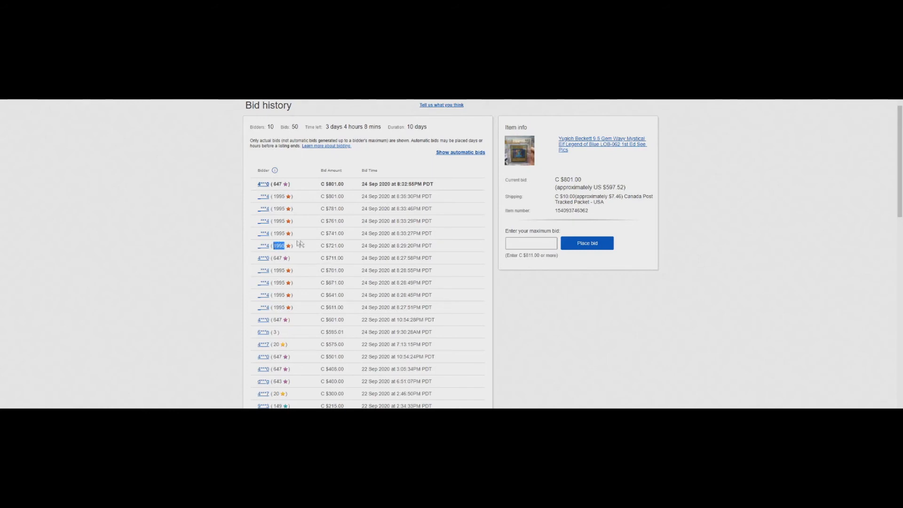
{"action": "mouse_move", "coordinate": [350, 241]}
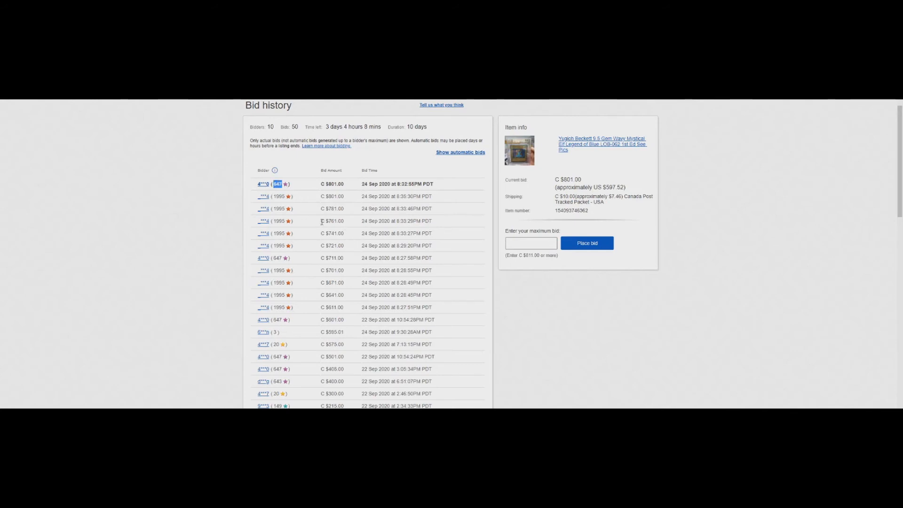
{"action": "mouse_move", "coordinate": [317, 186]}
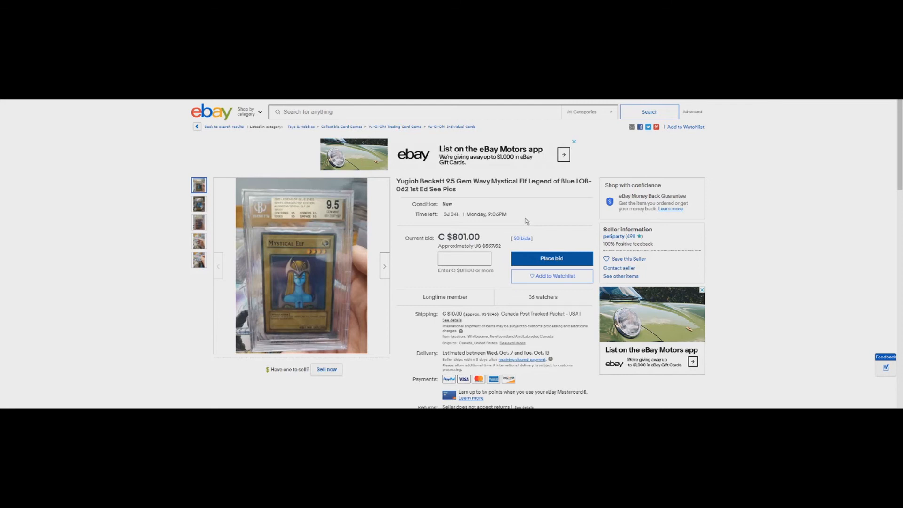
{"action": "mouse_move", "coordinate": [301, 266]}
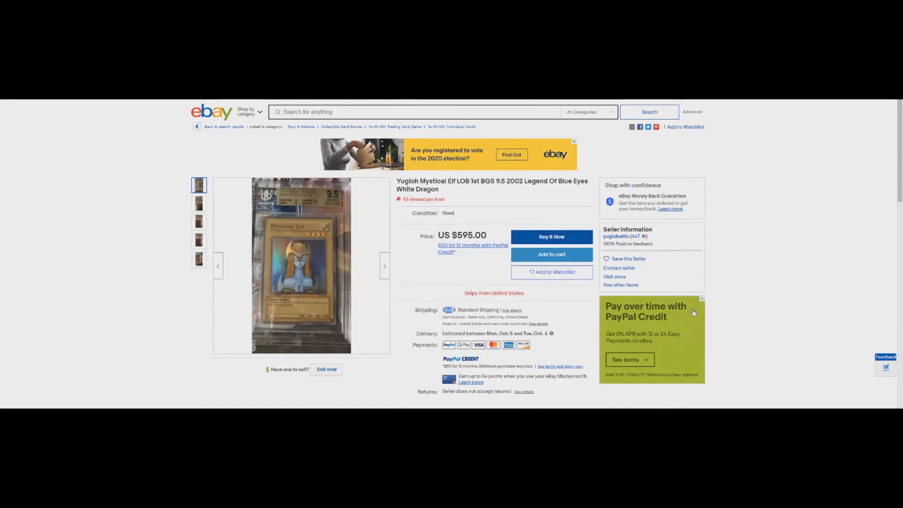
Browse the seller's other items, 253 listings led by the $595.00 Mystical Elf BGS 9.5.
{"action": "left_click", "coordinate": [621, 285]}
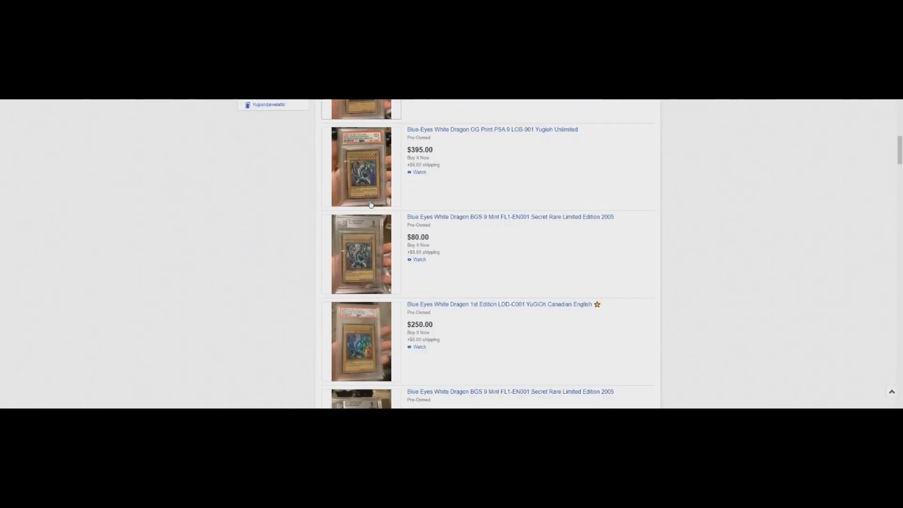
{"action": "scroll", "scroll_direction": "down", "scroll_amount": 3}
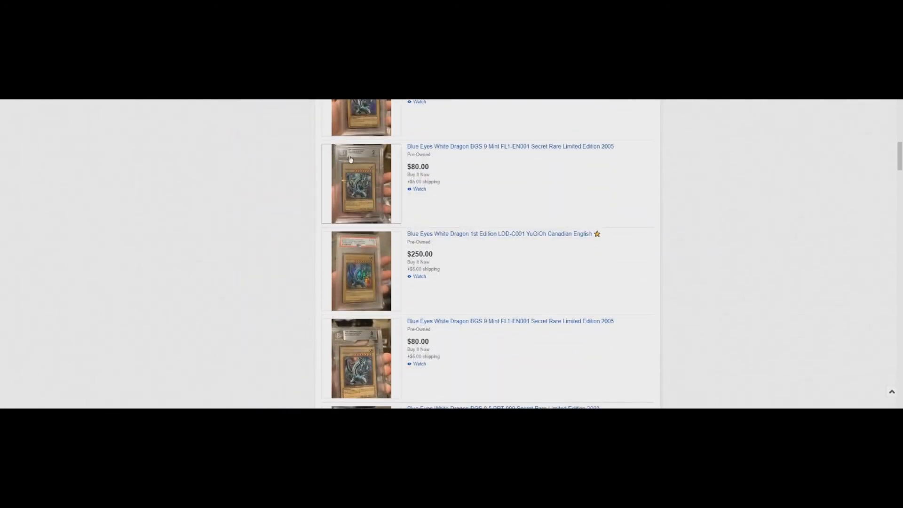
{"action": "scroll", "scroll_direction": "down", "scroll_amount": 3}
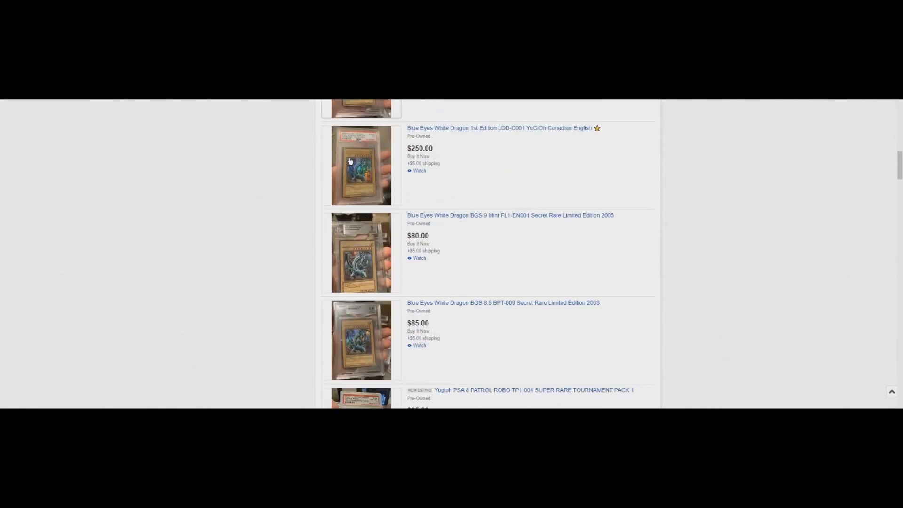
{"action": "scroll", "scroll_direction": "down", "scroll_amount": 3}
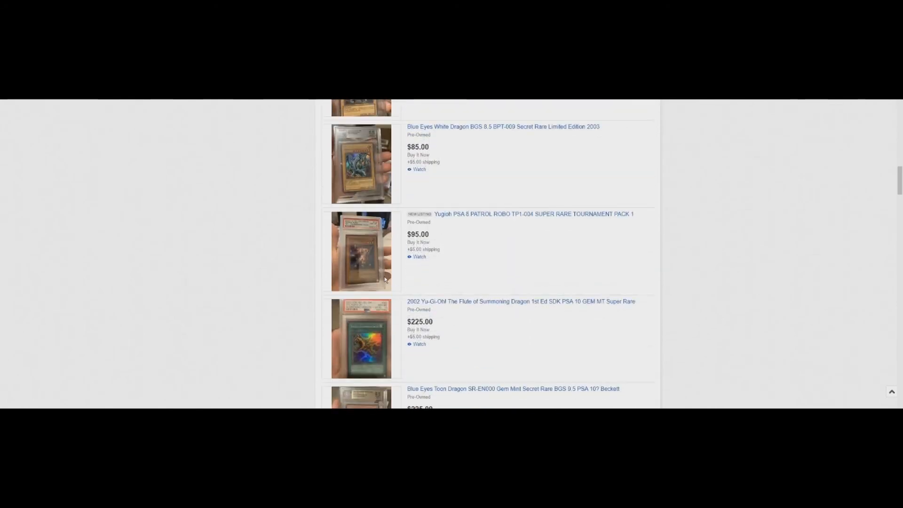
{"action": "scroll", "scroll_direction": "down", "scroll_amount": 3}
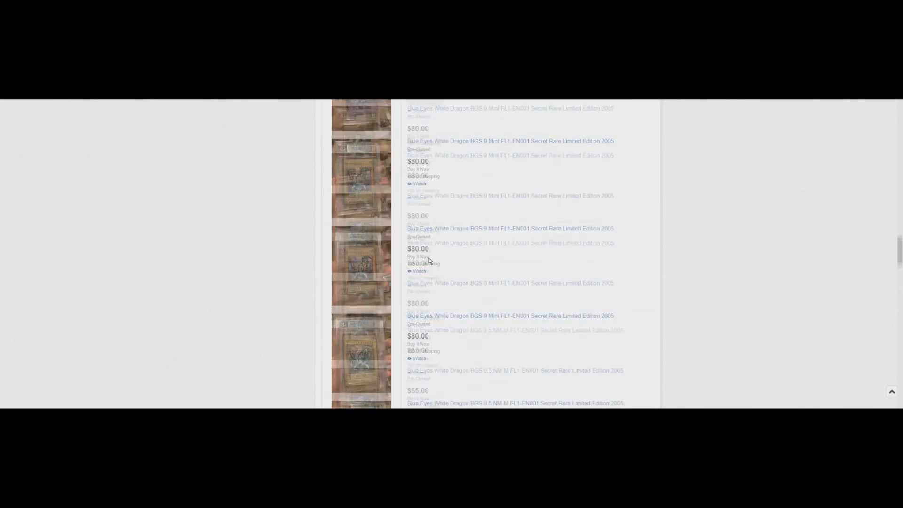
{"action": "scroll", "scroll_direction": "up", "scroll_amount": 3}
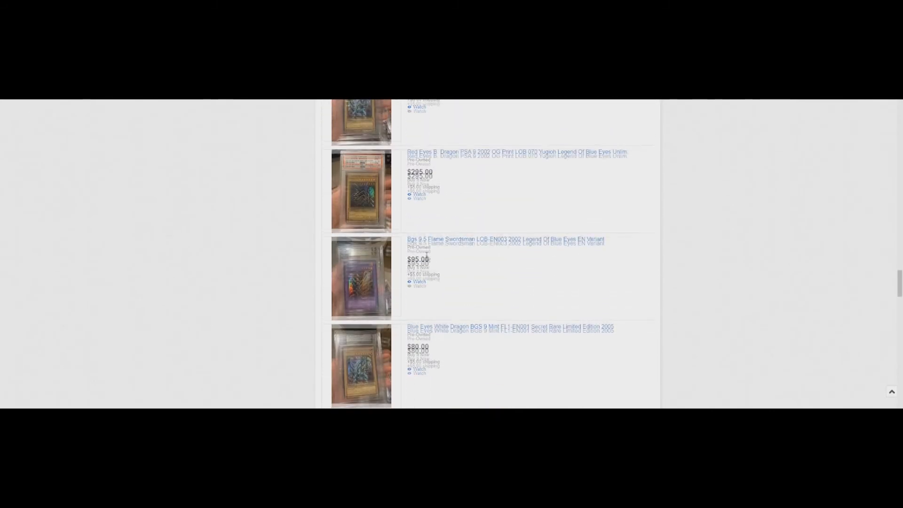
{"action": "scroll", "scroll_direction": "down", "scroll_amount": 3}
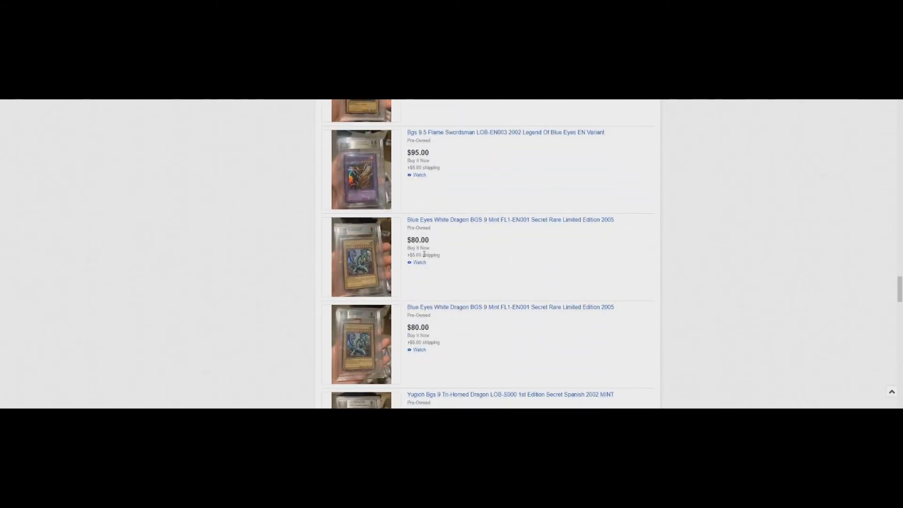
{"action": "scroll", "scroll_direction": "down", "scroll_amount": 3}
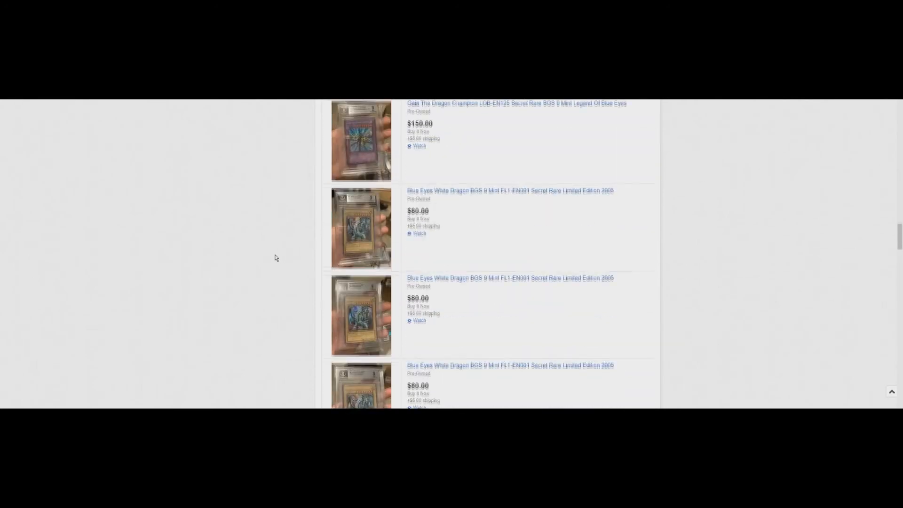
{"action": "scroll", "scroll_direction": "up", "scroll_amount": 3}
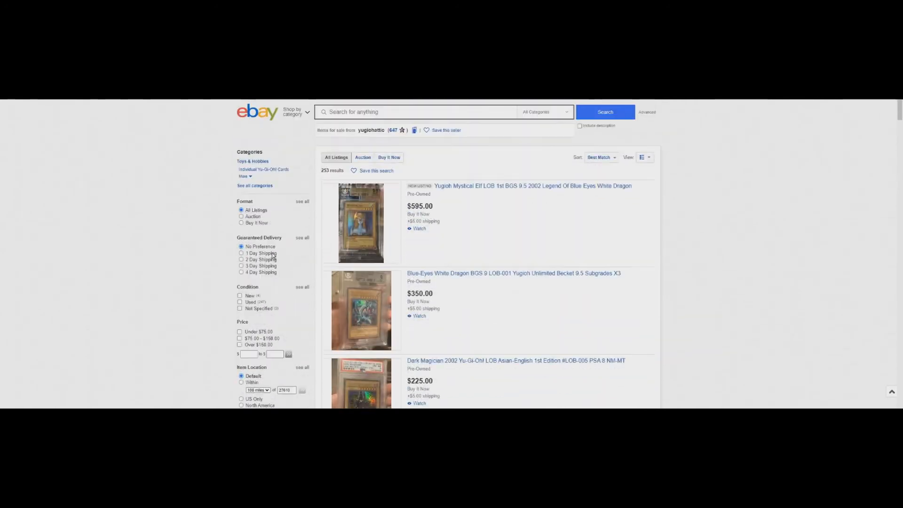
{"action": "mouse_move", "coordinate": [442, 197]}
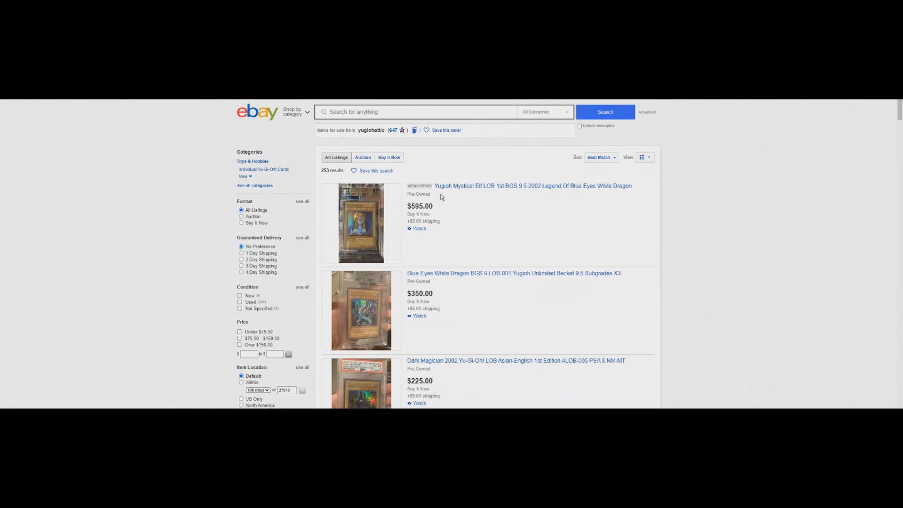
{"action": "mouse_move", "coordinate": [460, 214]}
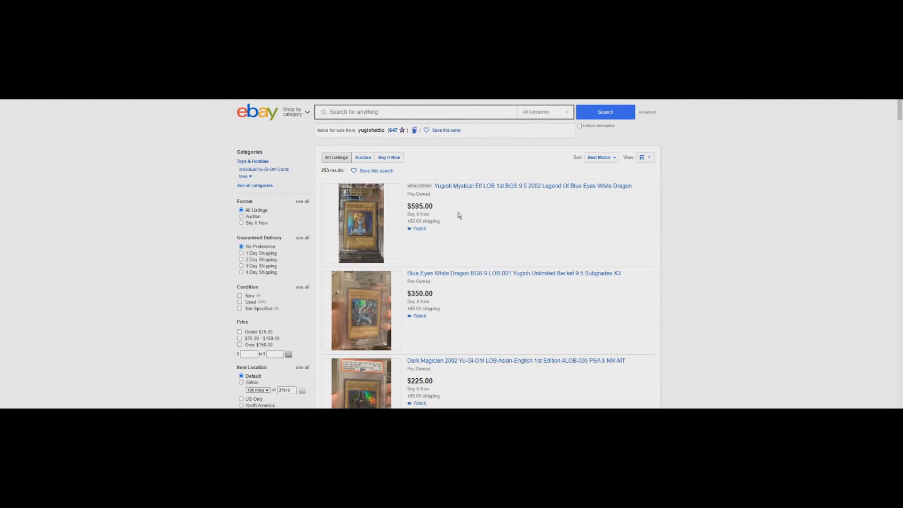
Scroll through the seller's graded Yu-Gi-Oh Buy It Now cards priced $80–$395 and return to the top.
{"action": "scroll", "scroll_direction": "down", "scroll_amount": 3}
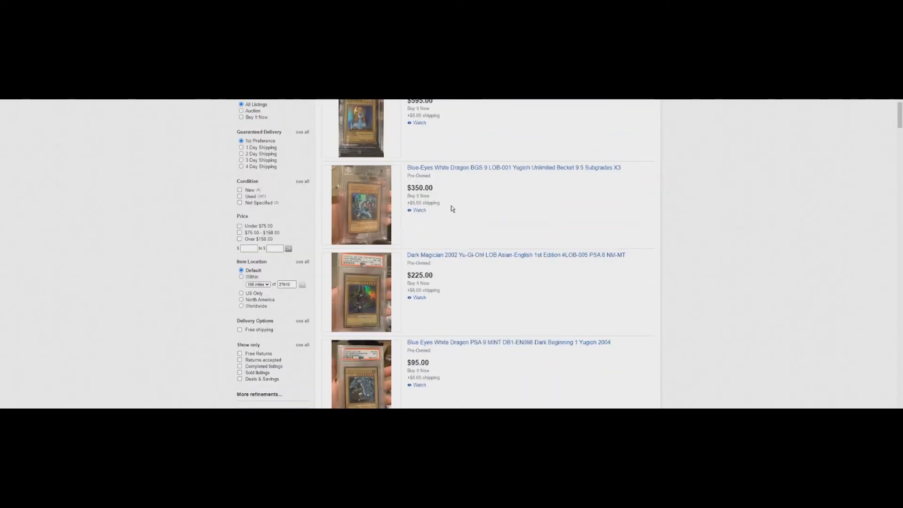
{"action": "scroll", "scroll_direction": "down", "scroll_amount": 3}
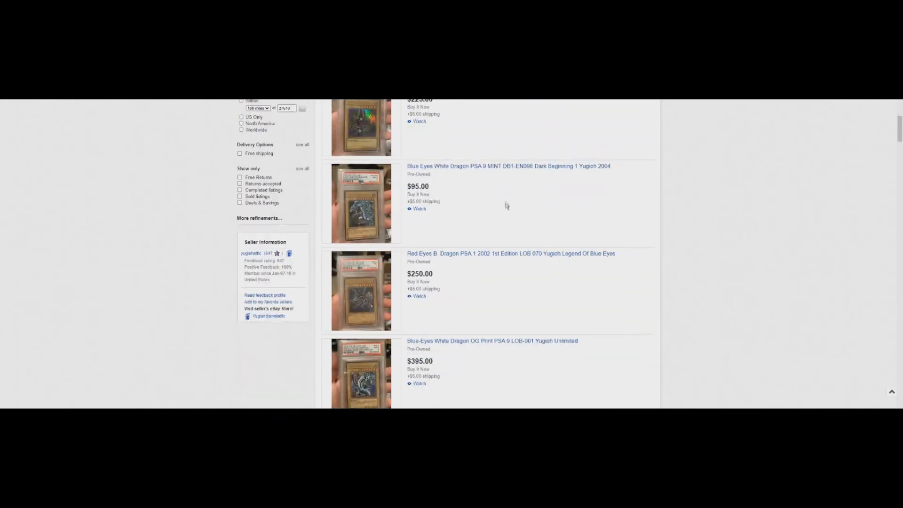
{"action": "scroll", "scroll_direction": "down", "scroll_amount": 3}
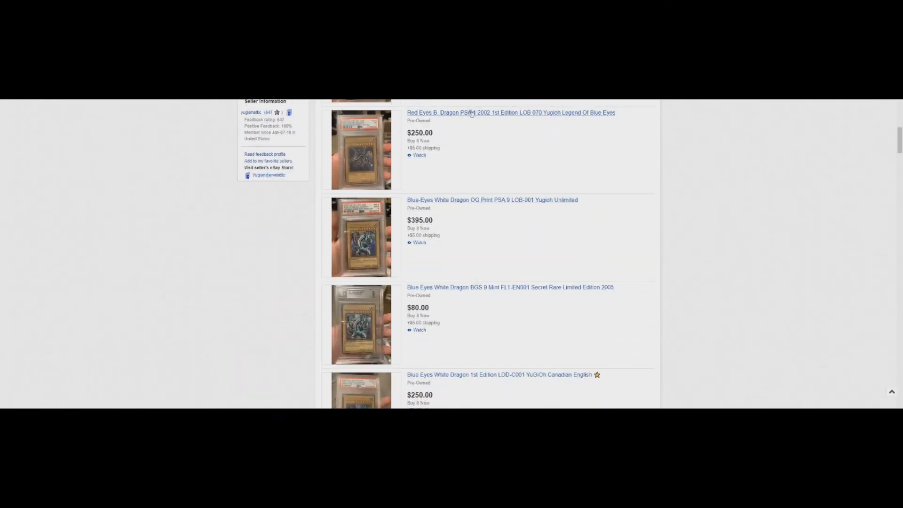
{"action": "scroll", "scroll_direction": "down", "scroll_amount": 3}
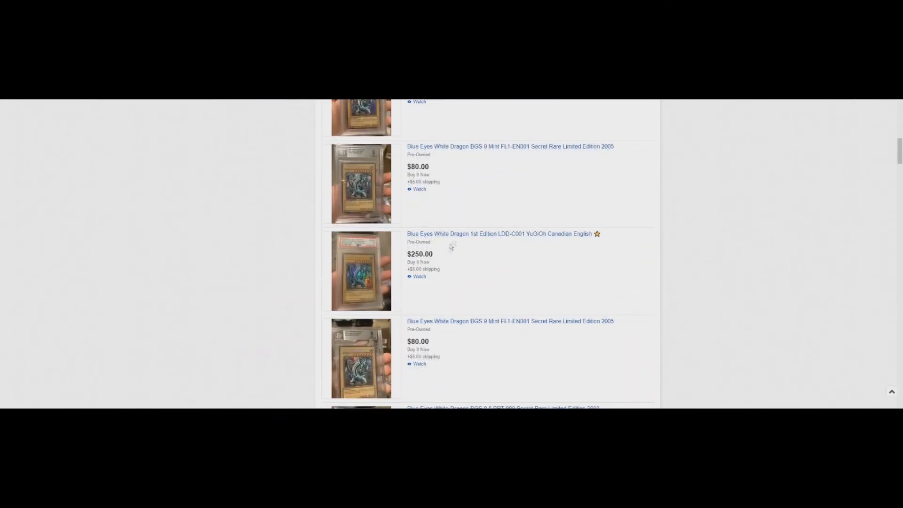
{"action": "scroll", "scroll_direction": "down", "scroll_amount": 3}
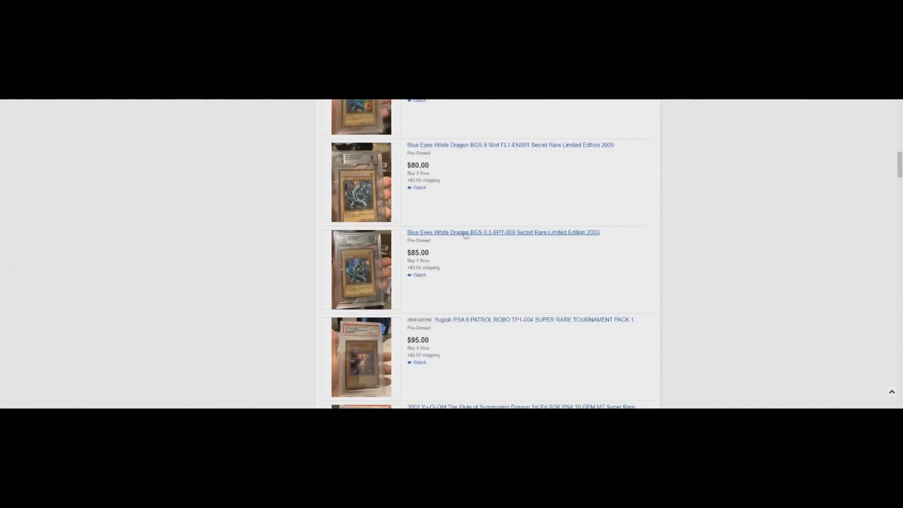
{"action": "scroll", "scroll_direction": "down", "scroll_amount": 3}
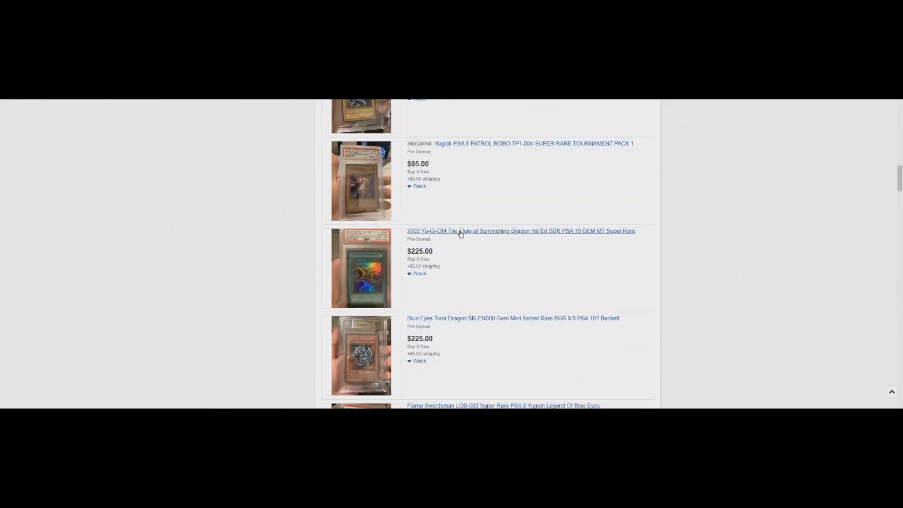
{"action": "mouse_move", "coordinate": [474, 240]}
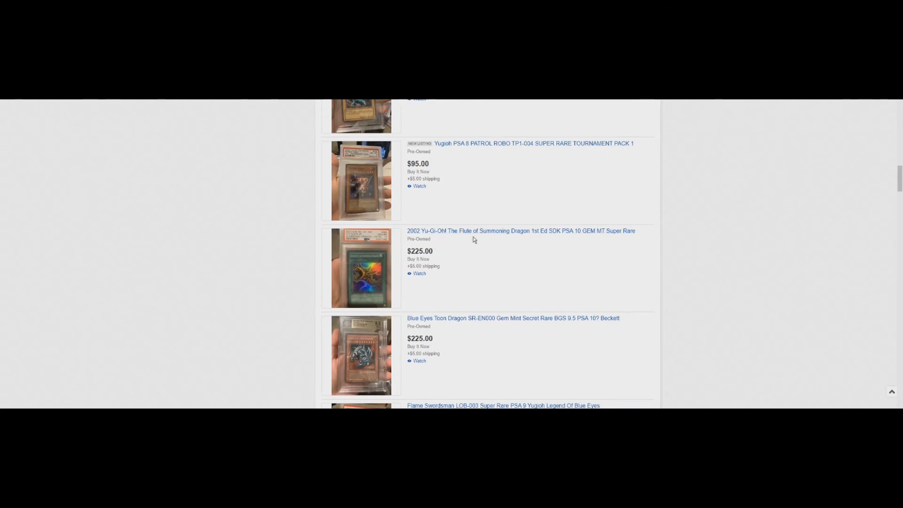
{"action": "scroll", "scroll_direction": "down", "scroll_amount": 3}
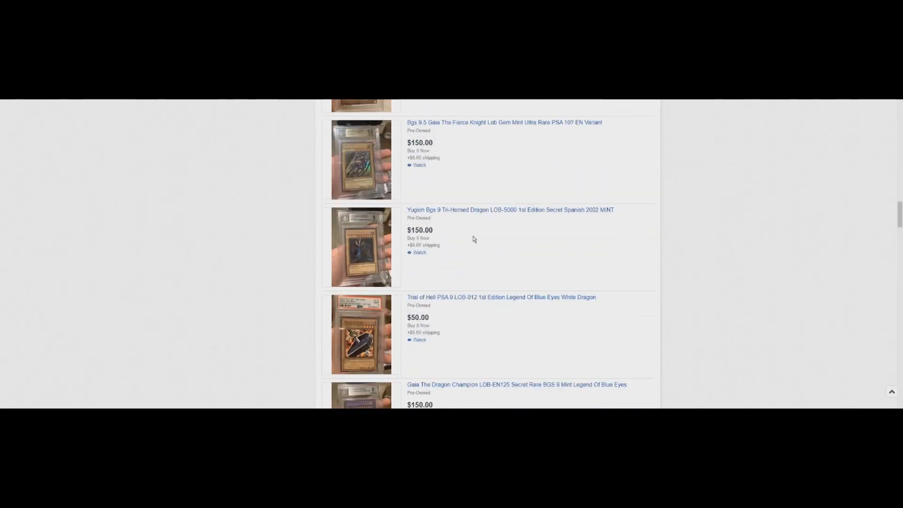
{"action": "scroll", "scroll_direction": "down", "scroll_amount": 3}
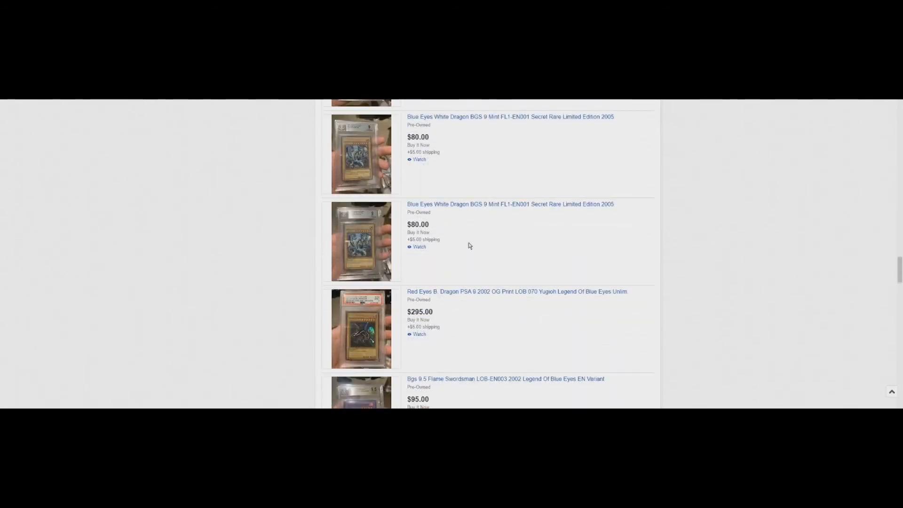
{"action": "scroll", "scroll_direction": "down", "scroll_amount": 3}
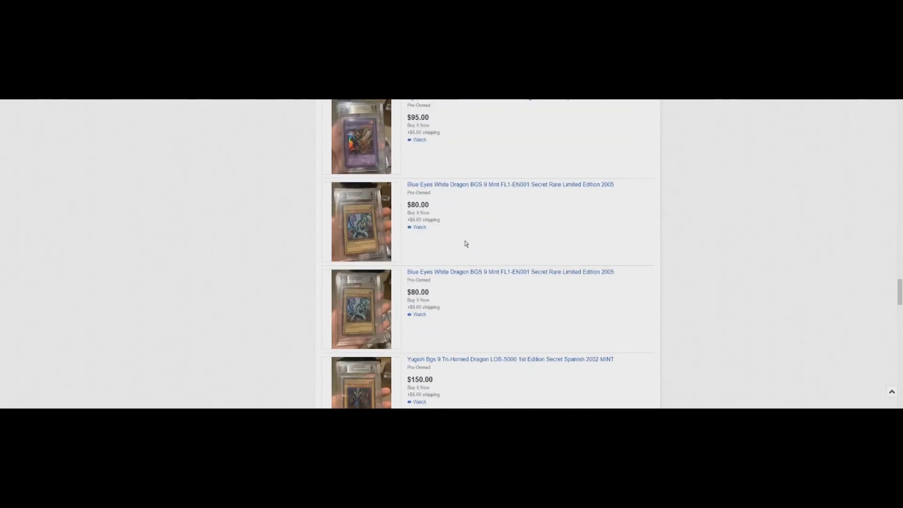
{"action": "scroll", "scroll_direction": "down", "scroll_amount": 3}
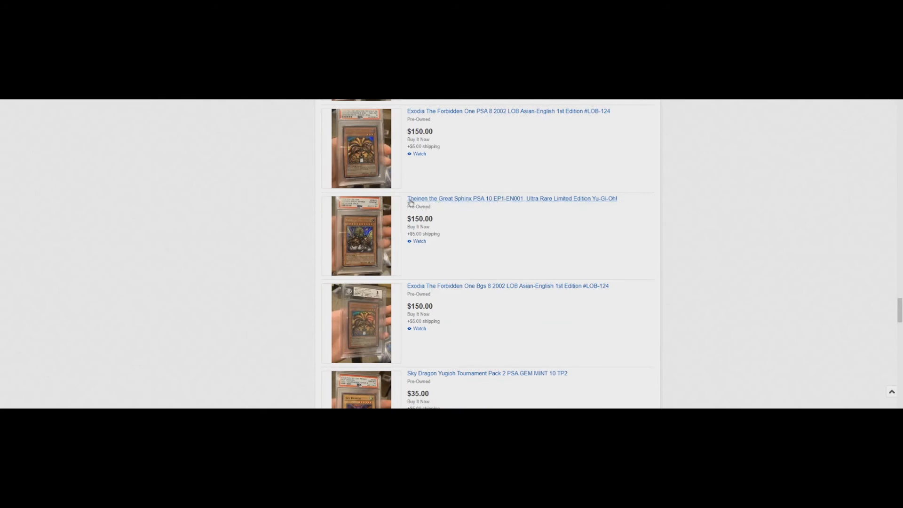
{"action": "mouse_move", "coordinate": [406, 201]}
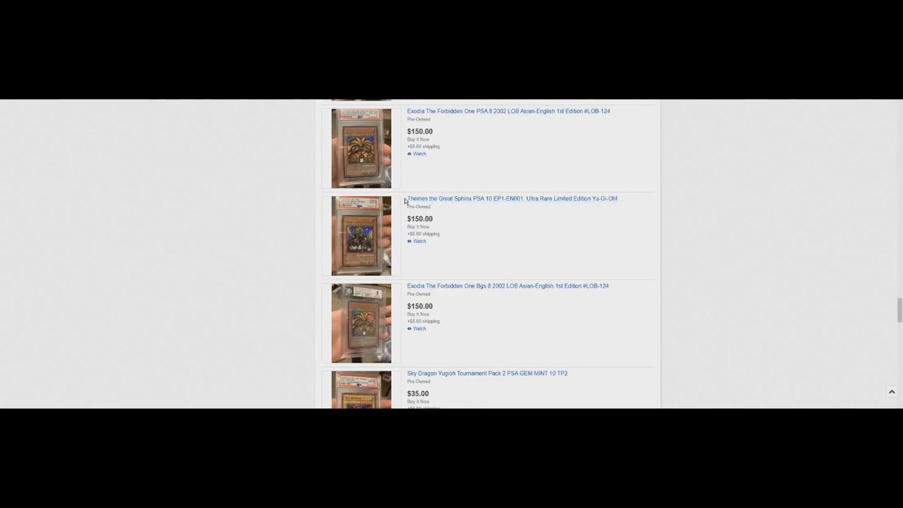
{"action": "scroll", "scroll_direction": "down", "scroll_amount": 3}
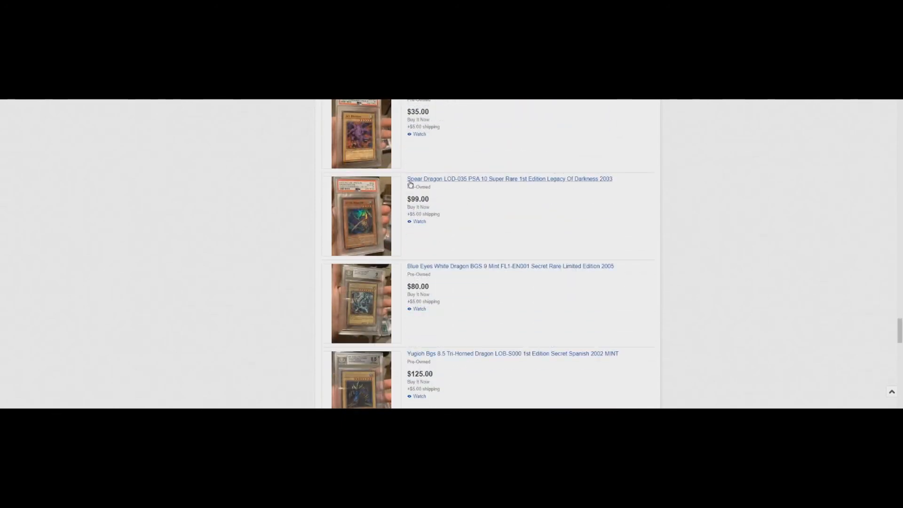
{"action": "scroll", "scroll_direction": "down", "scroll_amount": 3}
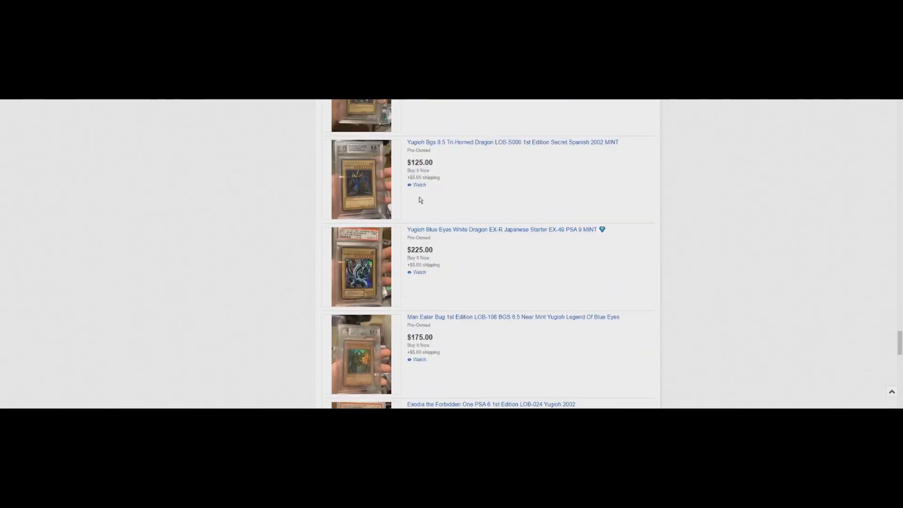
{"action": "scroll", "scroll_direction": "down", "scroll_amount": 3}
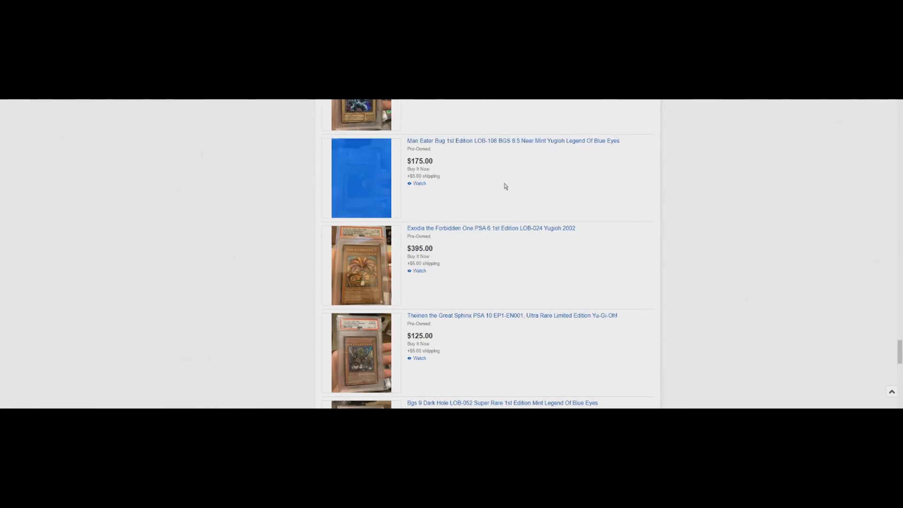
{"action": "scroll", "scroll_direction": "down", "scroll_amount": 3}
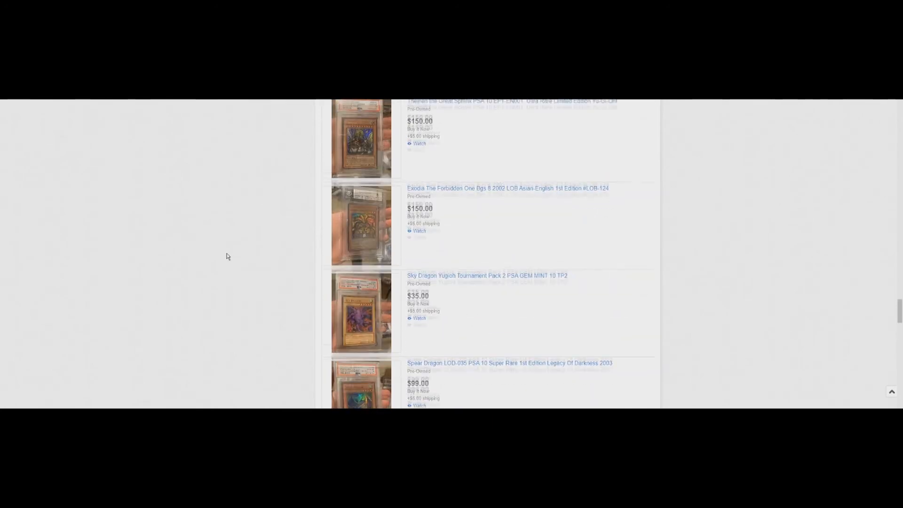
{"action": "scroll", "scroll_direction": "up", "scroll_amount": 3}
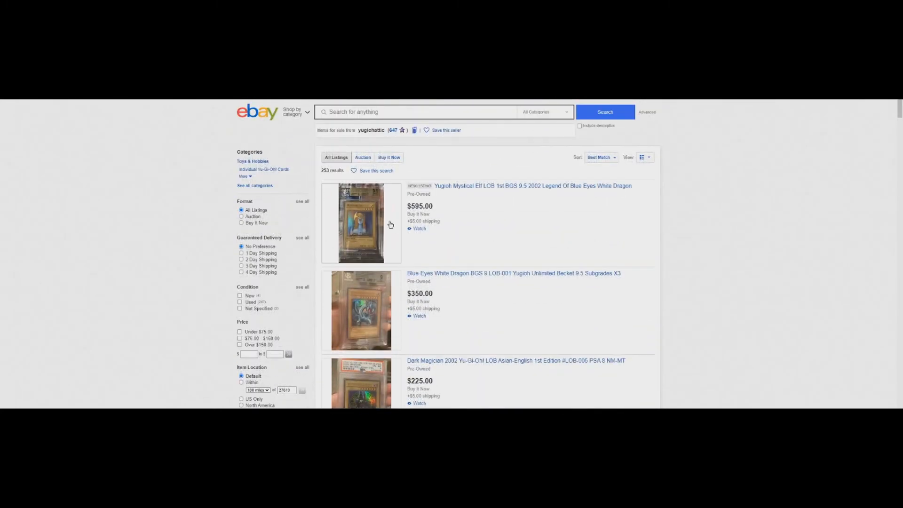
{"action": "mouse_move", "coordinate": [394, 211]}
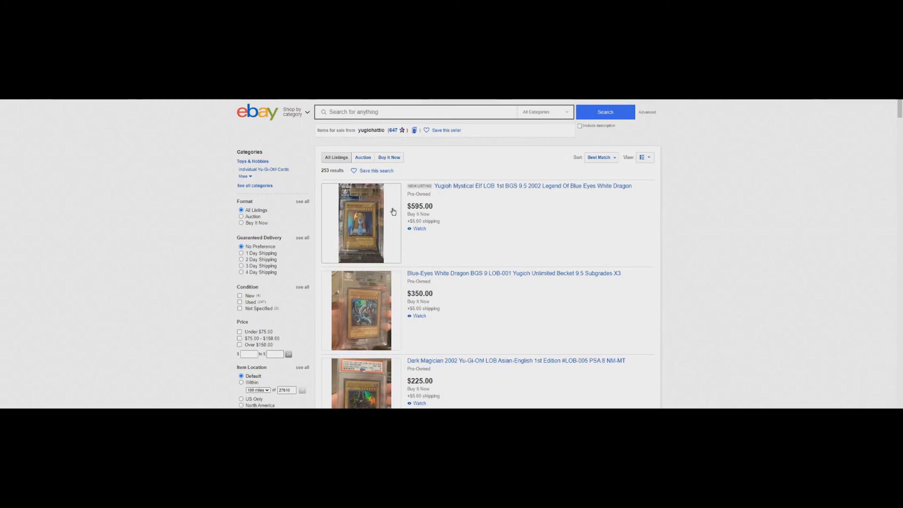
{"action": "mouse_move", "coordinate": [275, 242]}
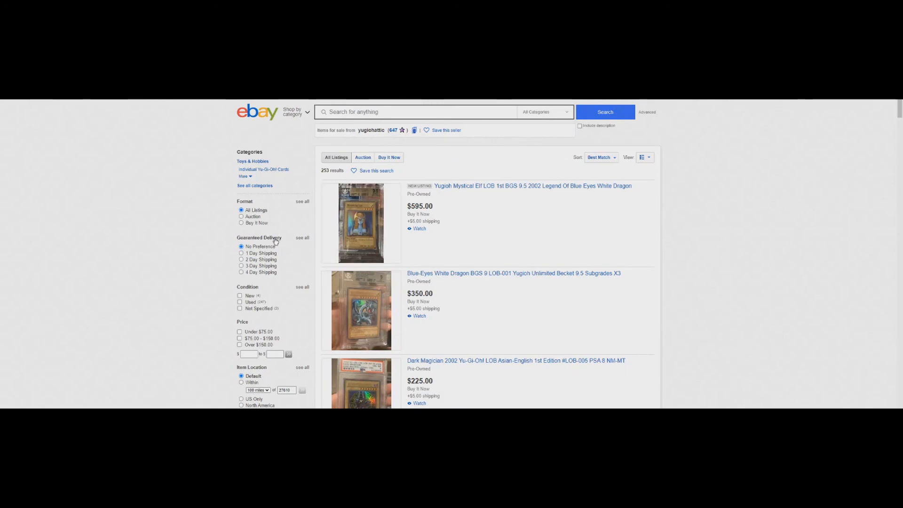
{"action": "mouse_move", "coordinate": [420, 252]}
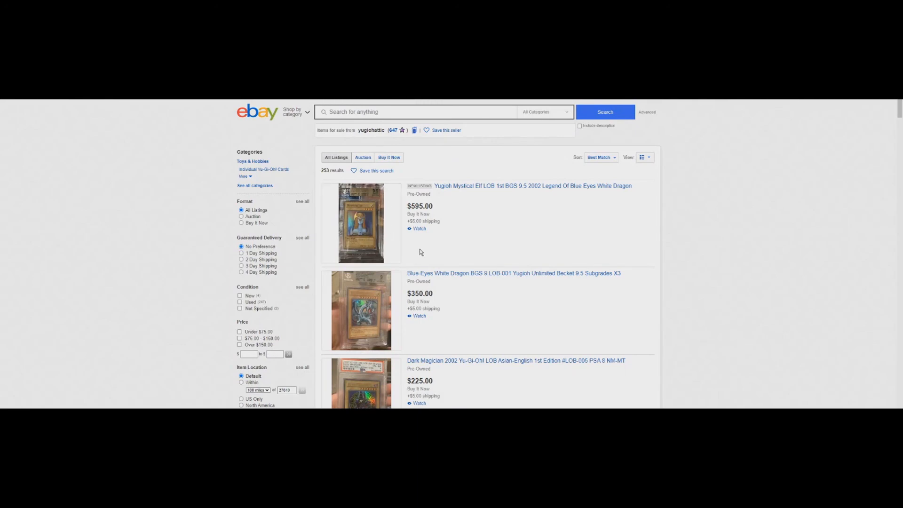
Filter the seller's results to Sold listings, showing graded cards sold for $95–$195 in September.
{"action": "scroll", "scroll_direction": "down", "scroll_amount": 3}
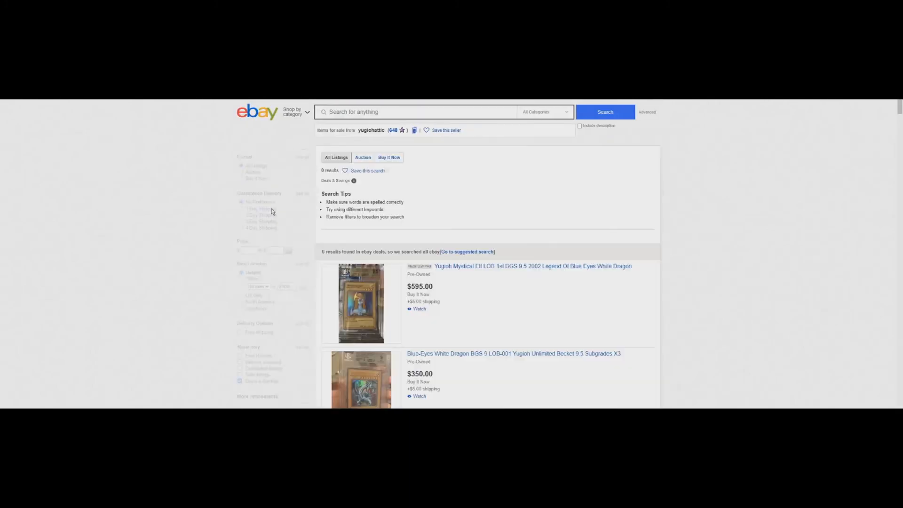
{"action": "scroll", "scroll_direction": "down", "scroll_amount": 3}
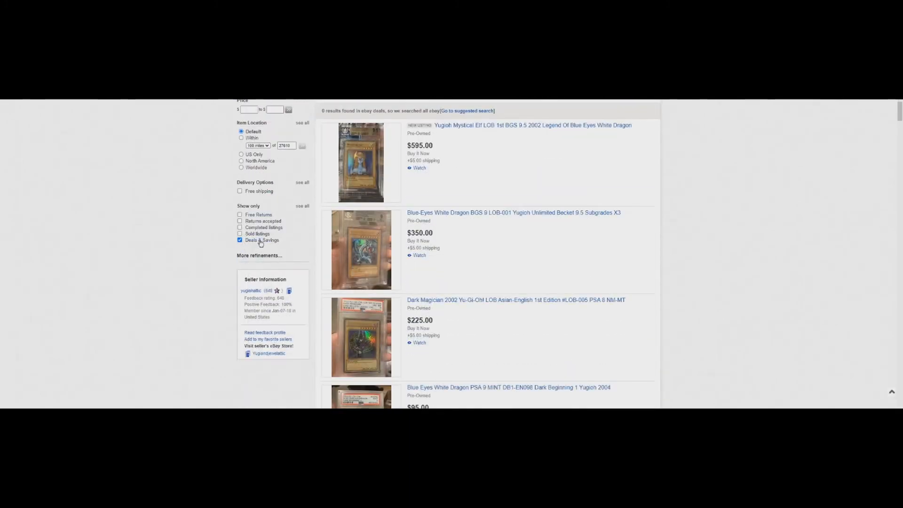
{"action": "left_click", "coordinate": [240, 219]}
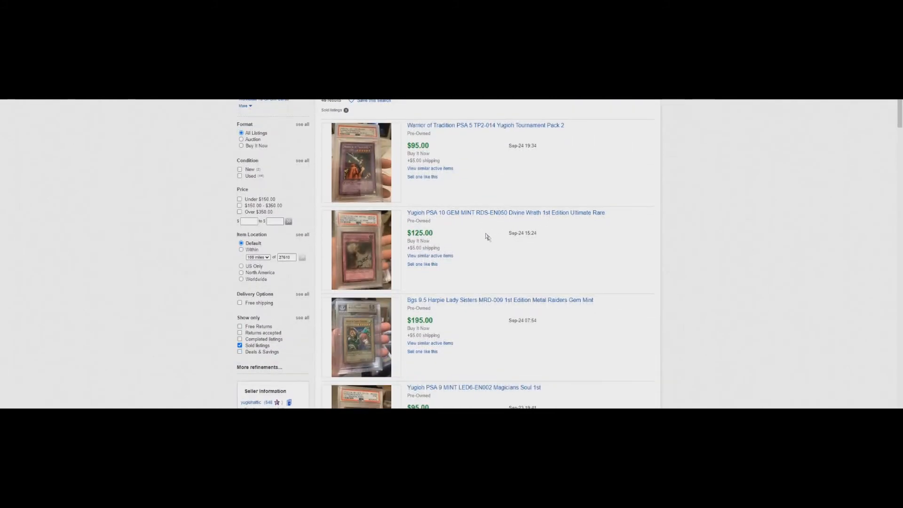
{"action": "double_click", "coordinate": [486, 125]}
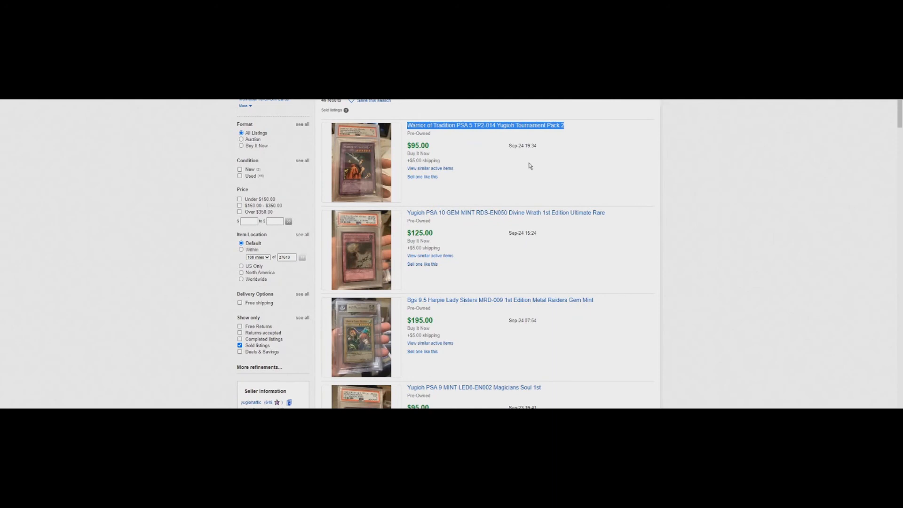
{"action": "mouse_move", "coordinate": [529, 166]}
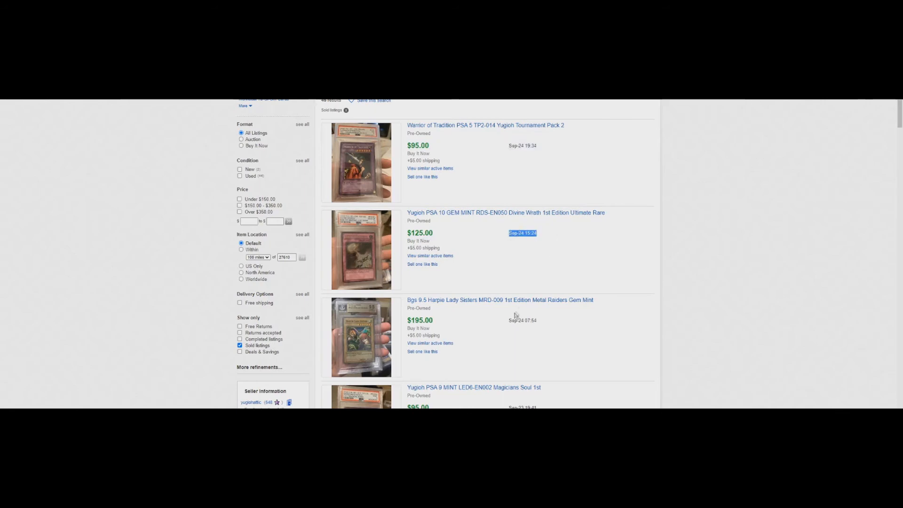
{"action": "scroll", "scroll_direction": "down", "scroll_amount": 3}
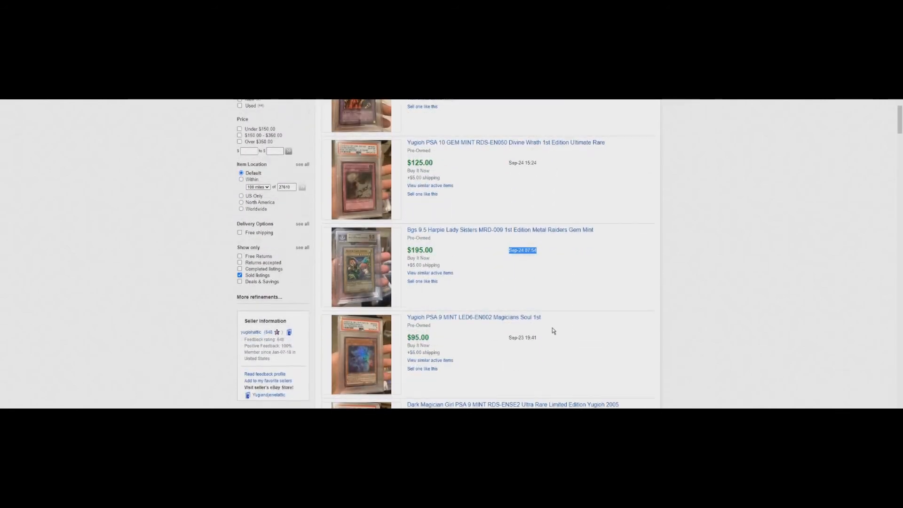
{"action": "scroll", "scroll_direction": "up", "scroll_amount": 3}
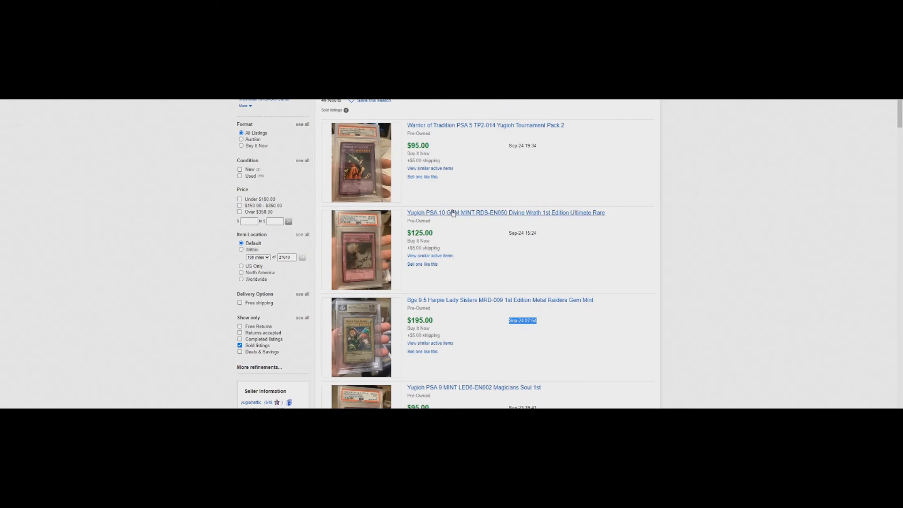
{"action": "scroll", "scroll_direction": "down", "scroll_amount": 3}
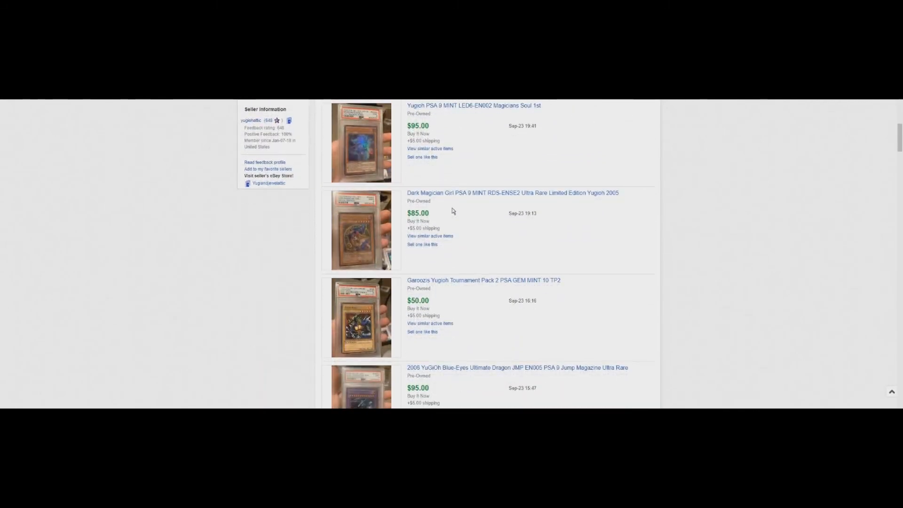
{"action": "scroll", "scroll_direction": "down", "scroll_amount": 3}
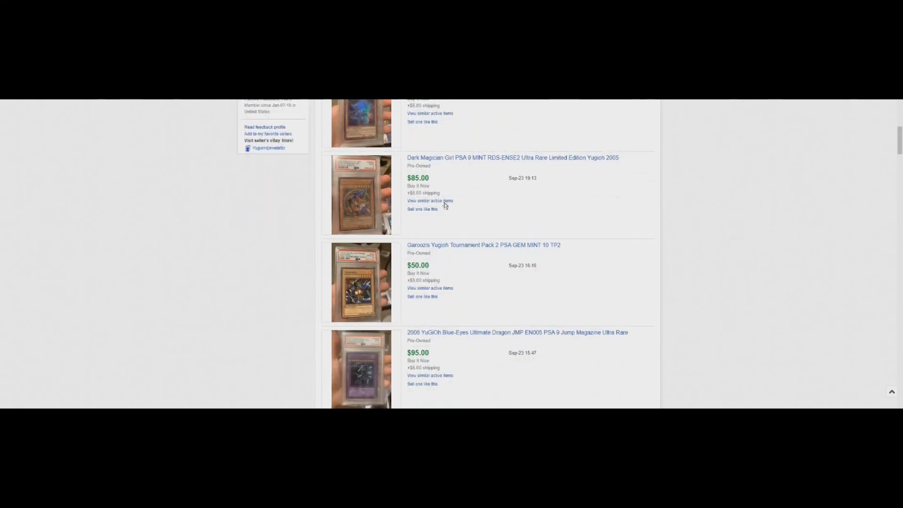
{"action": "scroll", "scroll_direction": "down", "scroll_amount": 3}
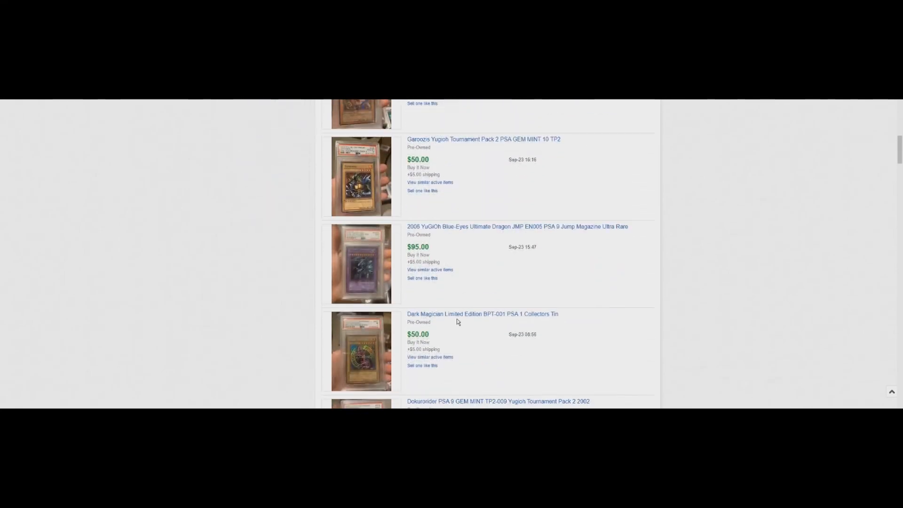
{"action": "scroll", "scroll_direction": "down", "scroll_amount": 3}
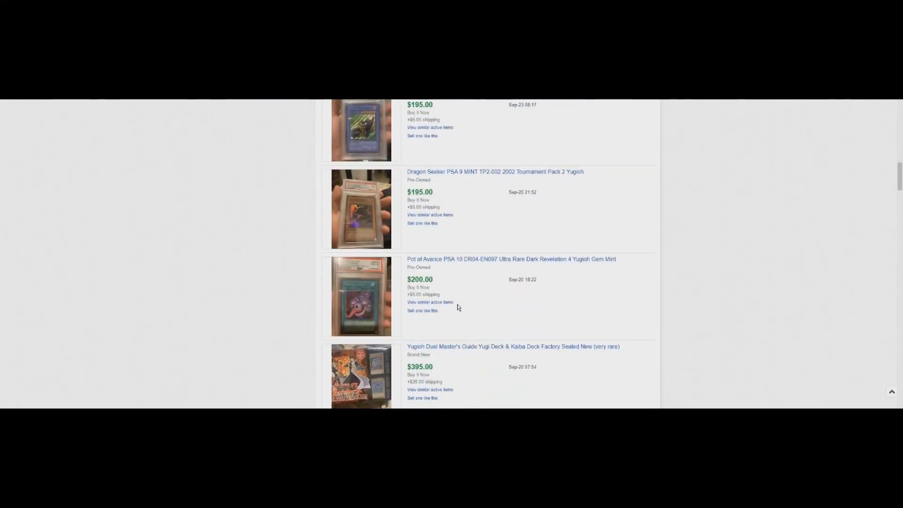
{"action": "scroll", "scroll_direction": "down", "scroll_amount": 3}
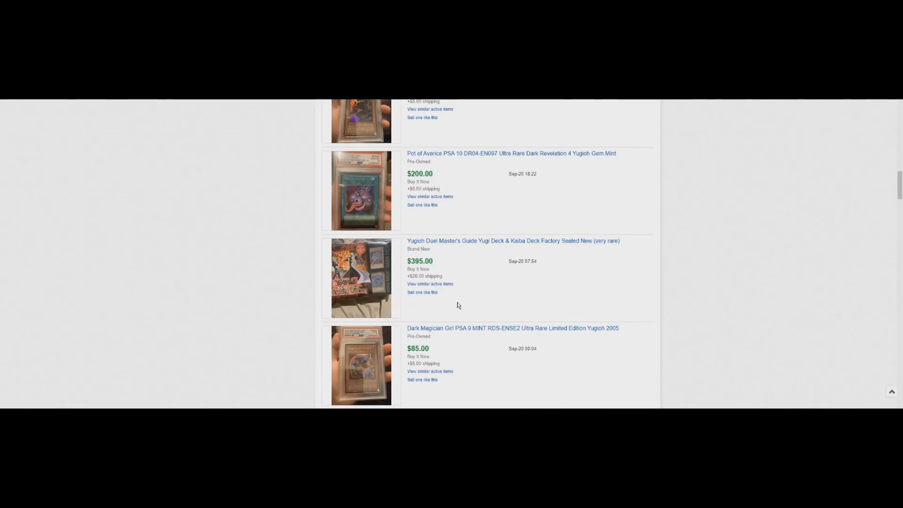
{"action": "scroll", "scroll_direction": "down", "scroll_amount": 3}
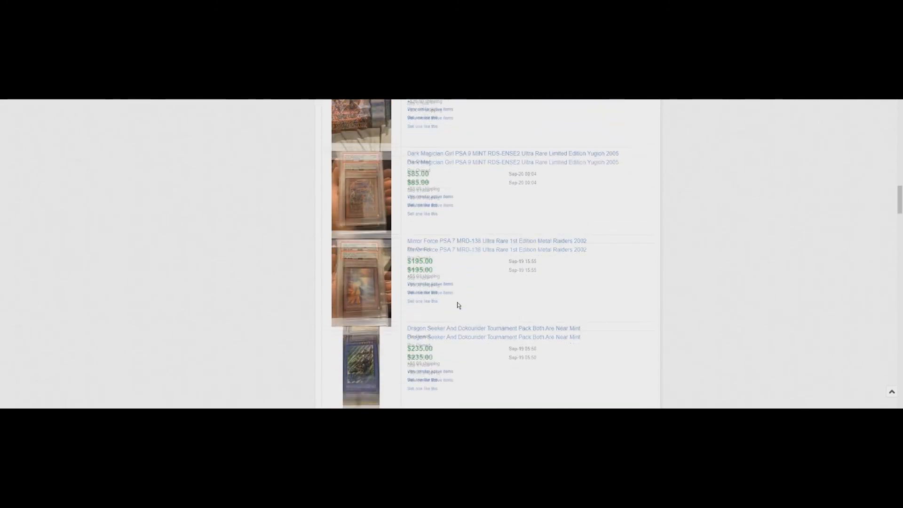
{"action": "scroll", "scroll_direction": "down", "scroll_amount": 3}
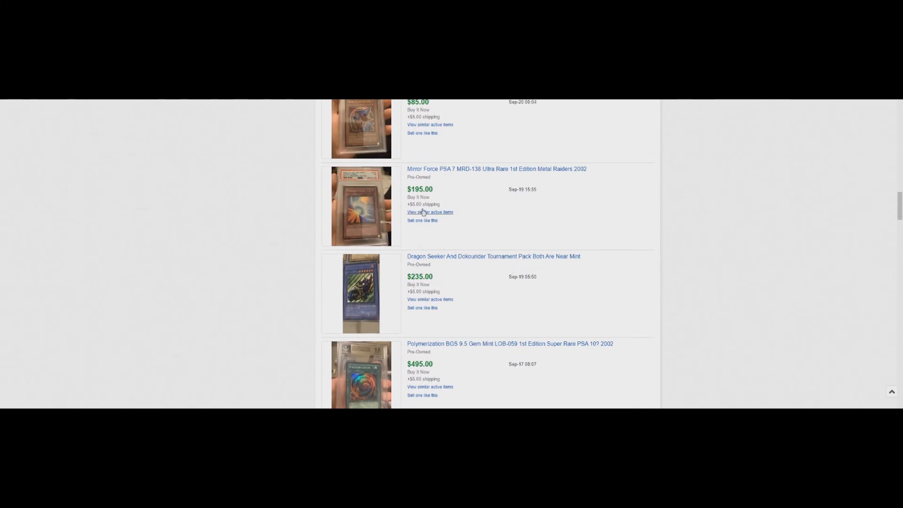
{"action": "scroll", "scroll_direction": "down", "scroll_amount": 3}
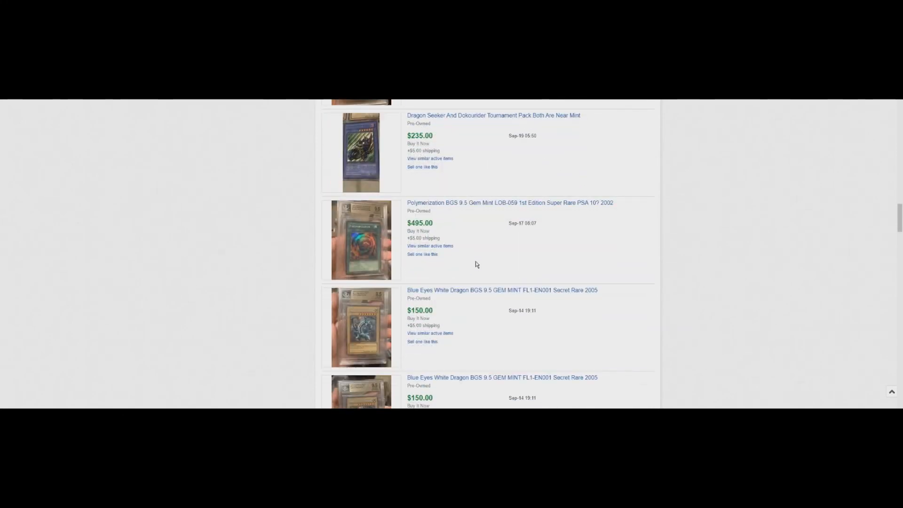
{"action": "scroll", "scroll_direction": "up", "scroll_amount": 3}
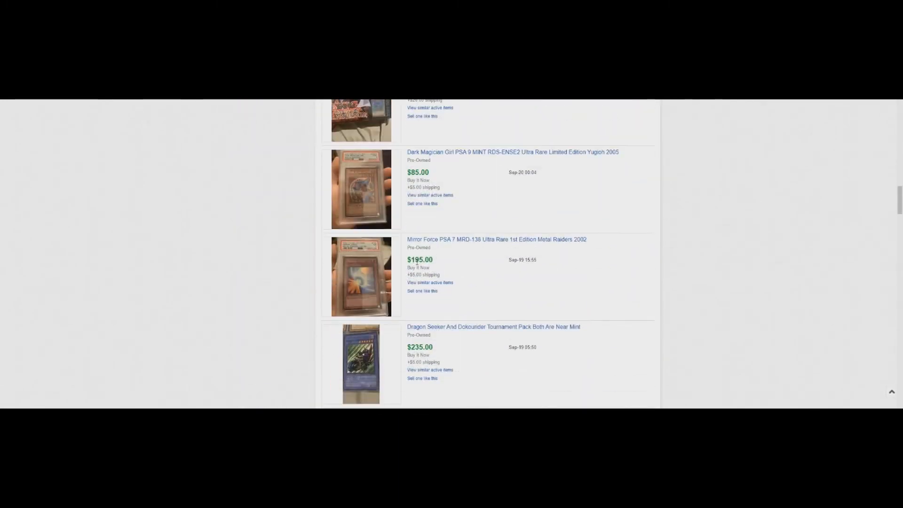
{"action": "double_click", "coordinate": [420, 259]}
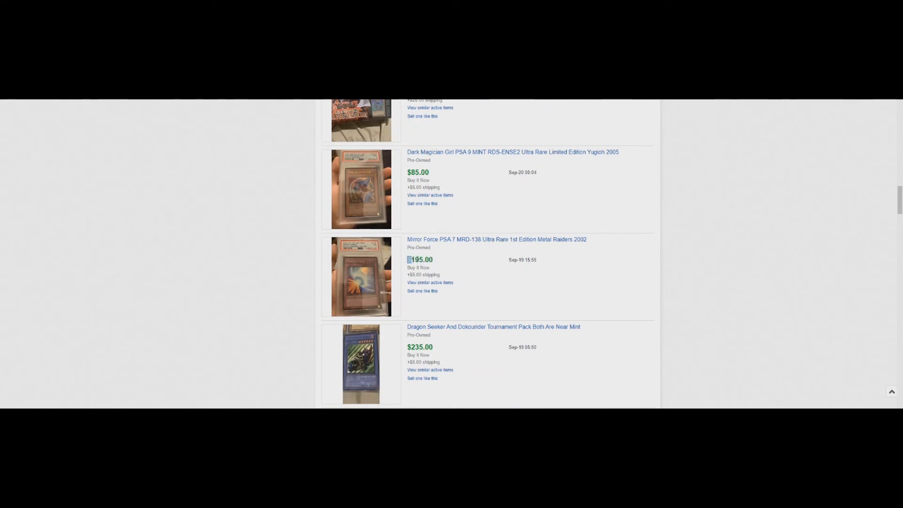
{"action": "double_click", "coordinate": [419, 259]}
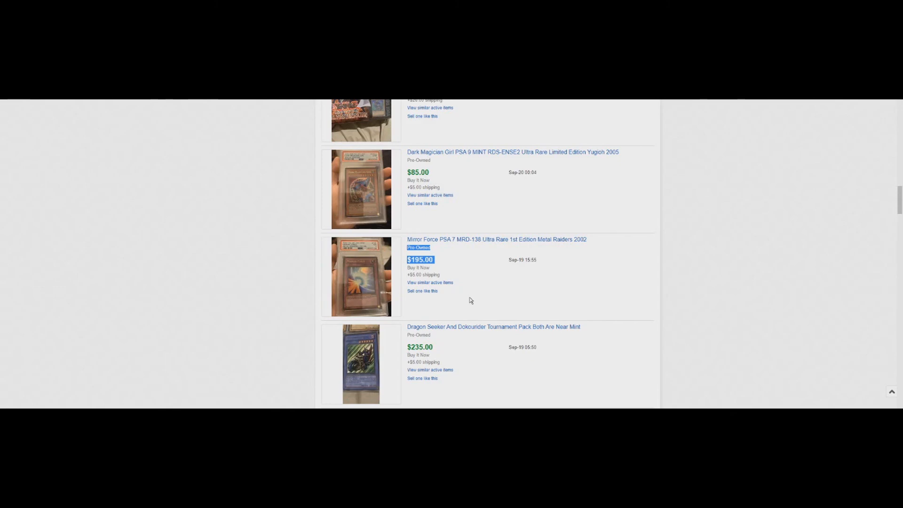
{"action": "scroll", "scroll_direction": "down", "scroll_amount": 3}
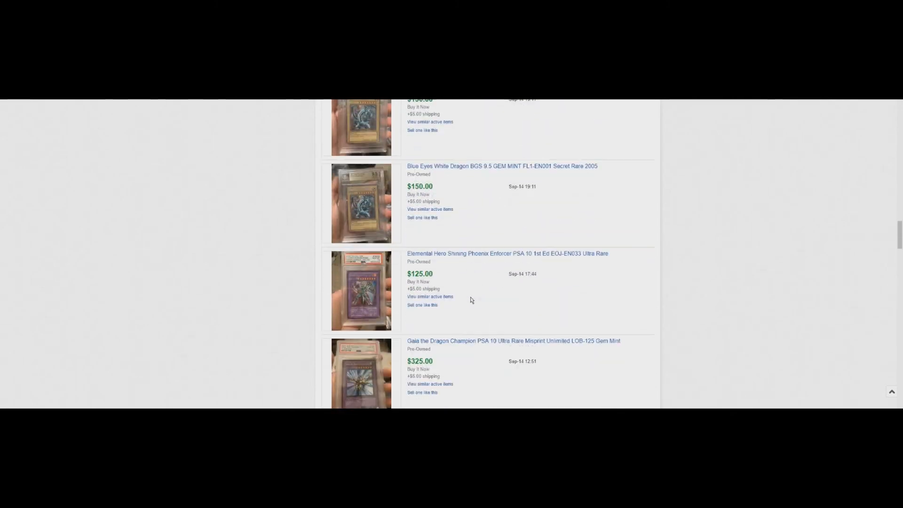
{"action": "scroll", "scroll_direction": "down", "scroll_amount": 3}
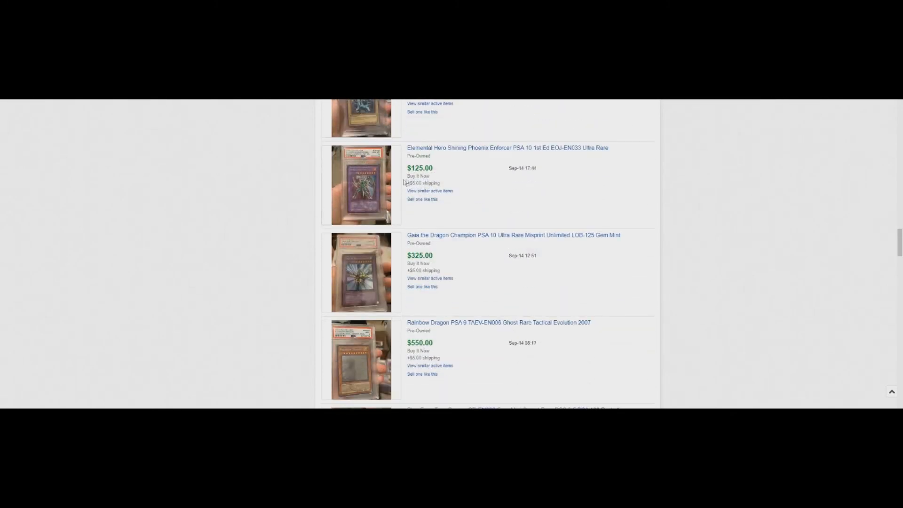
{"action": "scroll", "scroll_direction": "down", "scroll_amount": 3}
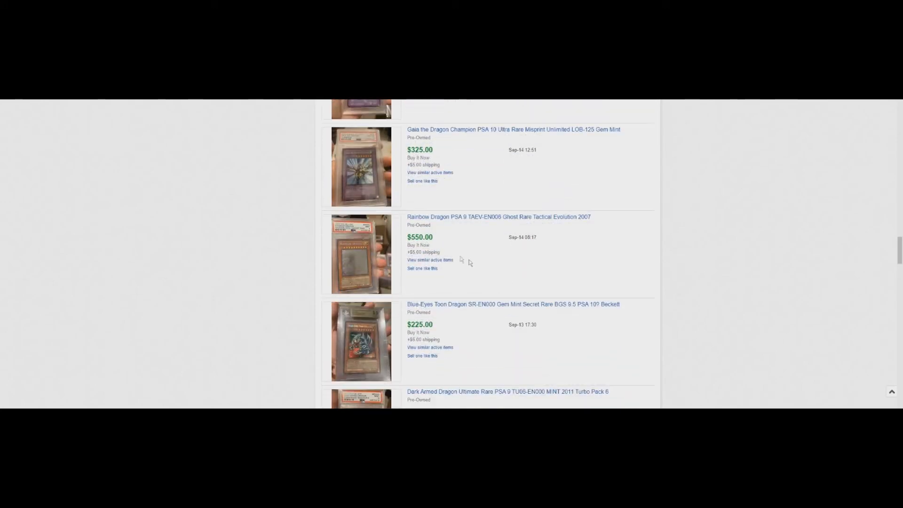
{"action": "scroll", "scroll_direction": "down", "scroll_amount": 3}
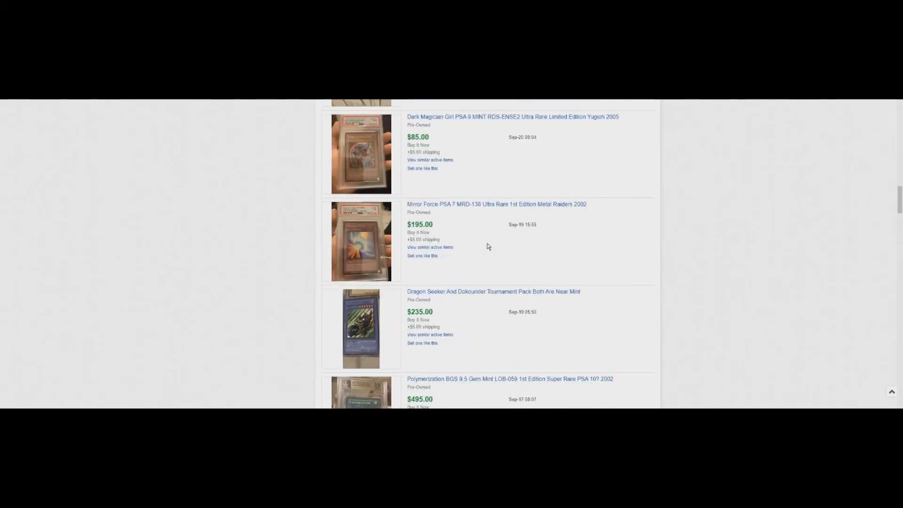
{"action": "scroll", "scroll_direction": "up", "scroll_amount": 3}
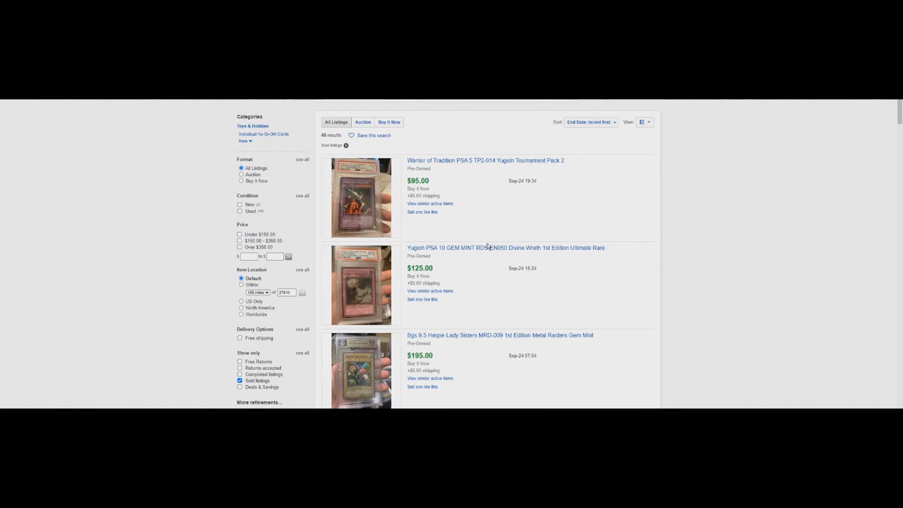
{"action": "scroll", "scroll_direction": "down", "scroll_amount": 3}
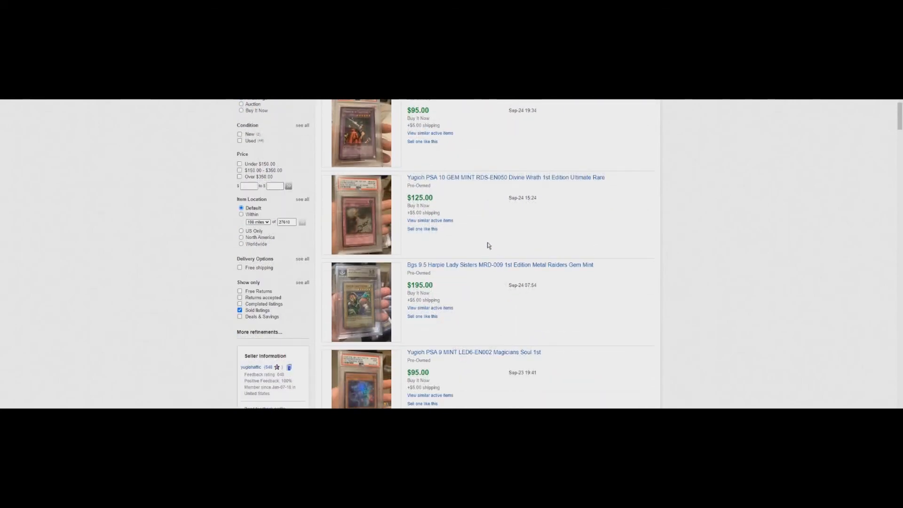
{"action": "scroll", "scroll_direction": "up", "scroll_amount": 3}
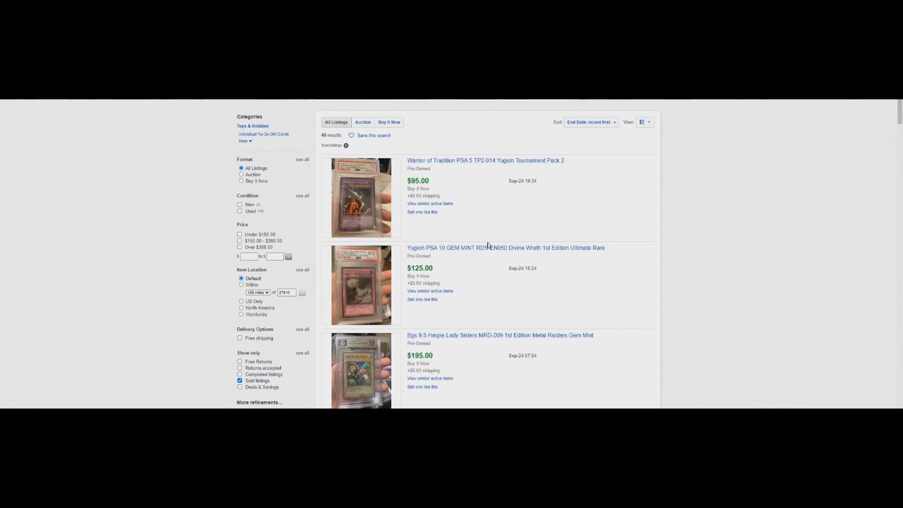
{"action": "mouse_move", "coordinate": [322, 160]}
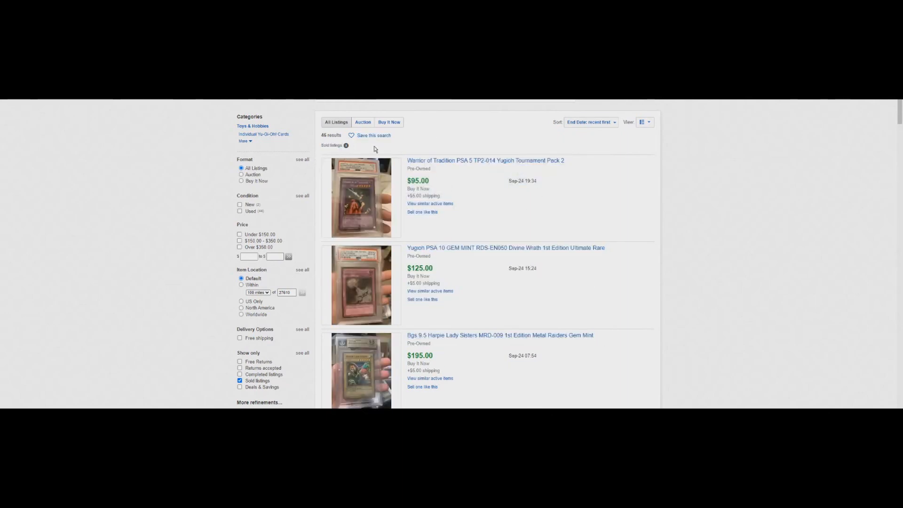
{"action": "scroll", "scroll_direction": "down", "scroll_amount": 3}
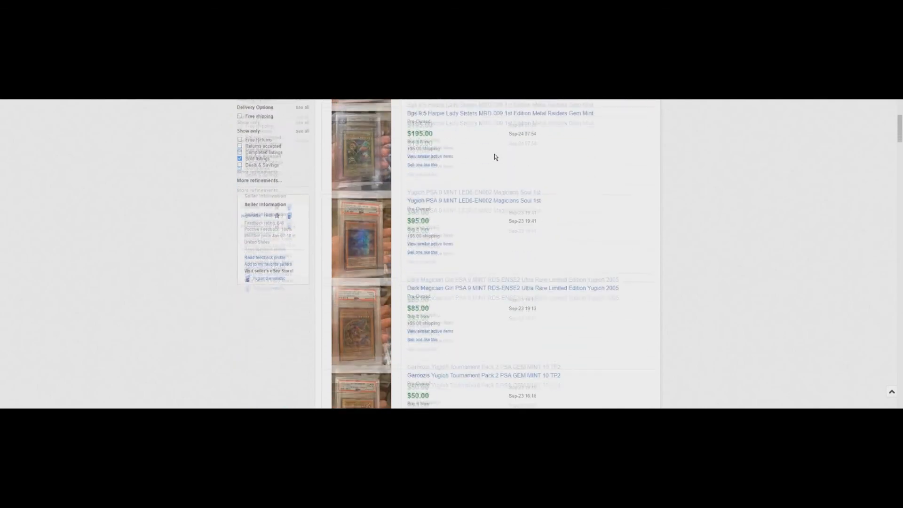
{"action": "scroll", "scroll_direction": "down", "scroll_amount": 3}
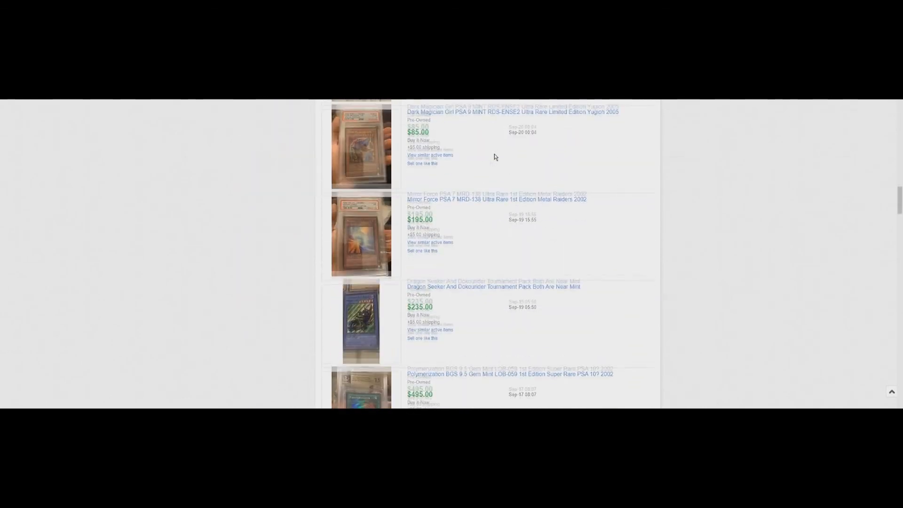
{"action": "scroll", "scroll_direction": "down", "scroll_amount": 3}
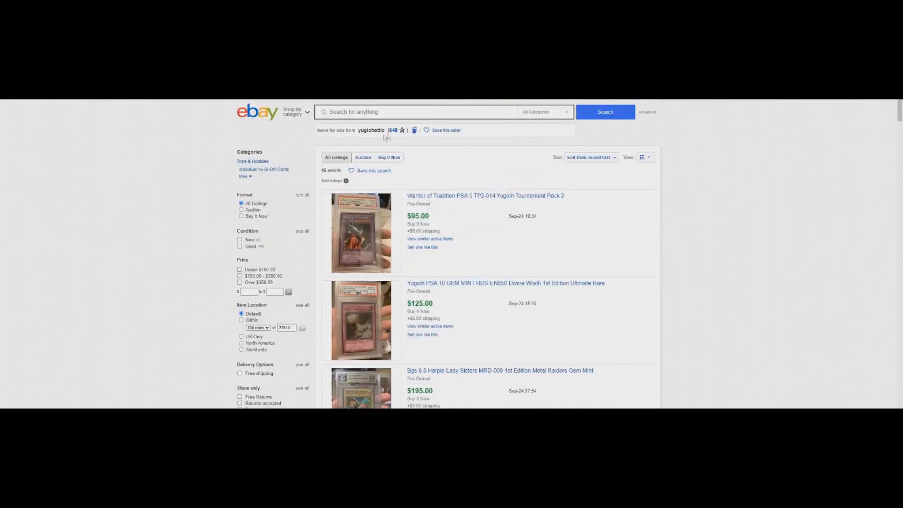
{"action": "mouse_move", "coordinate": [371, 130]}
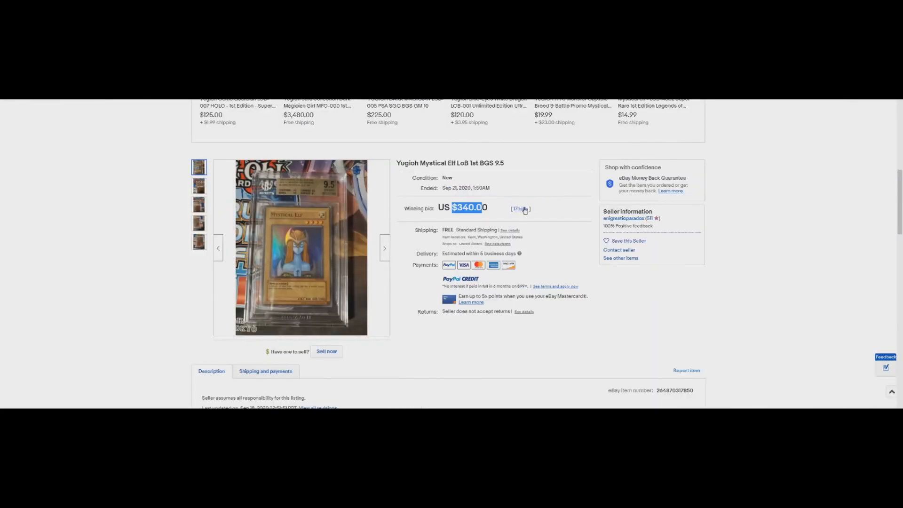
Open the ended Mystical Elf auction's bid history, mark the winning bidder's feedback score, then switch to the live Beckett 9.5 listing.
{"action": "left_click", "coordinate": [519, 209]}
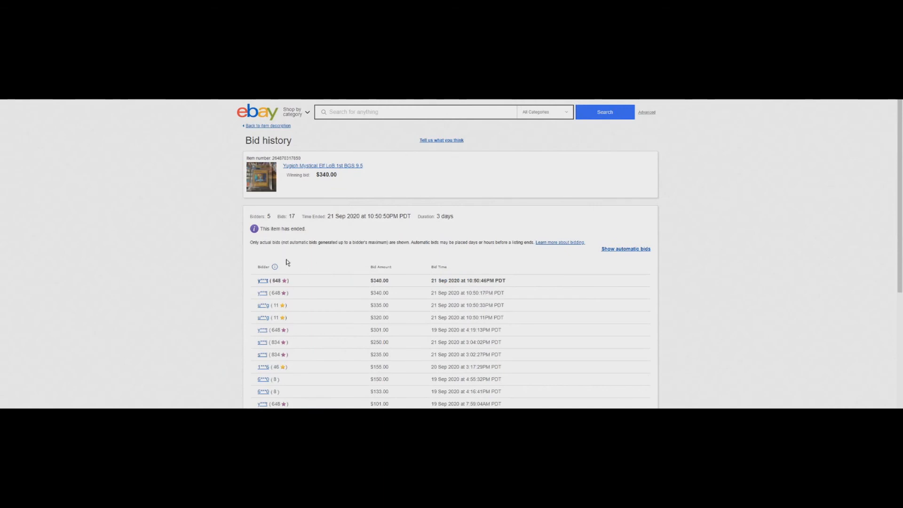
{"action": "scroll", "scroll_direction": "down", "scroll_amount": 3}
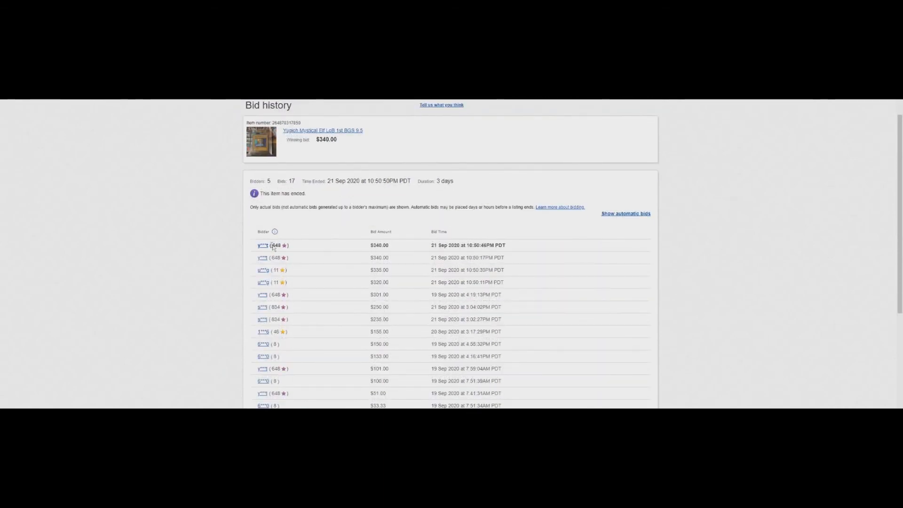
{"action": "double_click", "coordinate": [275, 245]}
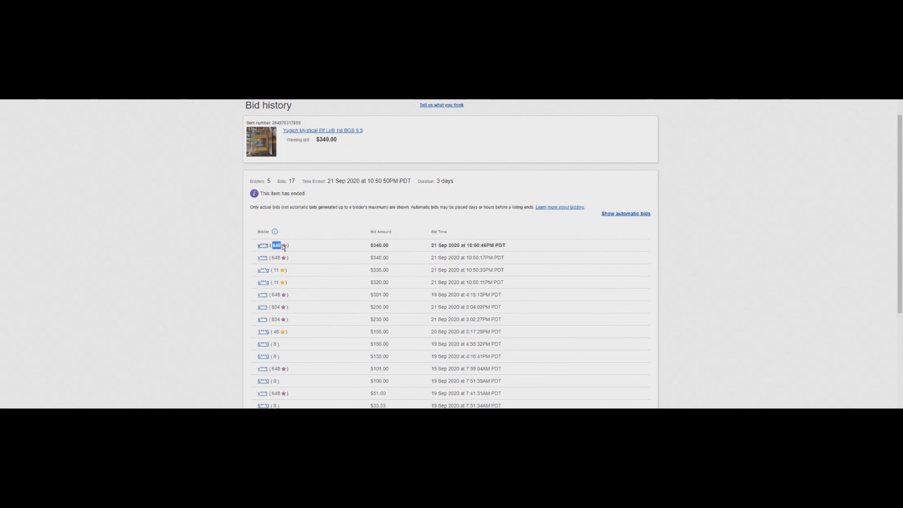
{"action": "mouse_move", "coordinate": [327, 286]}
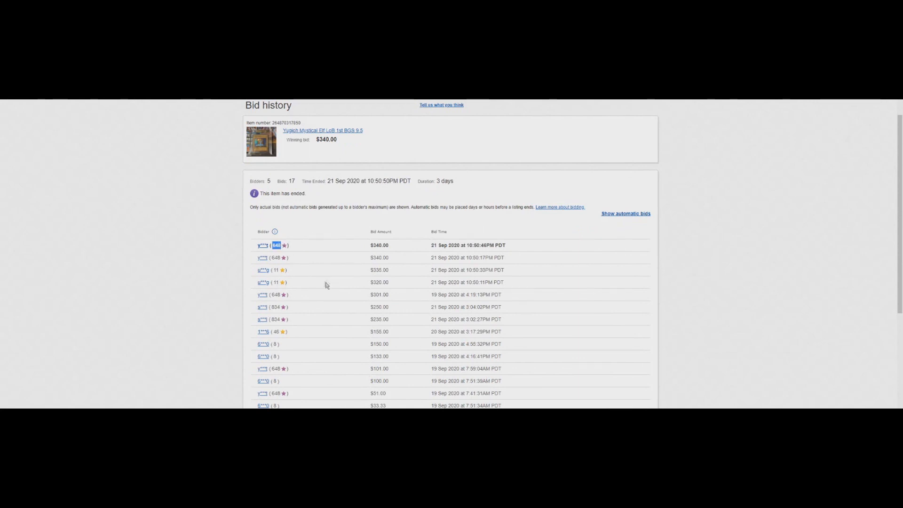
{"action": "left_click", "coordinate": [322, 130]}
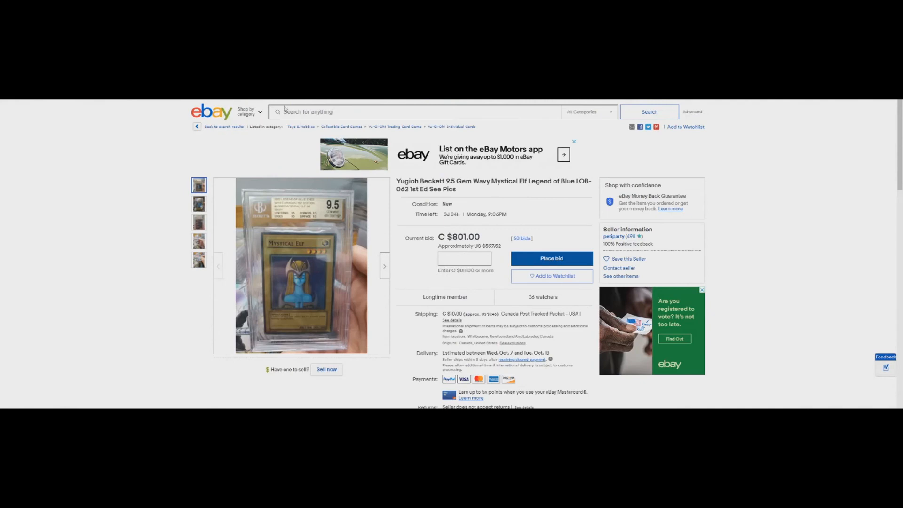
{"action": "mouse_move", "coordinate": [519, 249]}
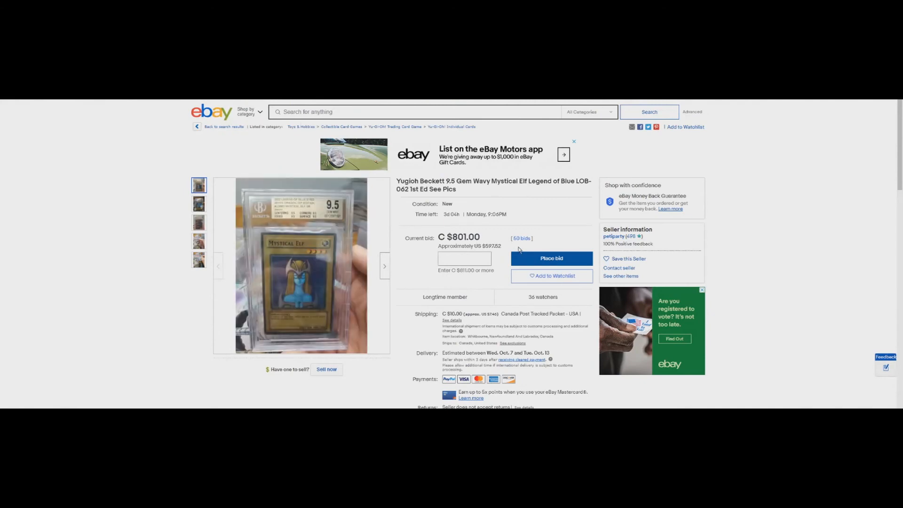
{"action": "mouse_move", "coordinate": [368, 199]}
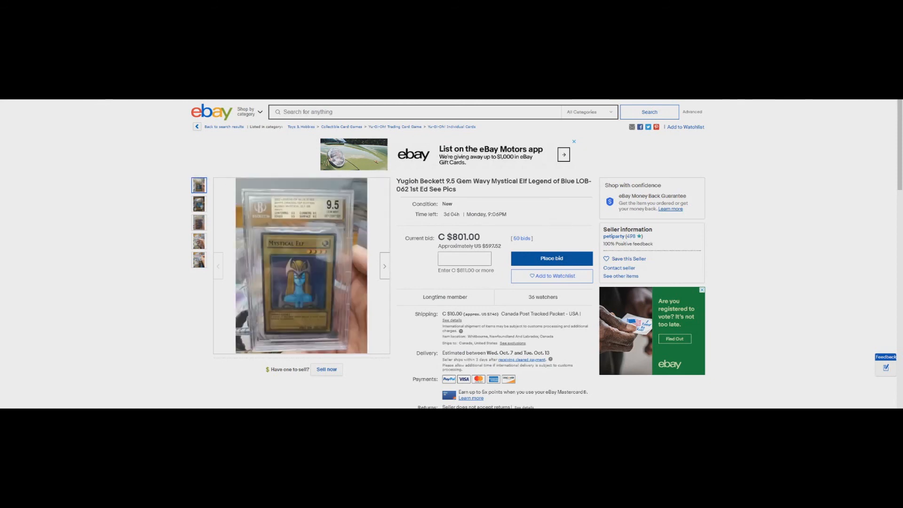
Return from the C $801 Beckett 9.5 listing to the ended auction's 17-bid history topped by $340.00.
{"action": "left_click", "coordinate": [520, 238]}
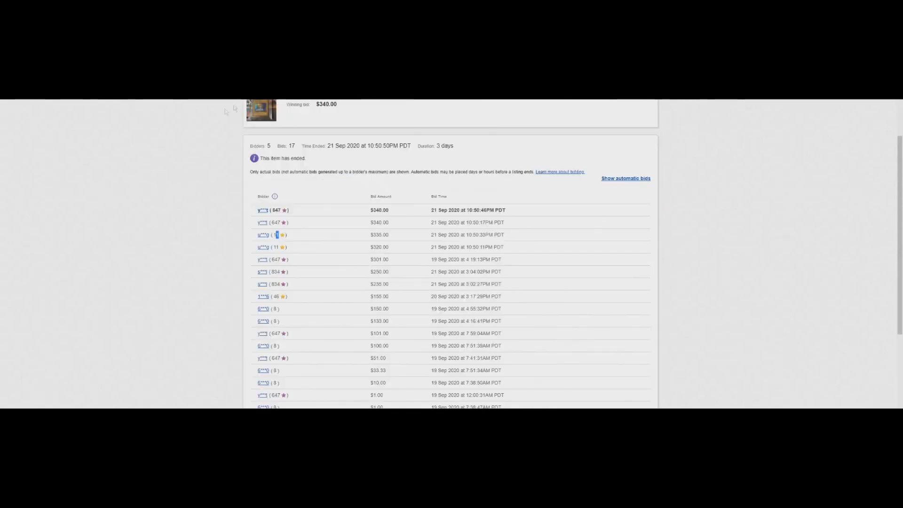
{"action": "mouse_move", "coordinate": [209, 129]}
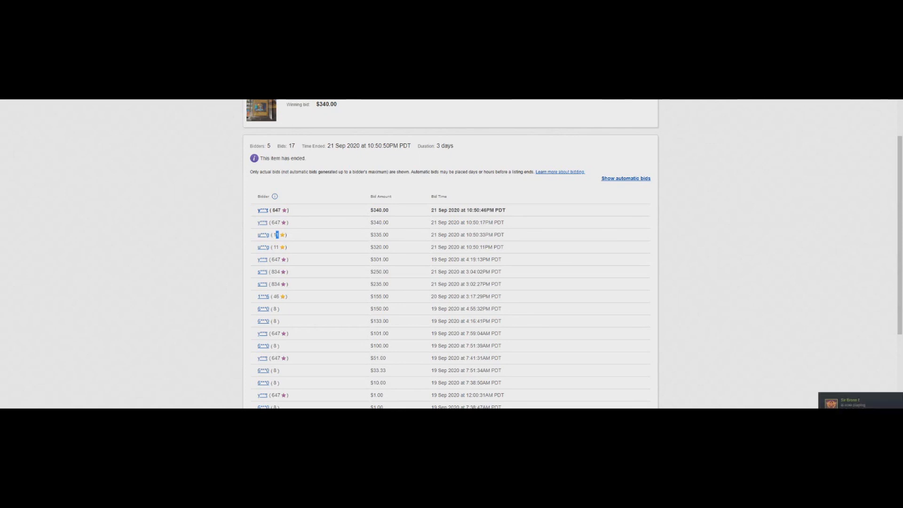
Review the Blue-Eyes White Dragon PSA 10 bid history, then return to the seller's 46 sold listings.
{"action": "scroll", "scroll_direction": "up", "scroll_amount": 3}
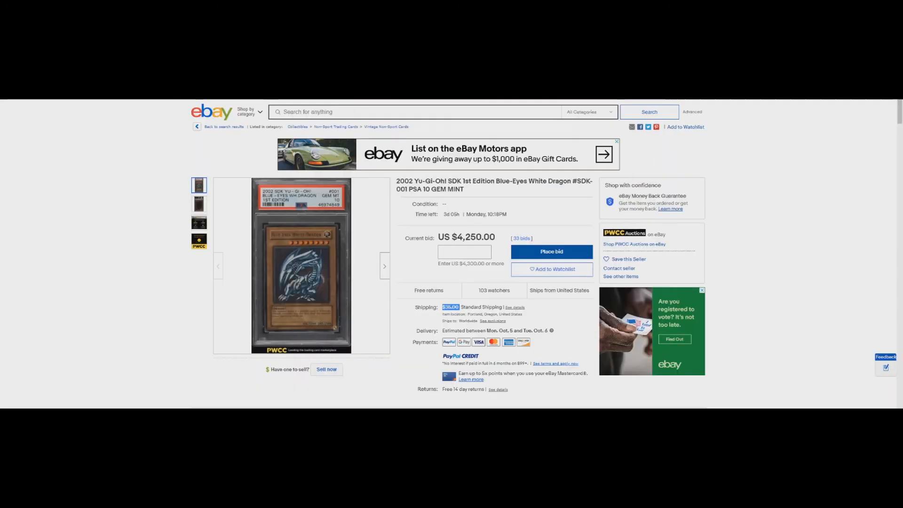
{"action": "left_click", "coordinate": [621, 277]}
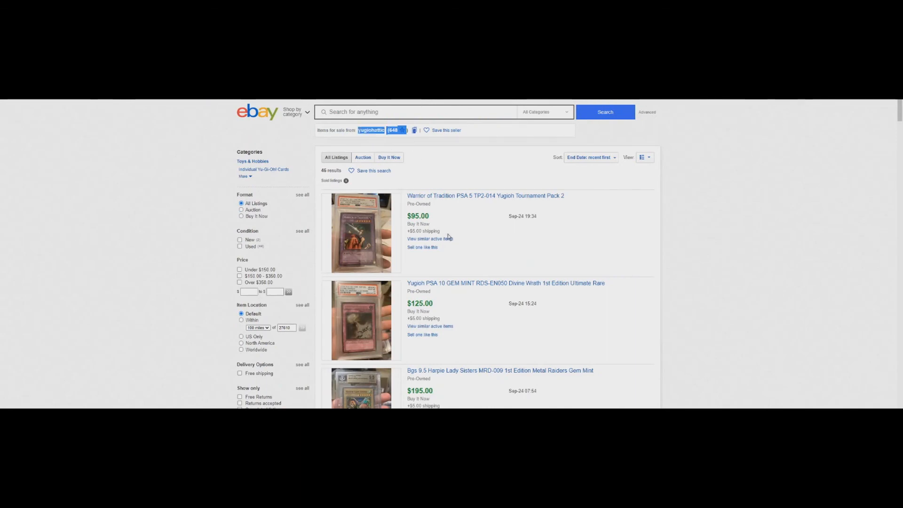
Browse the seller's 253 active listings, led by the $595 Mystical Elf BGS 9.5.
{"action": "scroll", "scroll_direction": "down", "scroll_amount": 3}
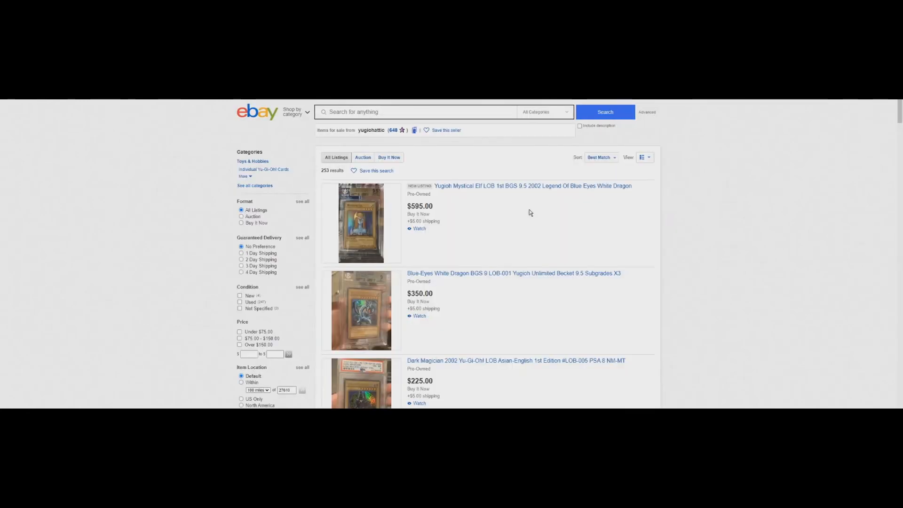
{"action": "mouse_move", "coordinate": [439, 185]}
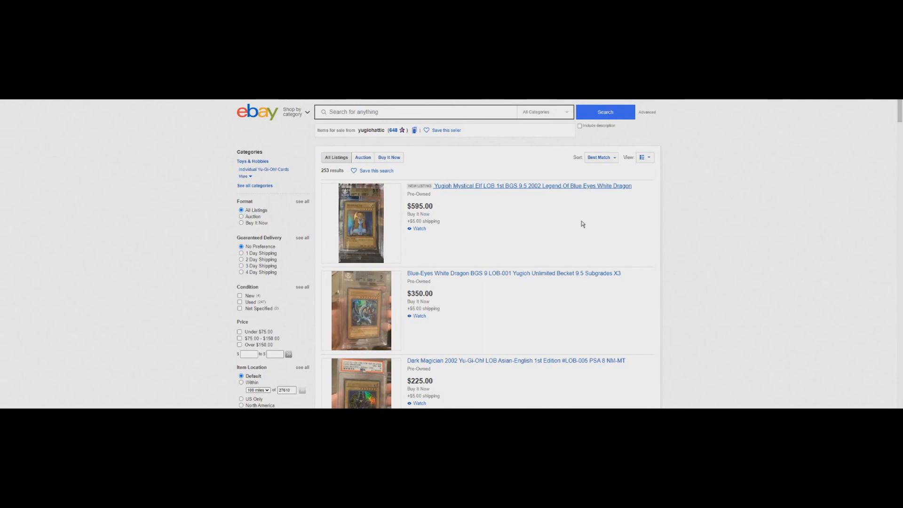
{"action": "mouse_move", "coordinate": [445, 186]}
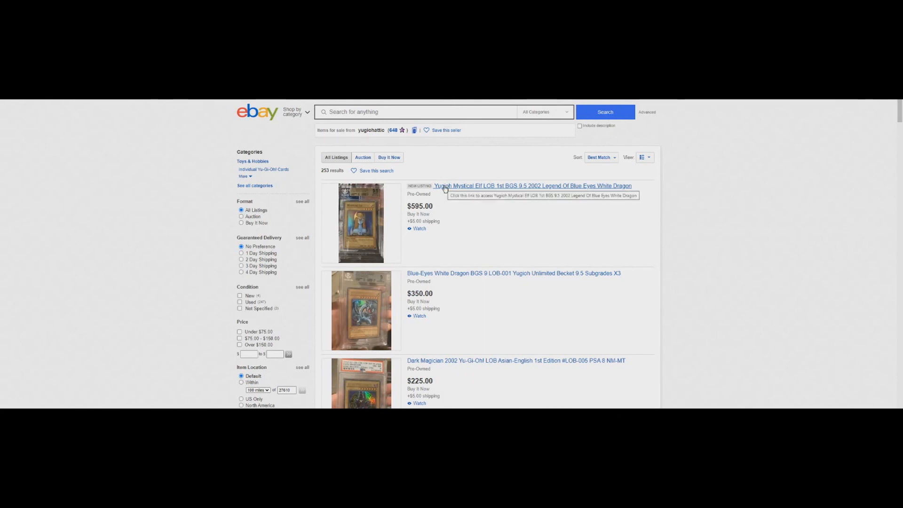
{"action": "mouse_move", "coordinate": [433, 187]}
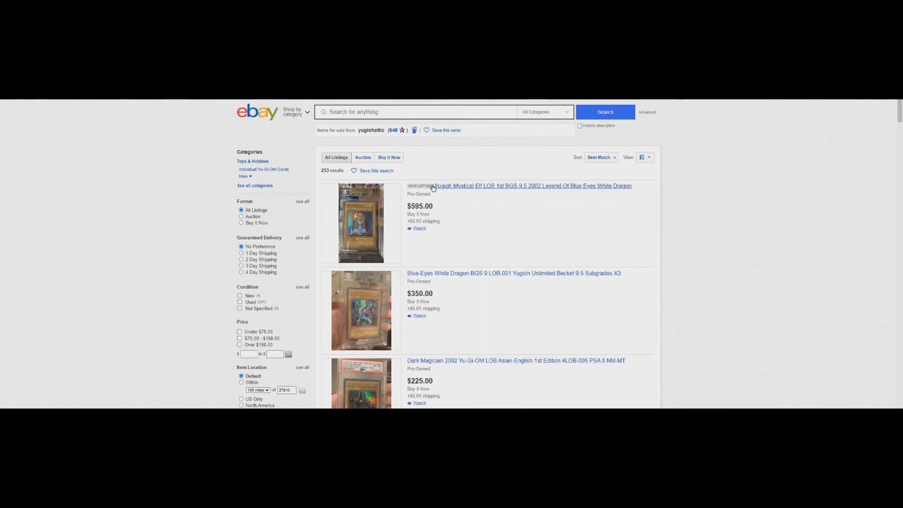
{"action": "mouse_move", "coordinate": [433, 185]}
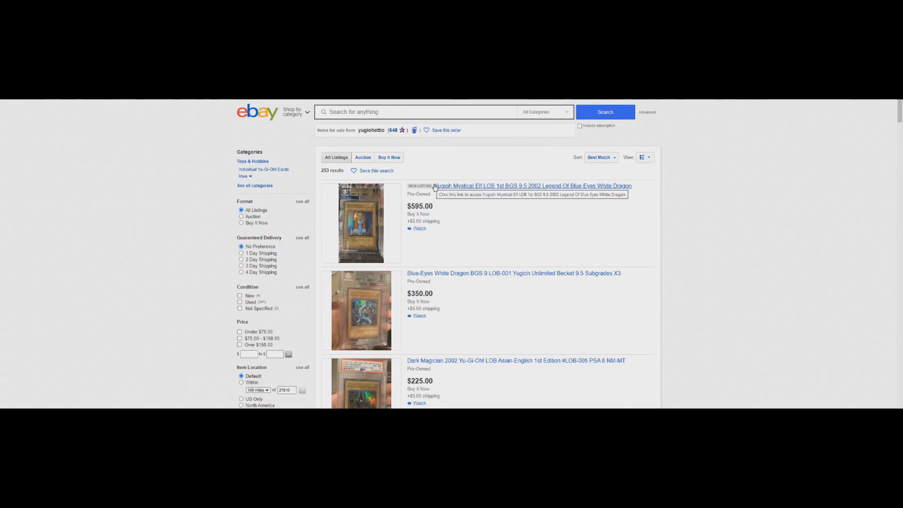
{"action": "mouse_move", "coordinate": [184, 255]}
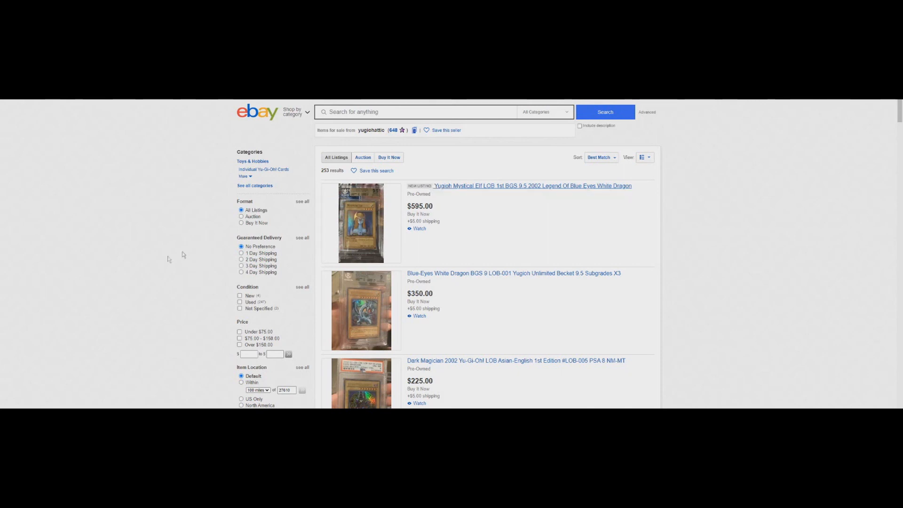